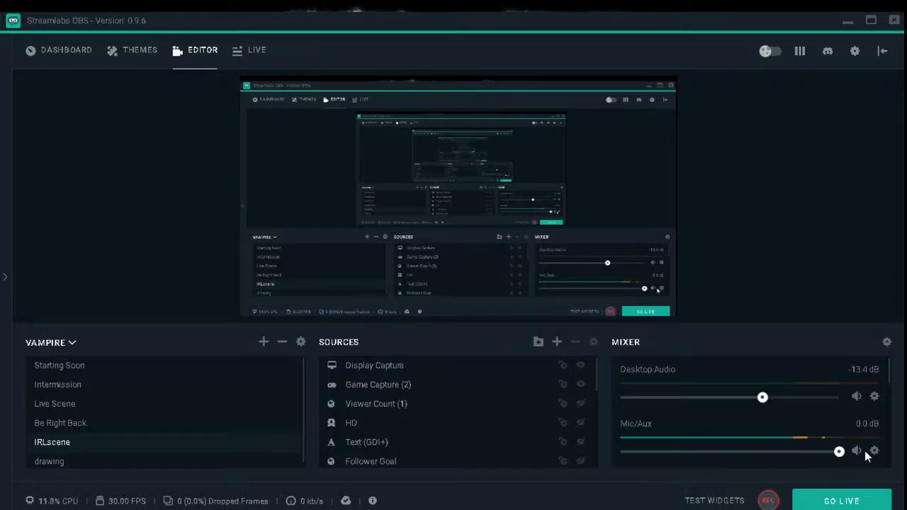
# Step: Set the Mic/Aux source's device to Microphone (Logitech USB Headset) in its Properties
pyautogui.rightClick(874, 450)
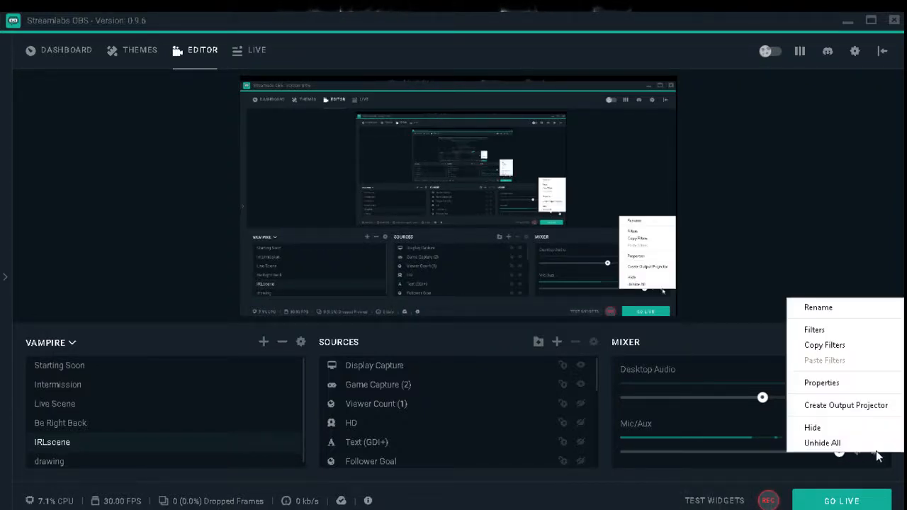
pyautogui.click(821, 382)
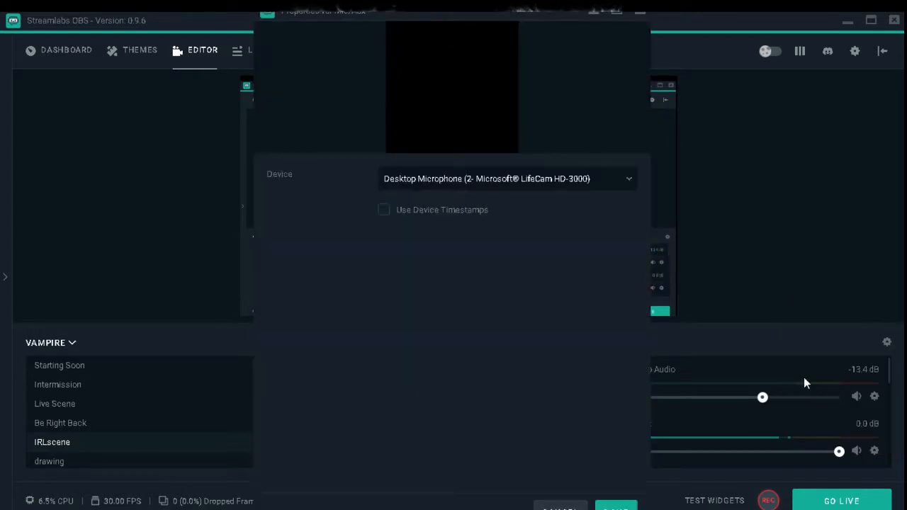
pyautogui.moveTo(567, 190)
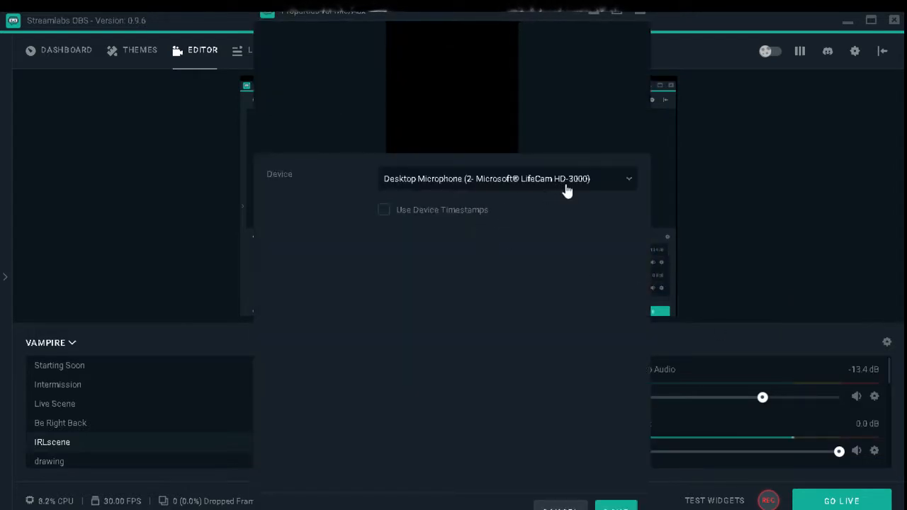
pyautogui.moveTo(622, 189)
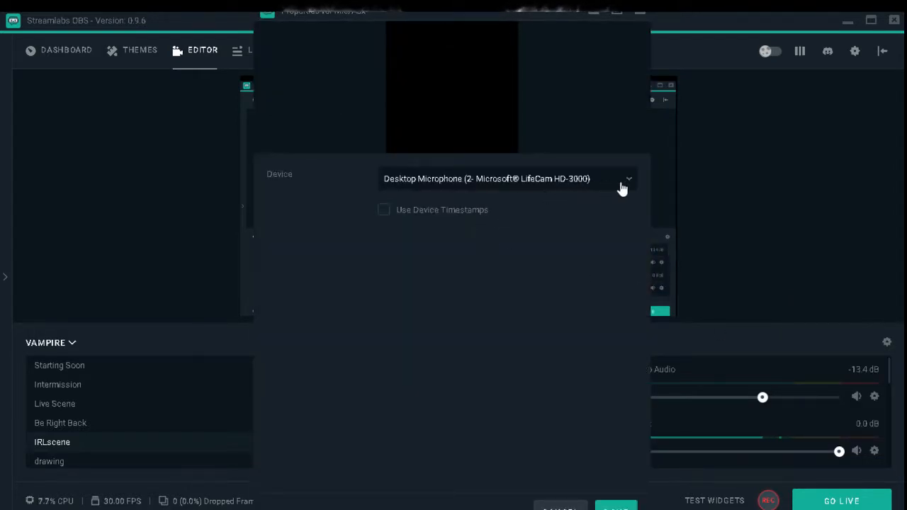
pyautogui.click(504, 178)
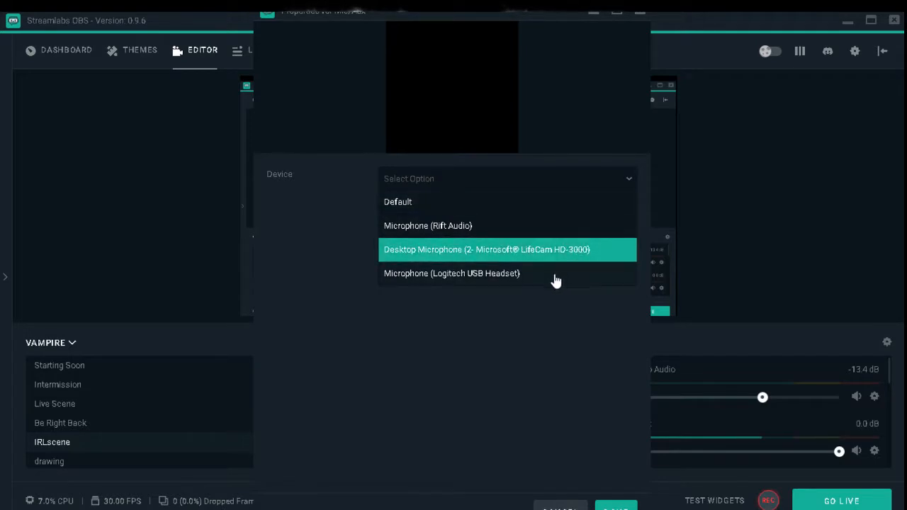
pyautogui.click(451, 273)
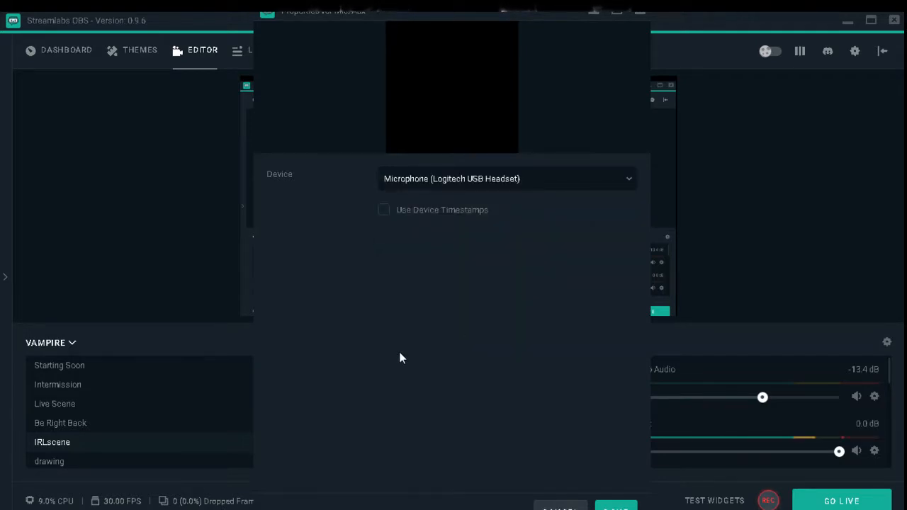
pyautogui.moveTo(294, 452)
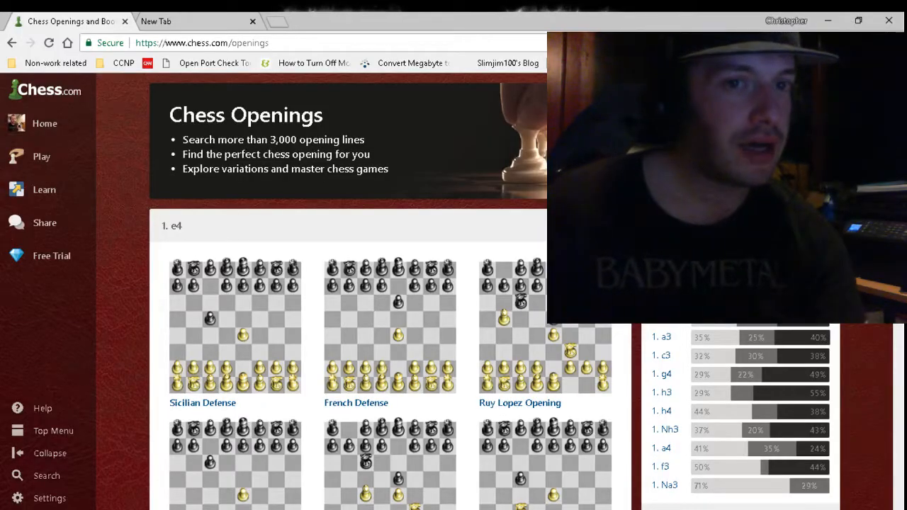
pyautogui.moveTo(309, 298)
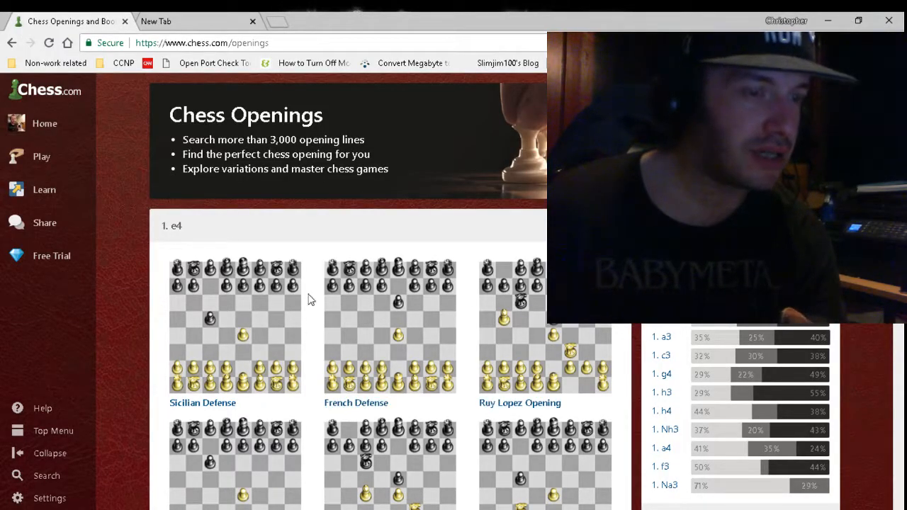
pyautogui.scroll(-3)
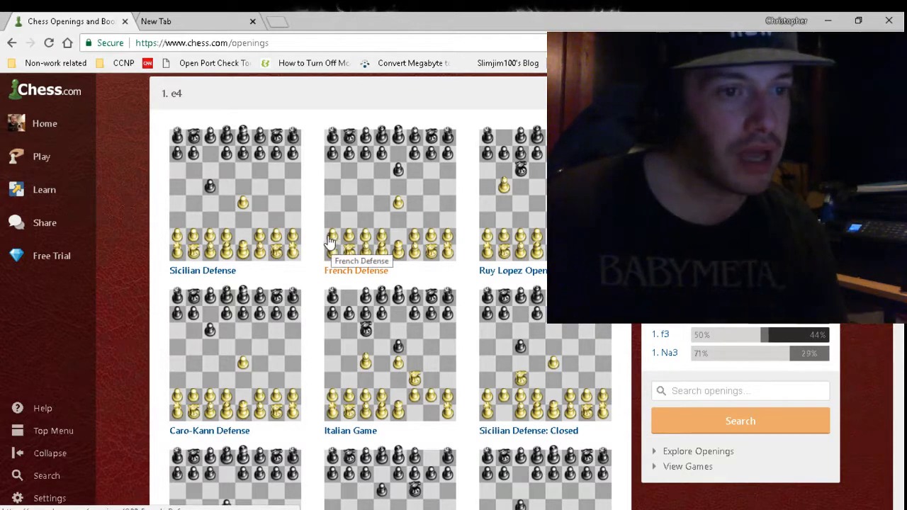
pyautogui.moveTo(393, 214)
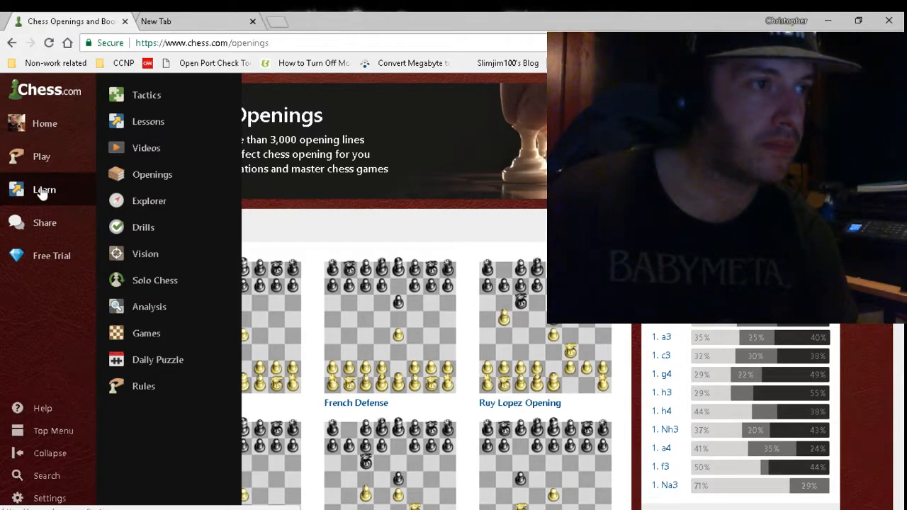
pyautogui.moveTo(150, 174)
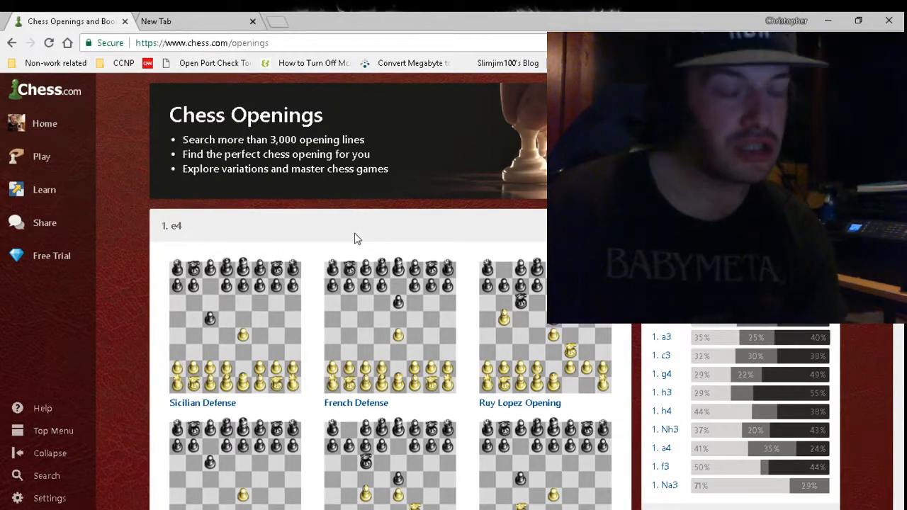
# Step: Scroll down through the 1. e4 openings grid toward the Sicilian Defense
pyautogui.scroll(-3)
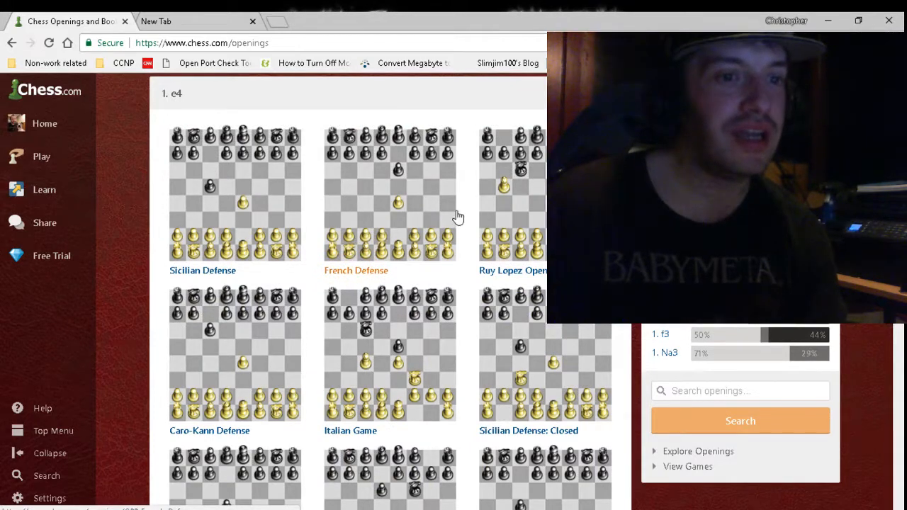
pyautogui.scroll(-3)
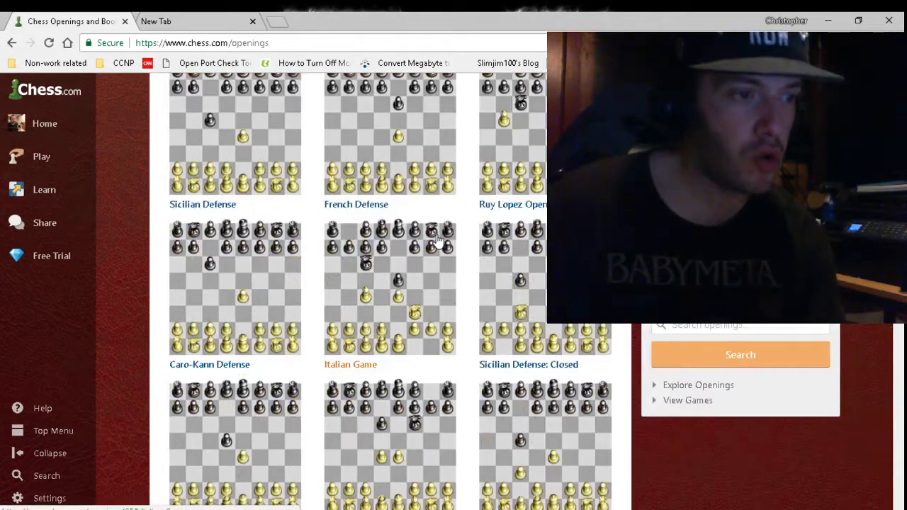
pyautogui.scroll(-3)
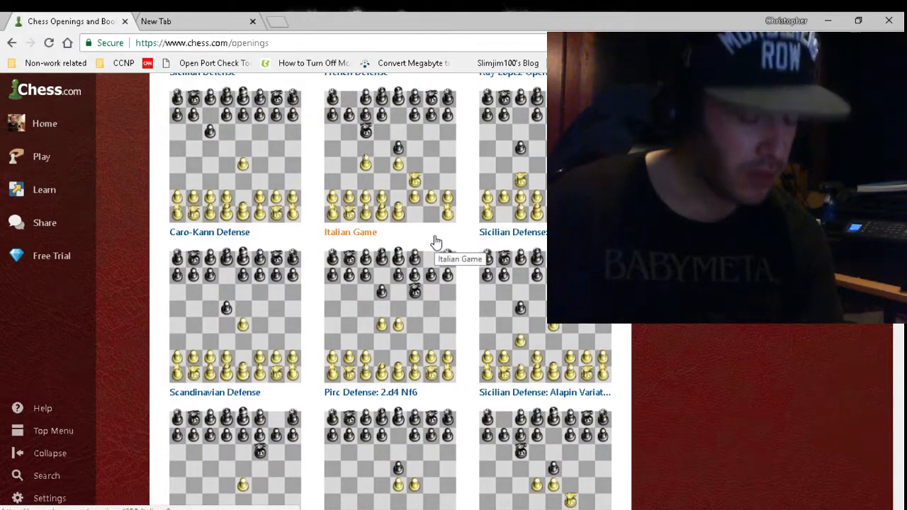
pyautogui.scroll(-3)
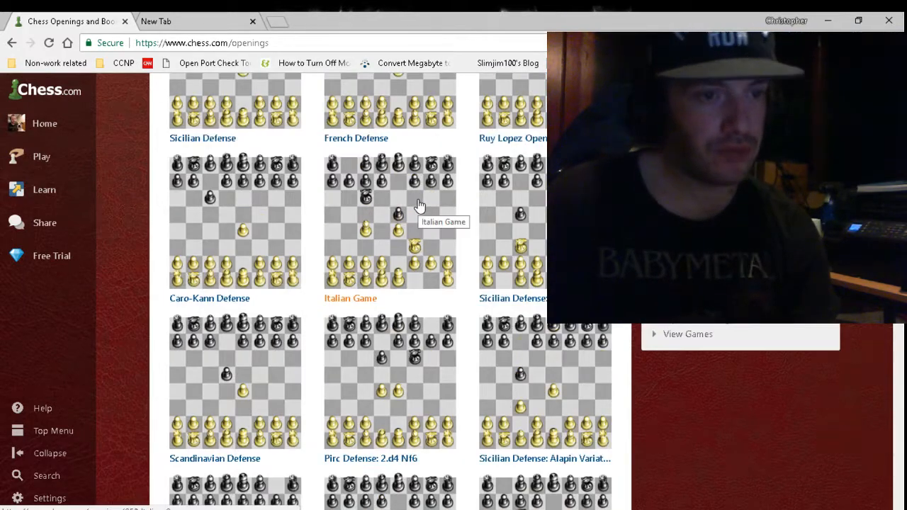
pyautogui.scroll(-3)
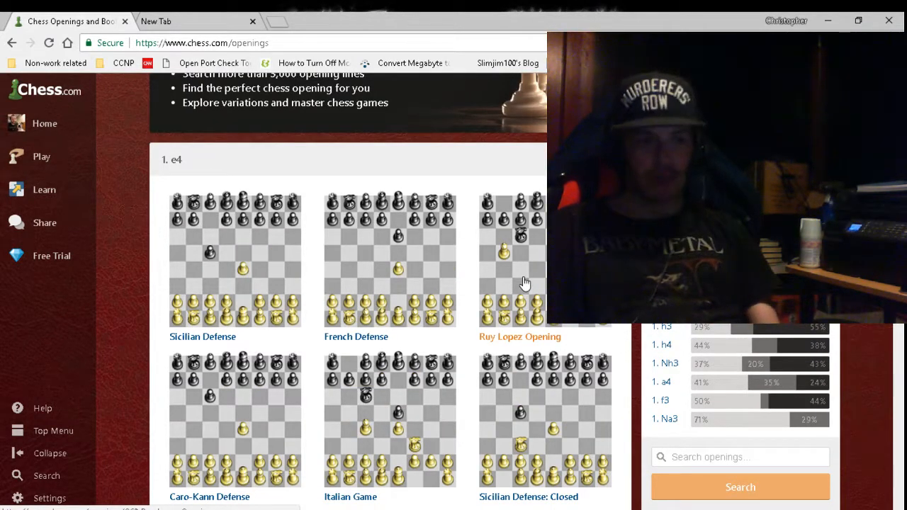
pyautogui.moveTo(542, 267)
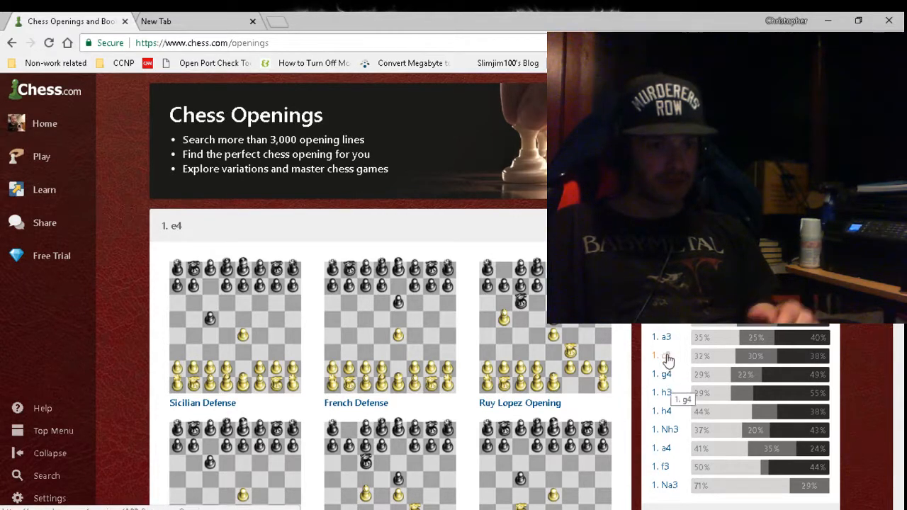
pyautogui.moveTo(677, 408)
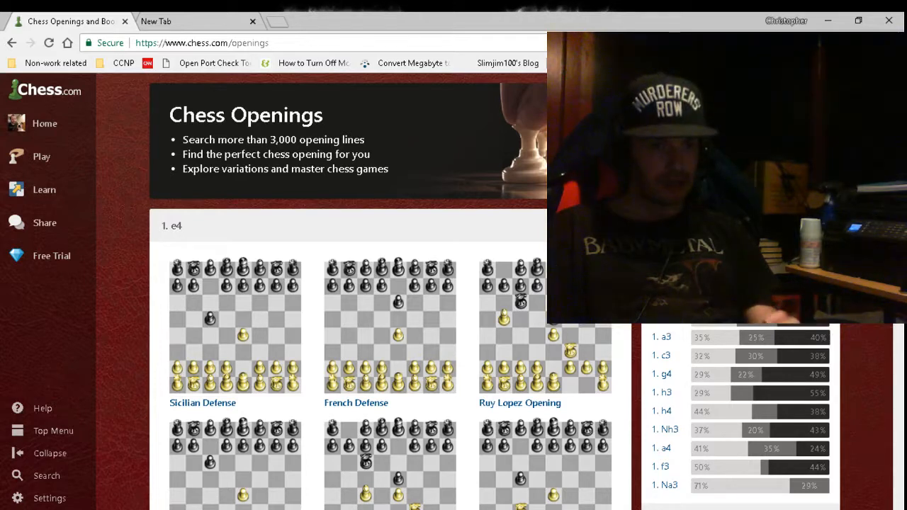
pyautogui.scroll(-3)
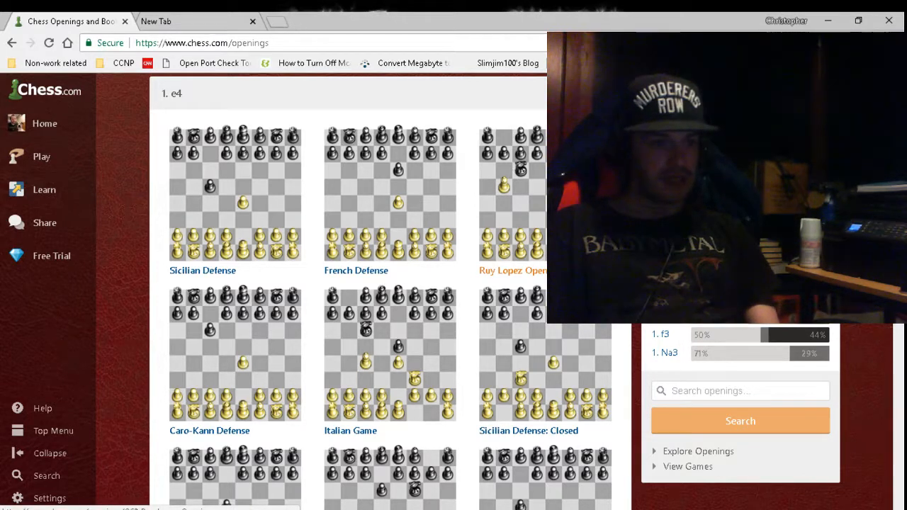
pyautogui.moveTo(428, 374)
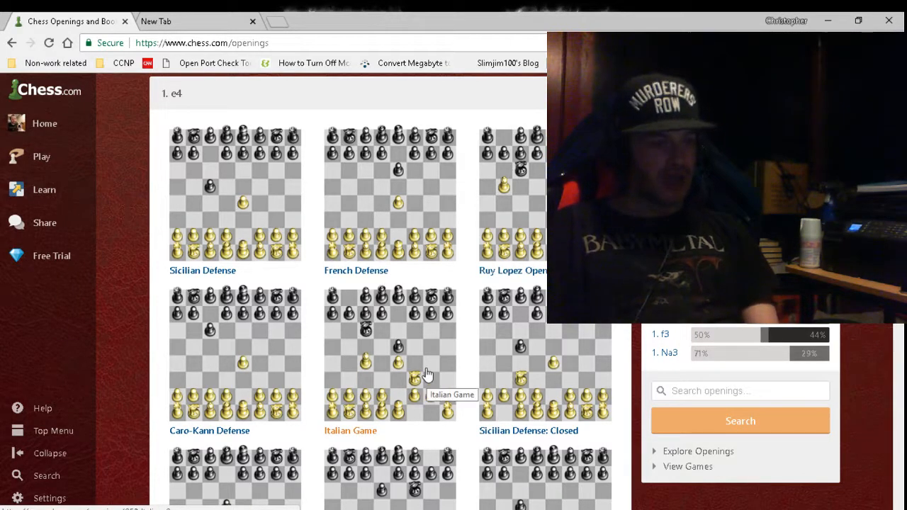
pyautogui.moveTo(442, 369)
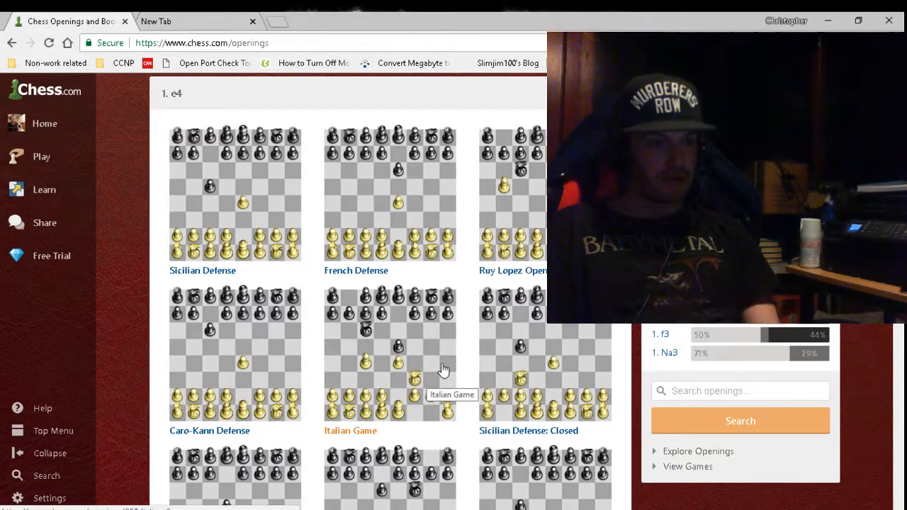
pyautogui.moveTo(403, 373)
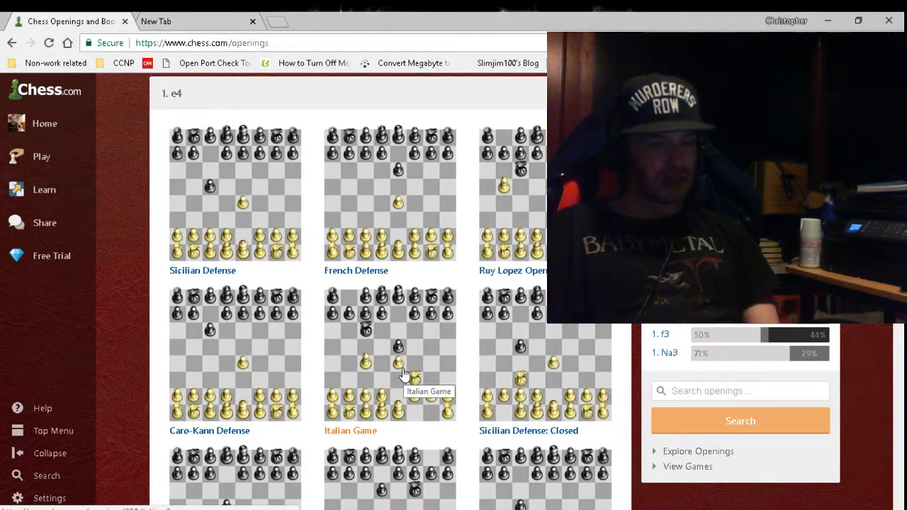
pyautogui.moveTo(376, 354)
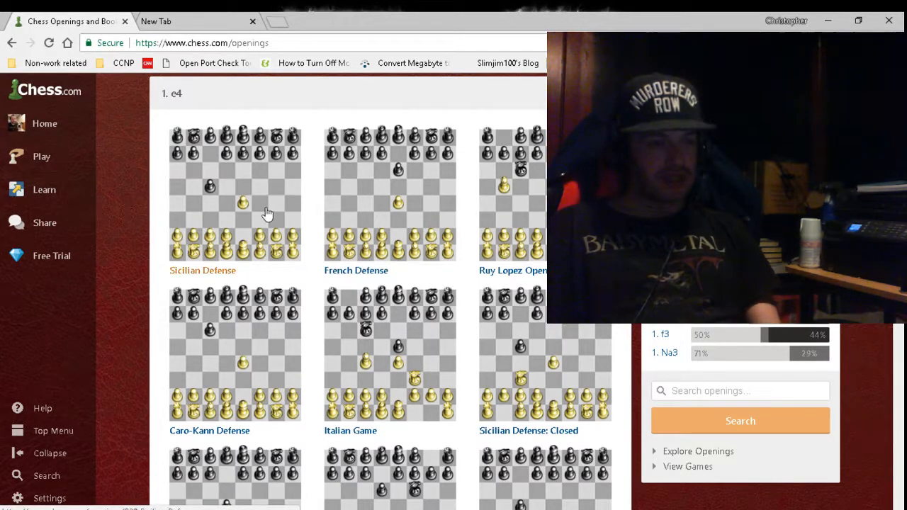
pyautogui.moveTo(228, 216)
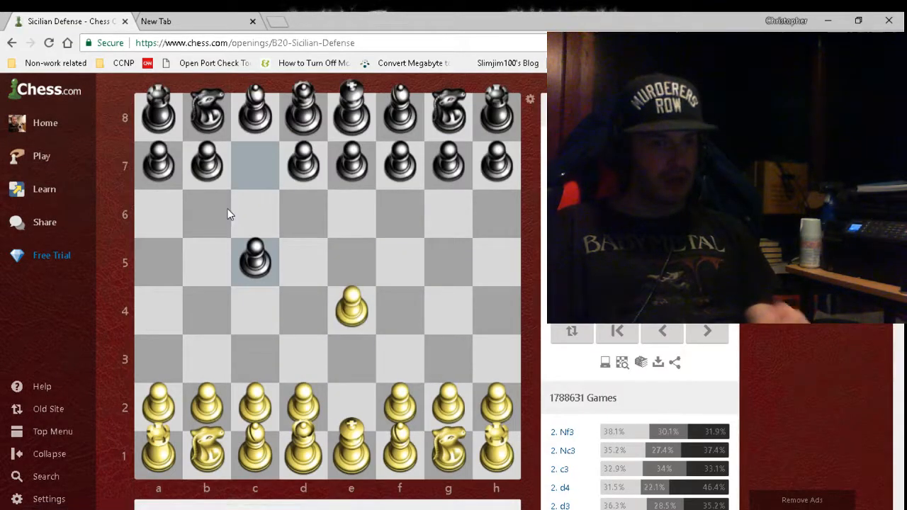
pyautogui.moveTo(457, 265)
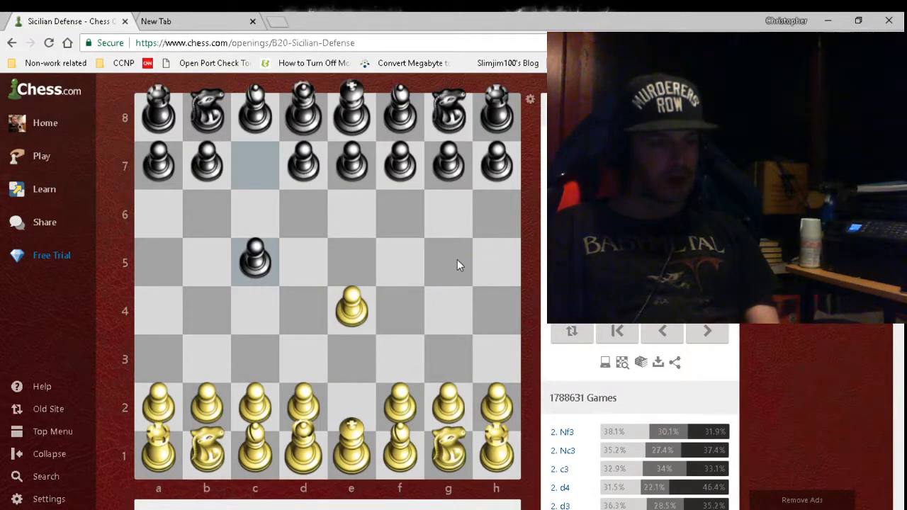
pyautogui.scroll(-3)
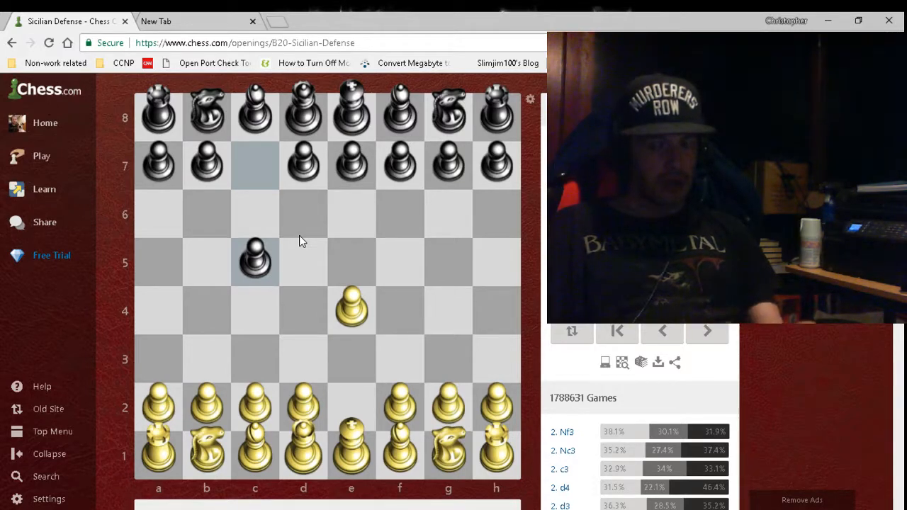
pyautogui.moveTo(296, 225)
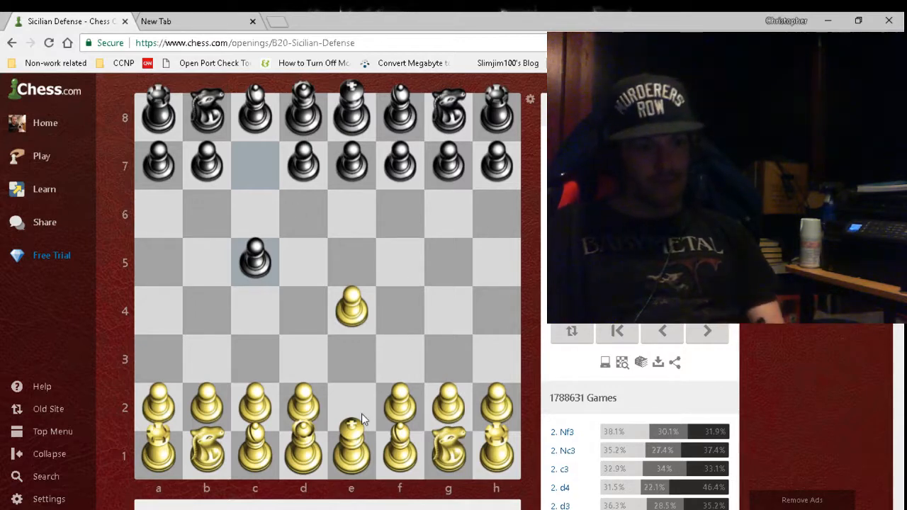
pyautogui.scroll(-3)
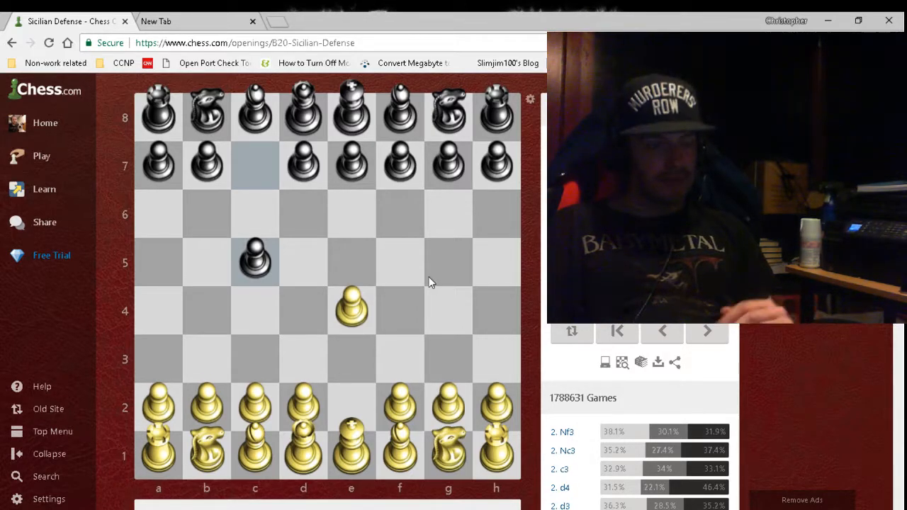
pyautogui.scroll(-3)
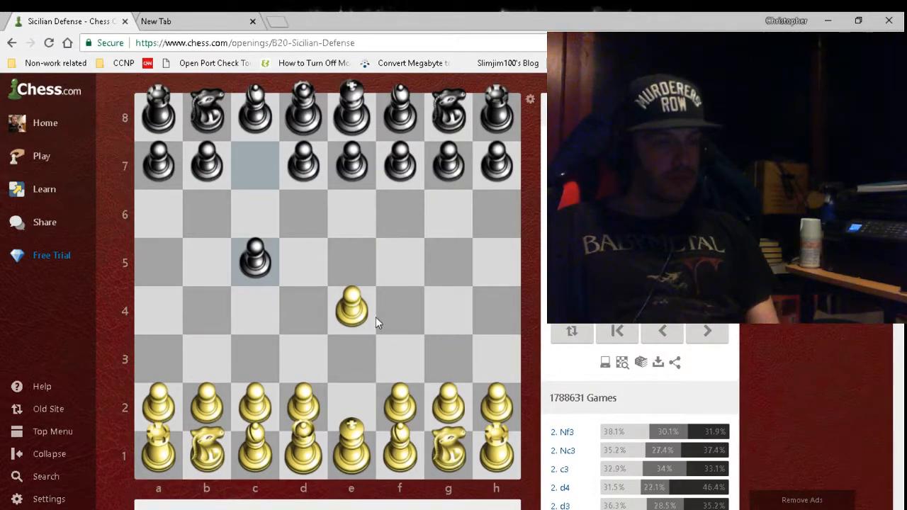
pyautogui.moveTo(439, 464)
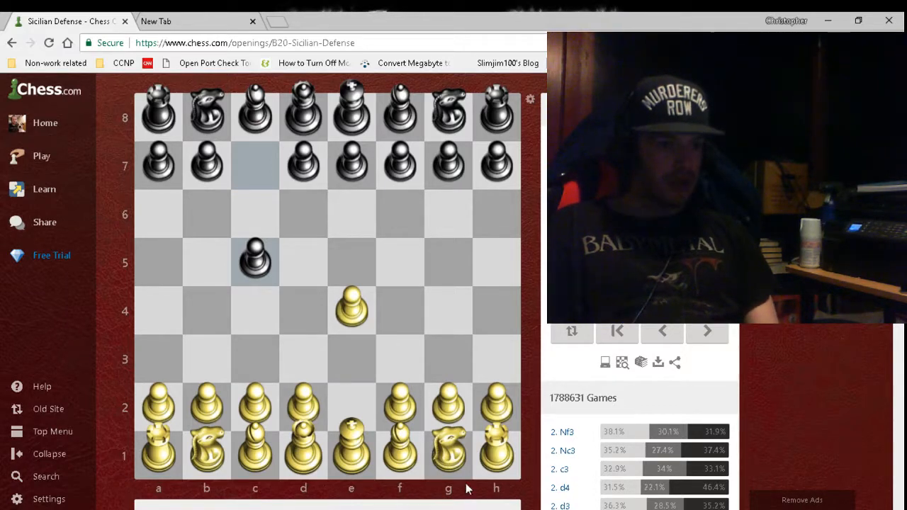
pyautogui.scroll(-3)
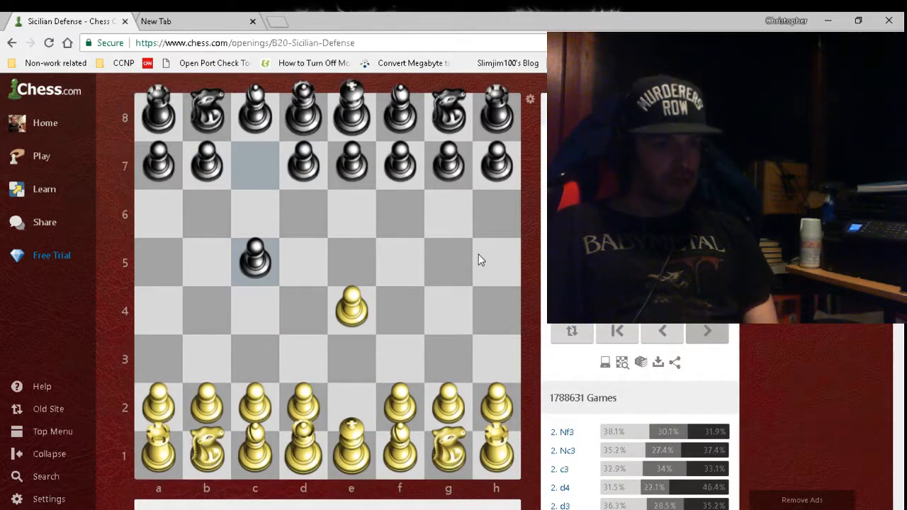
pyautogui.moveTo(353, 214)
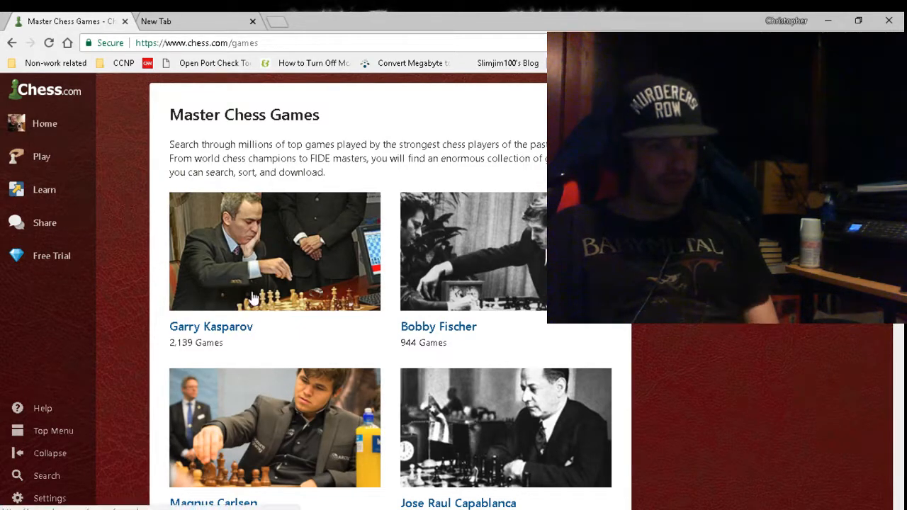
pyautogui.scroll(-3)
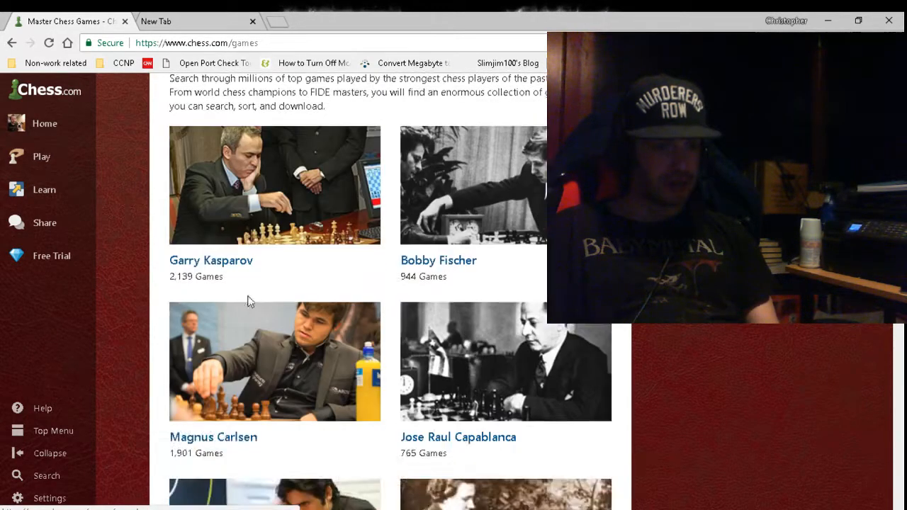
pyautogui.scroll(-3)
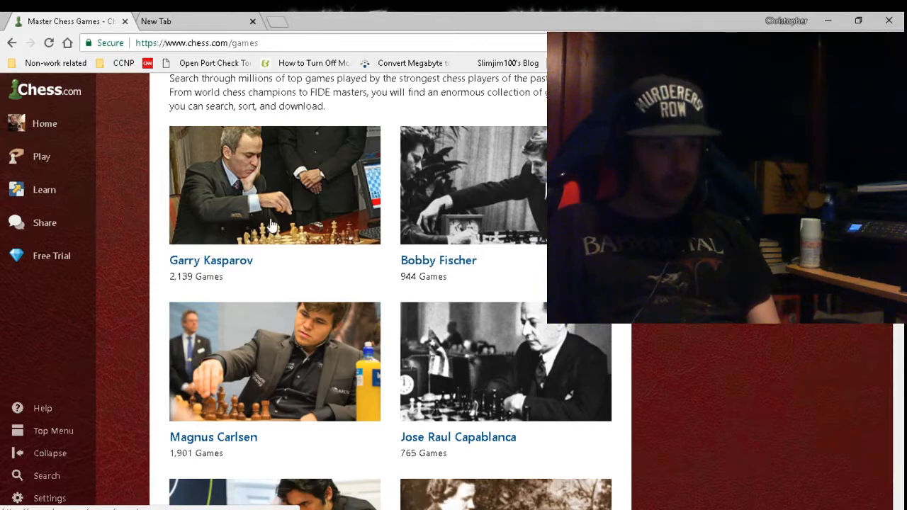
pyautogui.scroll(-3)
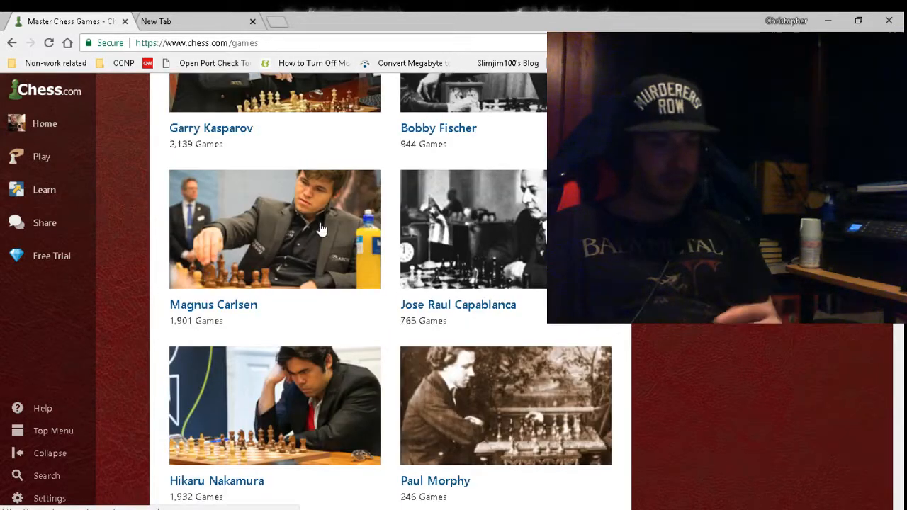
pyautogui.scroll(-3)
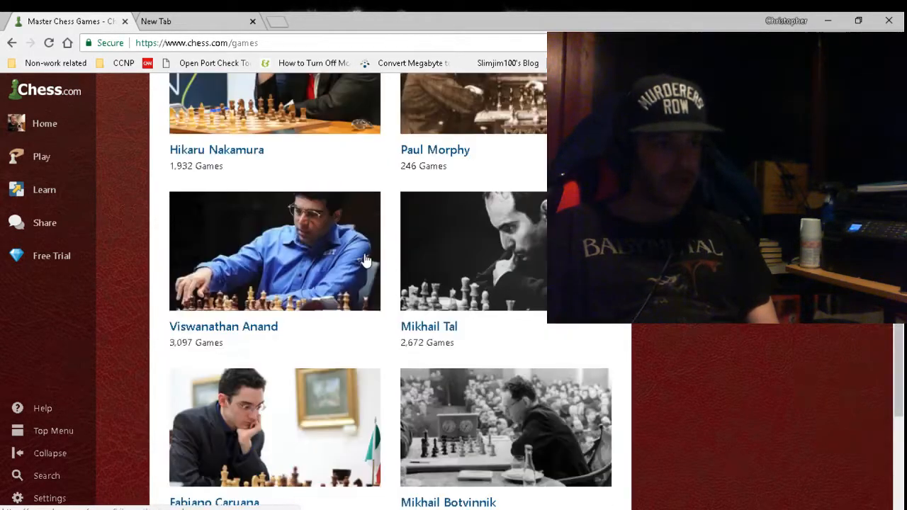
pyautogui.scroll(-3)
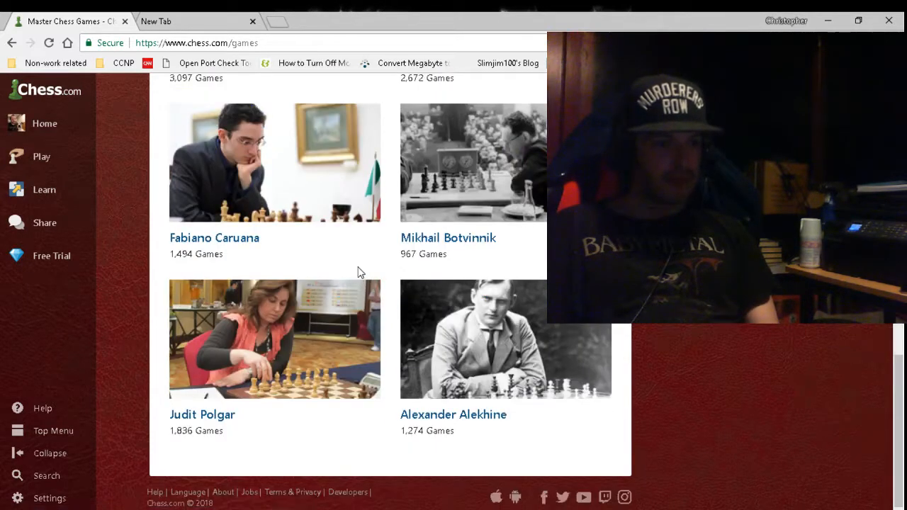
pyautogui.moveTo(225, 393)
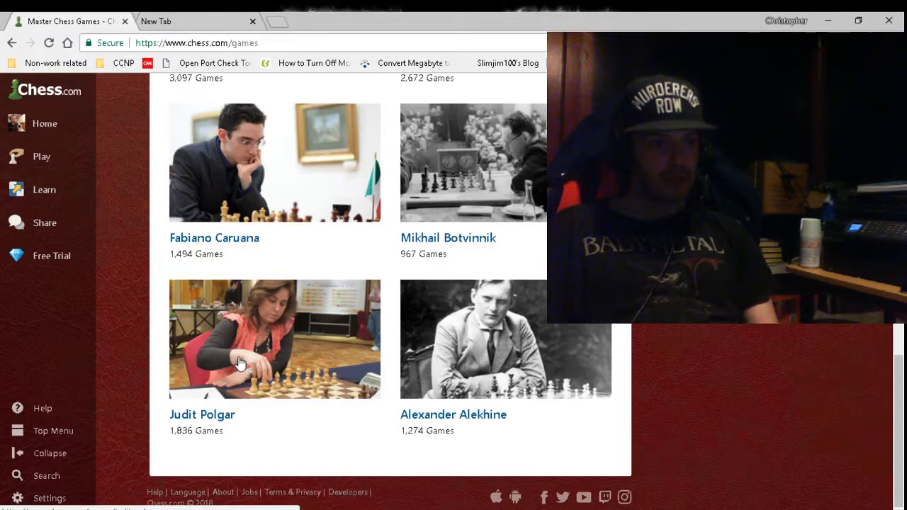
pyautogui.scroll(3)
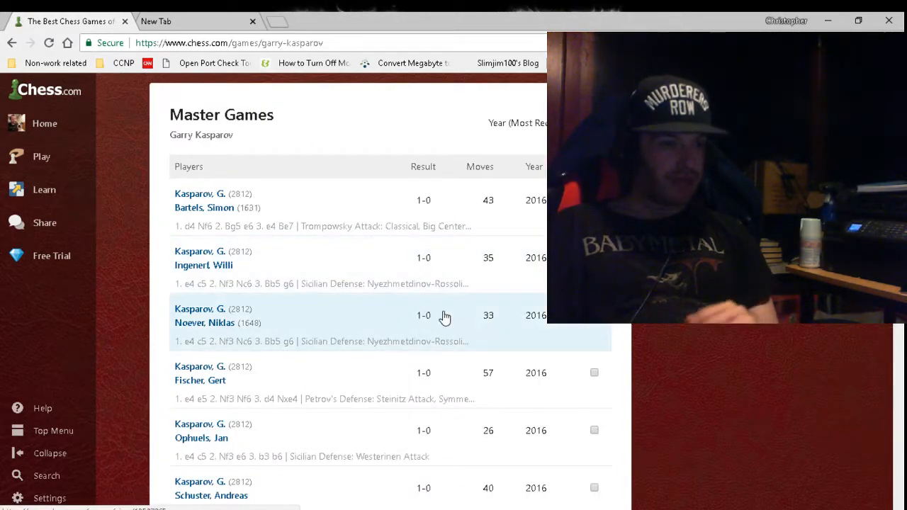
pyautogui.moveTo(393, 312)
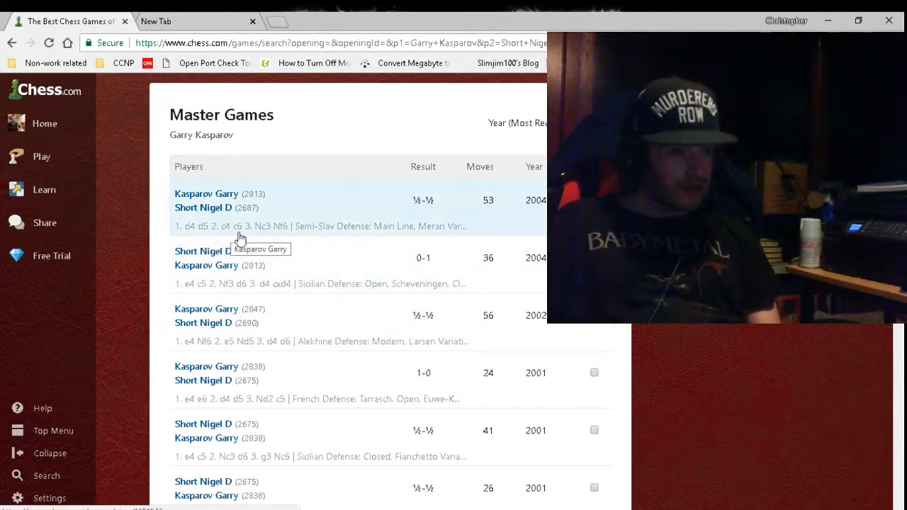
pyautogui.moveTo(433, 304)
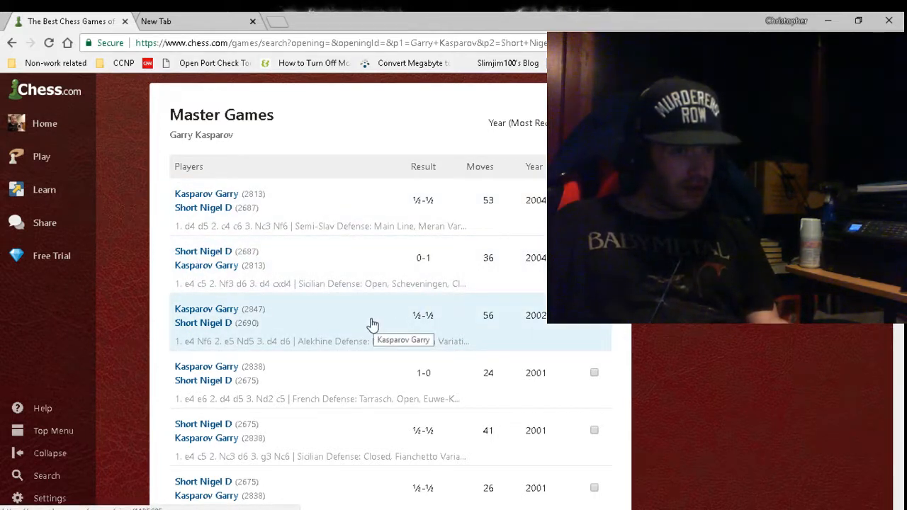
# Step: Scroll the Kasparov versus Nigel Short results down to the mid-1990s Najdorf and Scheveningen draws
pyautogui.scroll(-3)
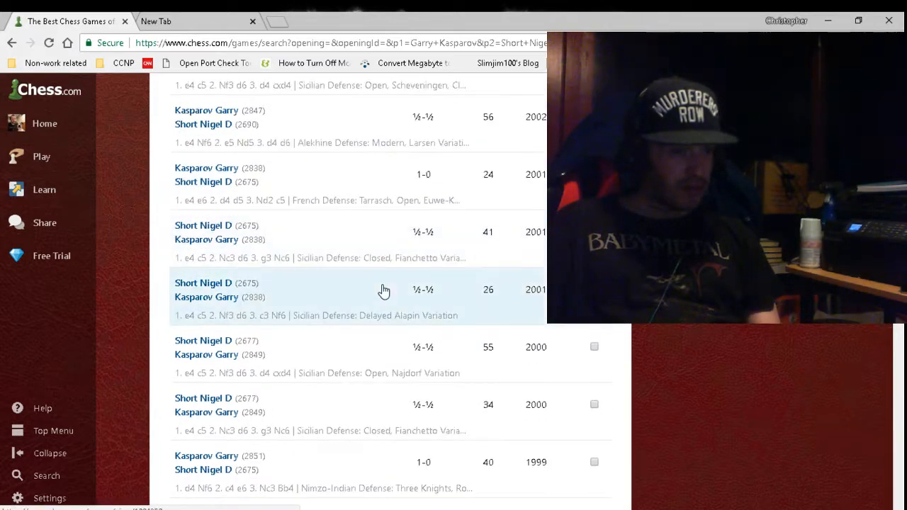
pyautogui.scroll(-3)
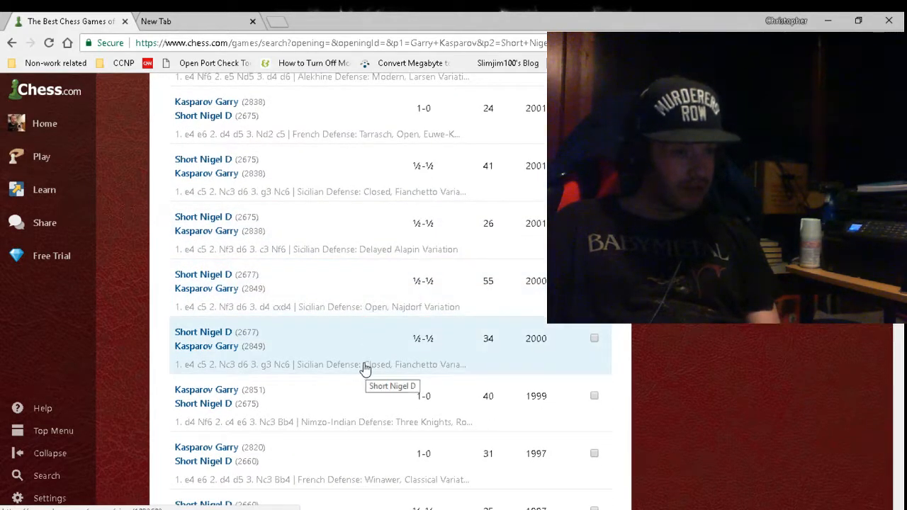
pyautogui.scroll(-3)
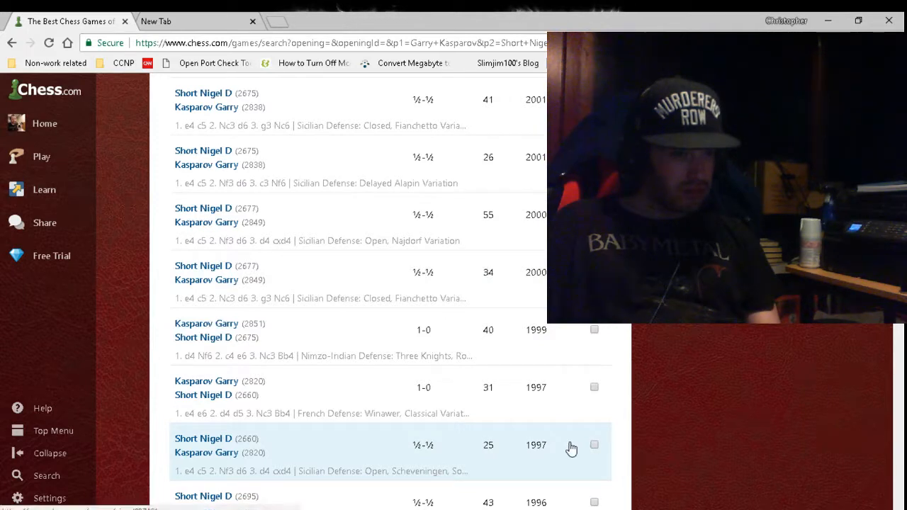
pyautogui.moveTo(506, 421)
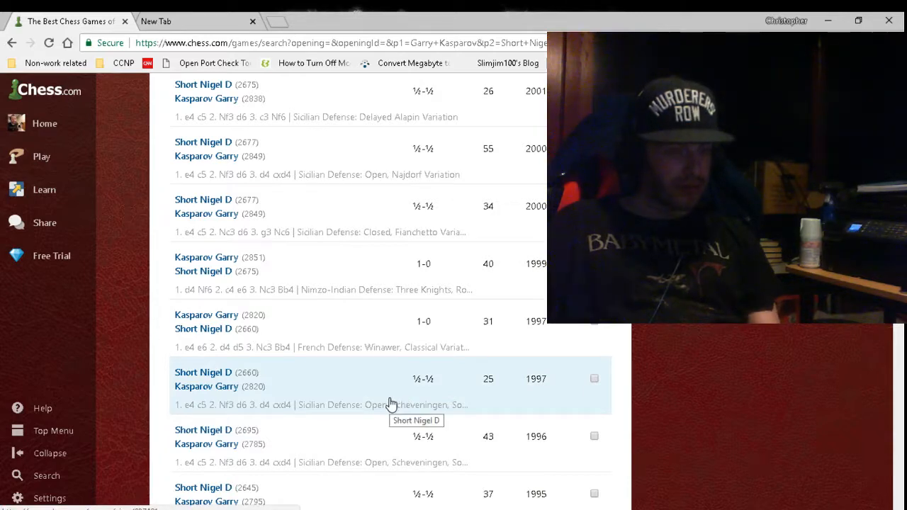
pyautogui.scroll(-3)
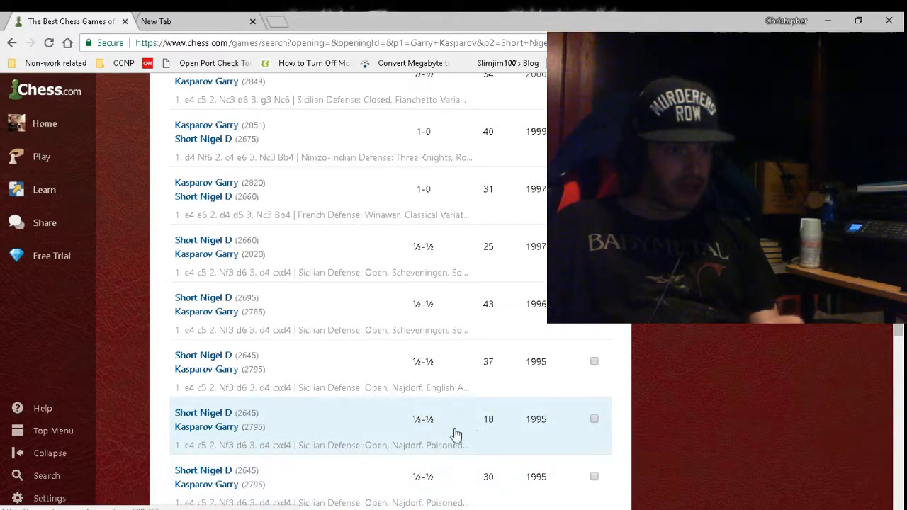
pyautogui.moveTo(387, 452)
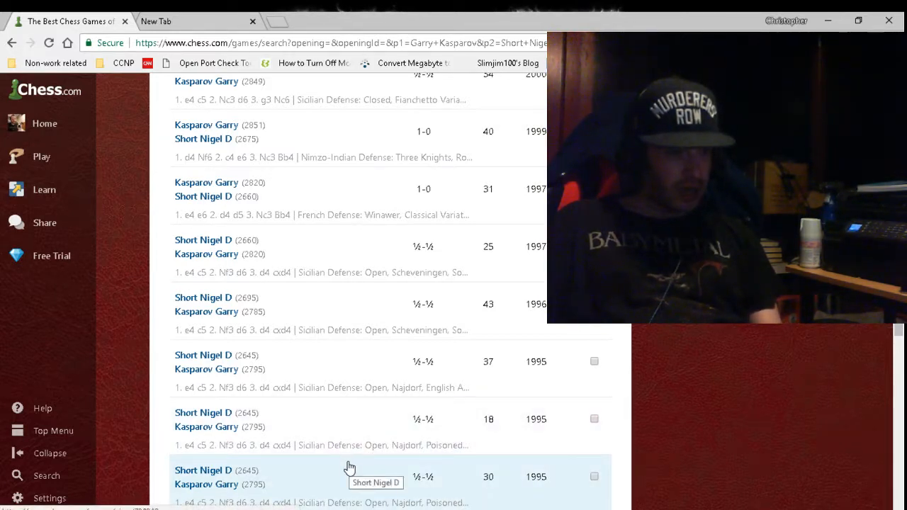
pyautogui.scroll(-3)
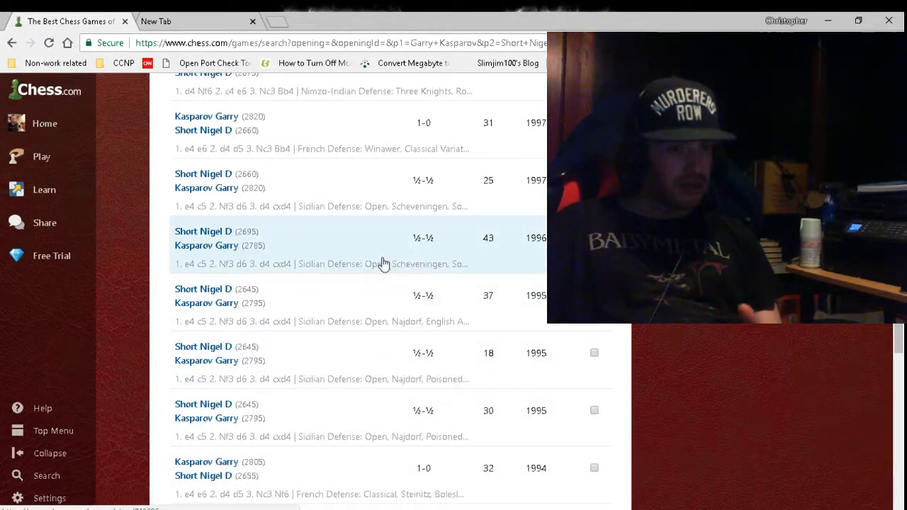
pyautogui.moveTo(249, 383)
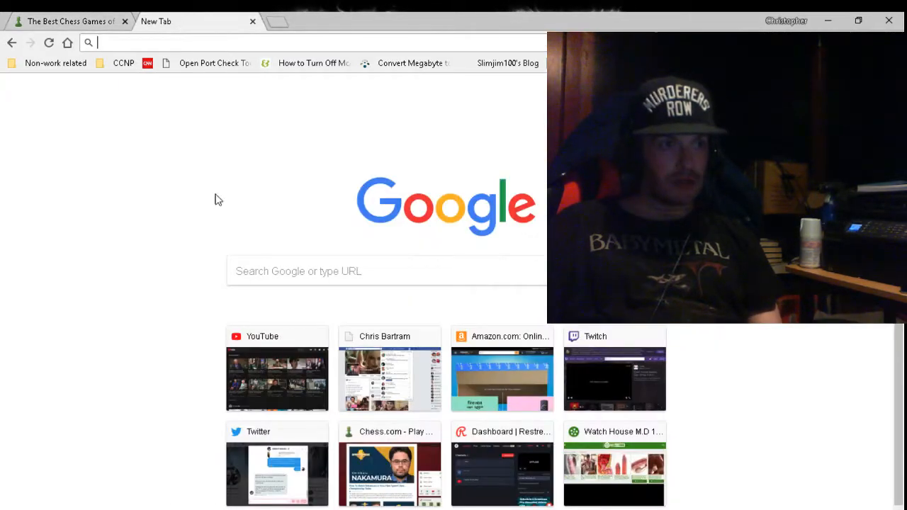
# Step: Open YouTube from the new tab page and view the Liked videos playlist
pyautogui.click(276, 379)
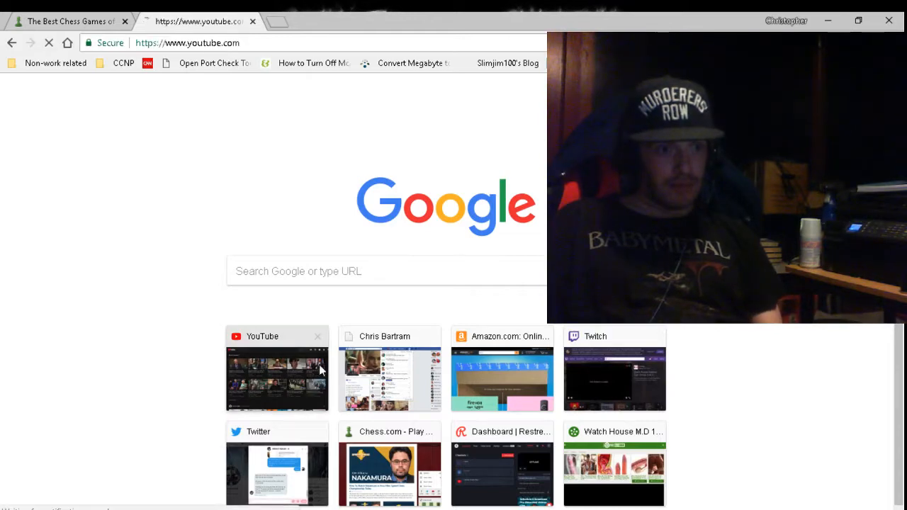
pyautogui.click(276, 379)
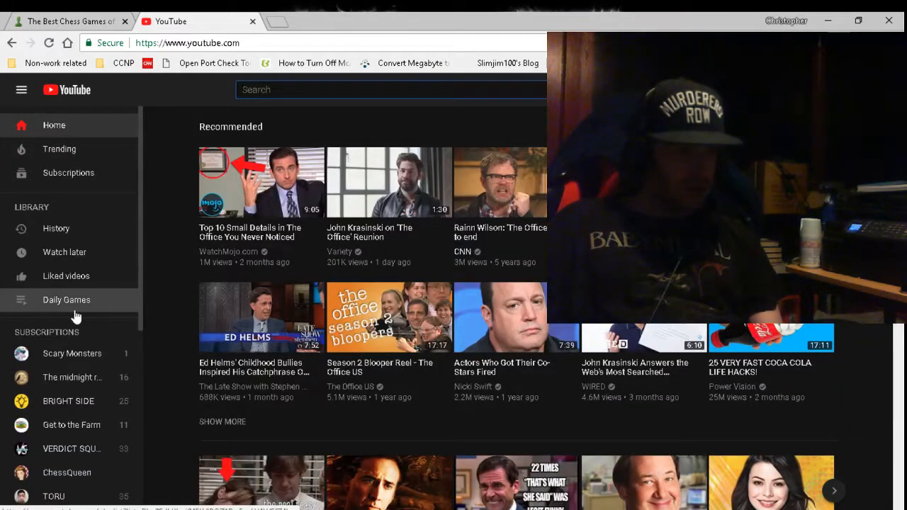
pyautogui.click(66, 276)
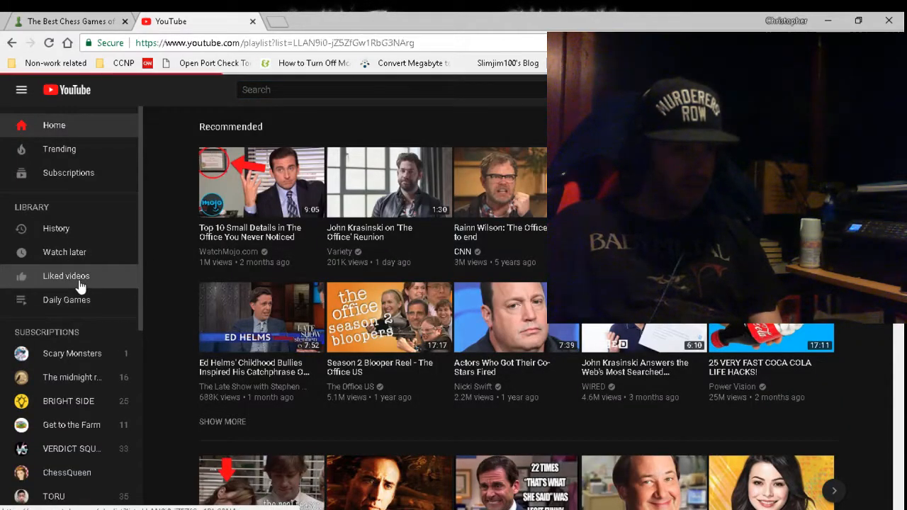
pyautogui.click(66, 276)
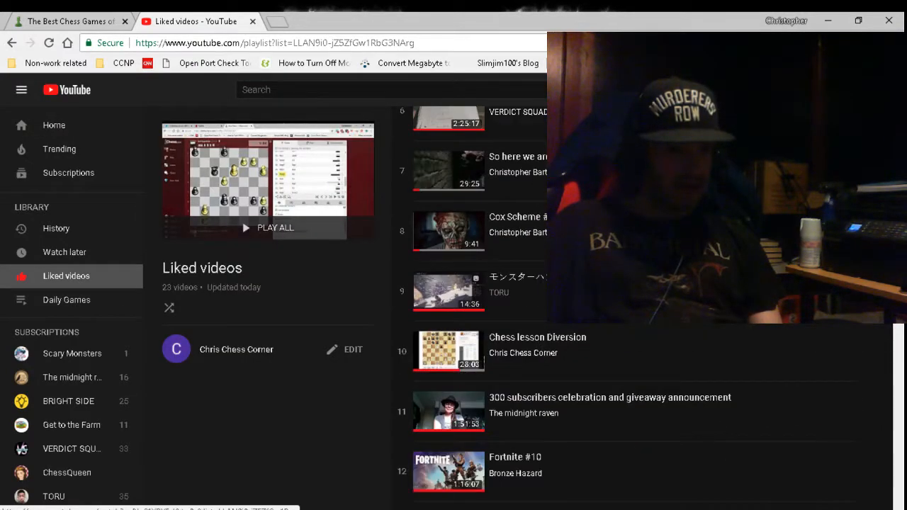
pyautogui.scroll(-3)
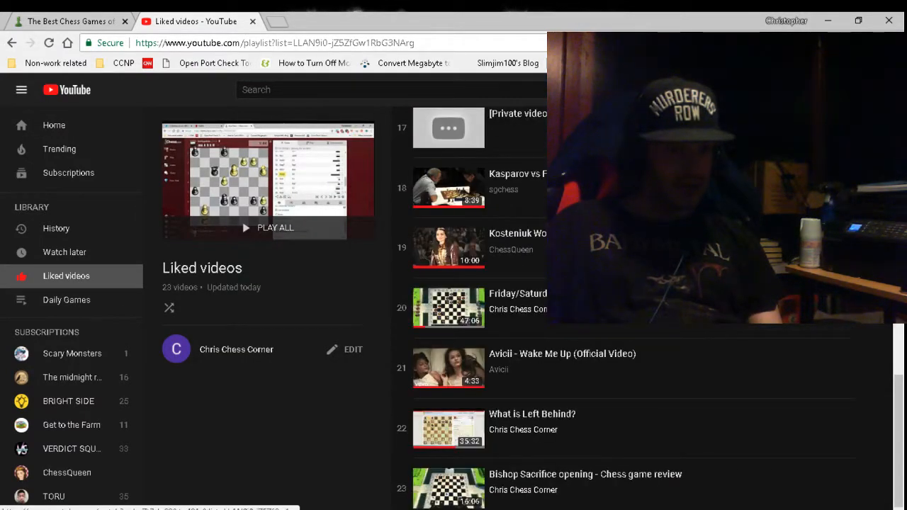
# Step: Open YouTube's watch History and scroll through the previously viewed videos
pyautogui.click(56, 228)
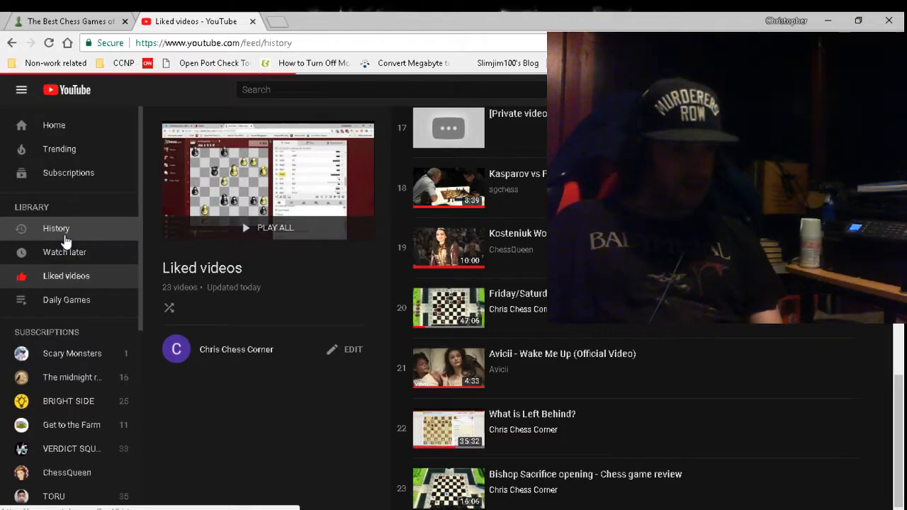
pyautogui.click(56, 228)
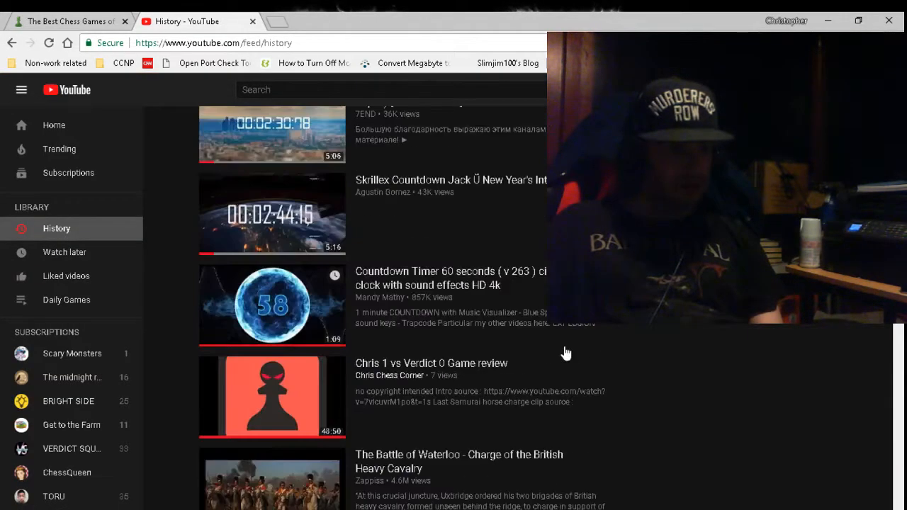
pyautogui.scroll(-3)
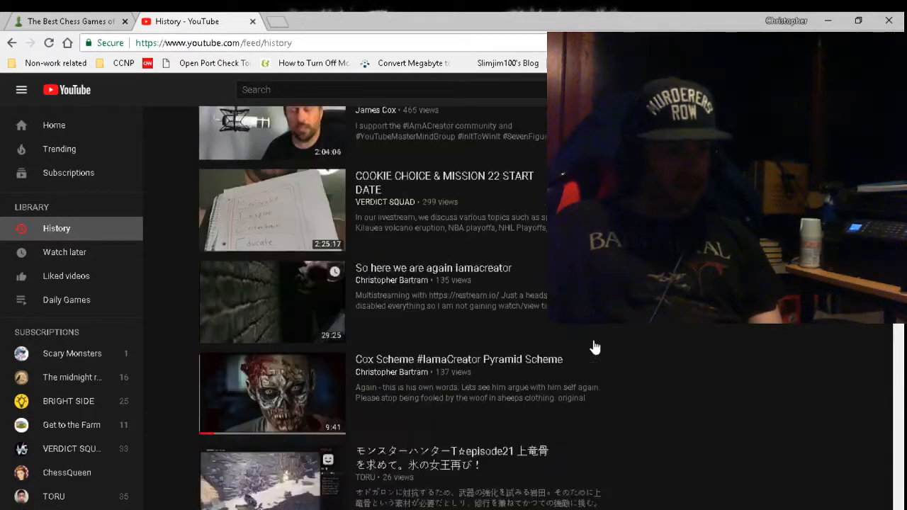
pyautogui.scroll(-3)
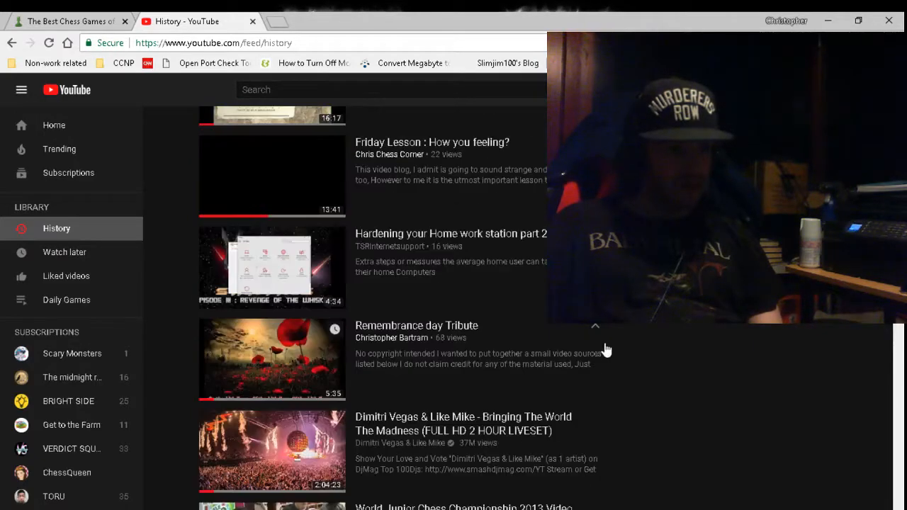
pyautogui.scroll(-3)
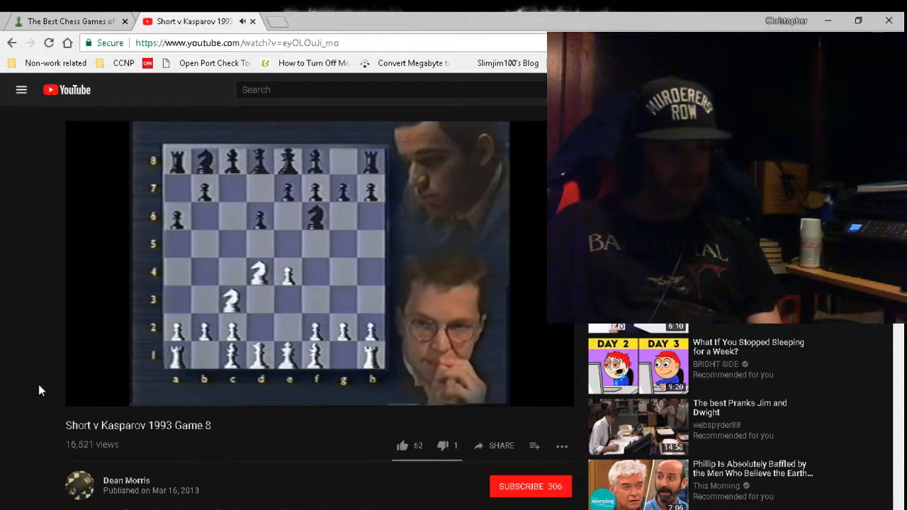
# Step: Play the Short v Kasparov 1993 Game 8 video, then pause it
pyautogui.click(85, 396)
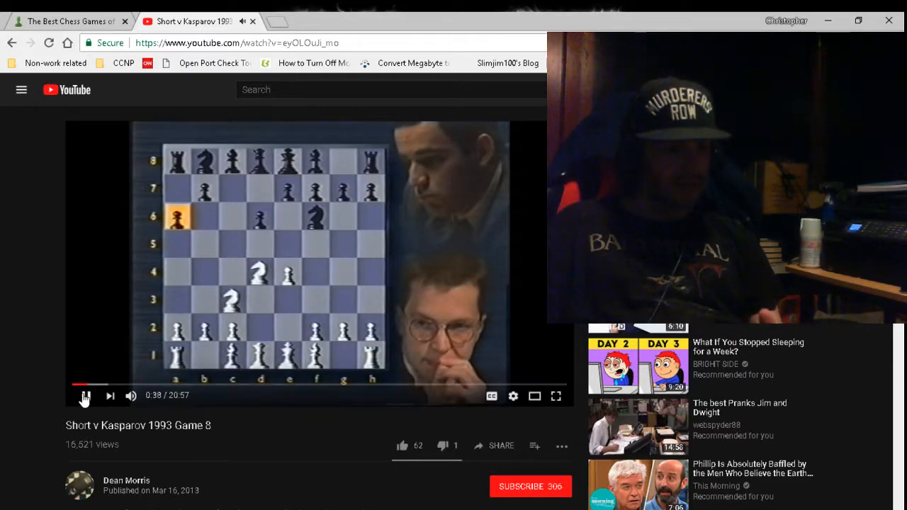
pyautogui.click(84, 396)
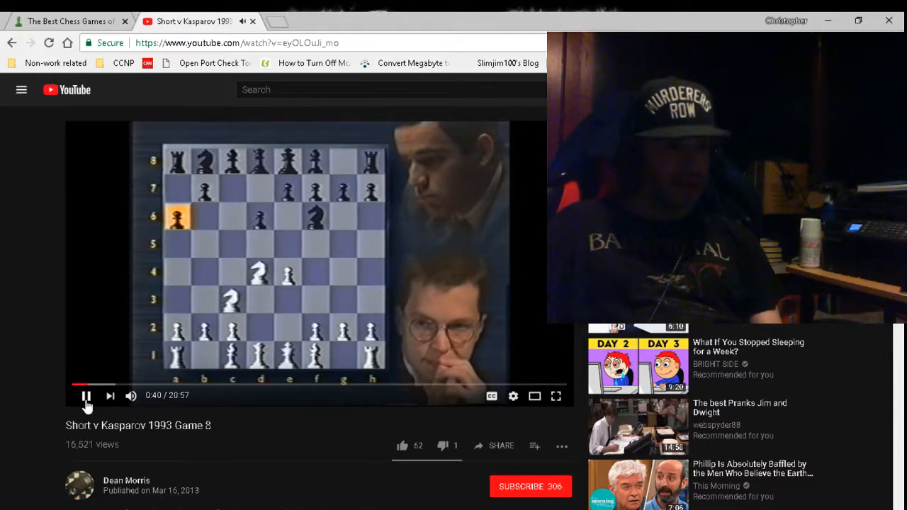
pyautogui.click(67, 21)
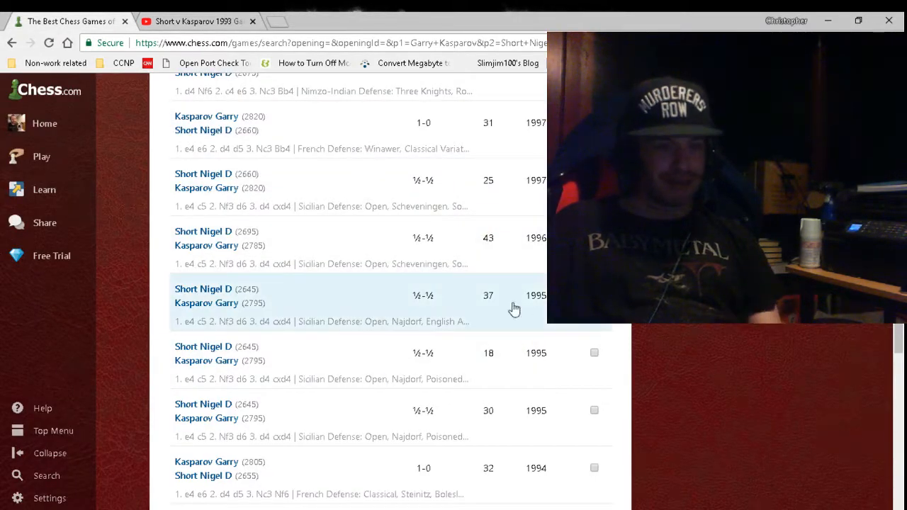
pyautogui.moveTo(333, 280)
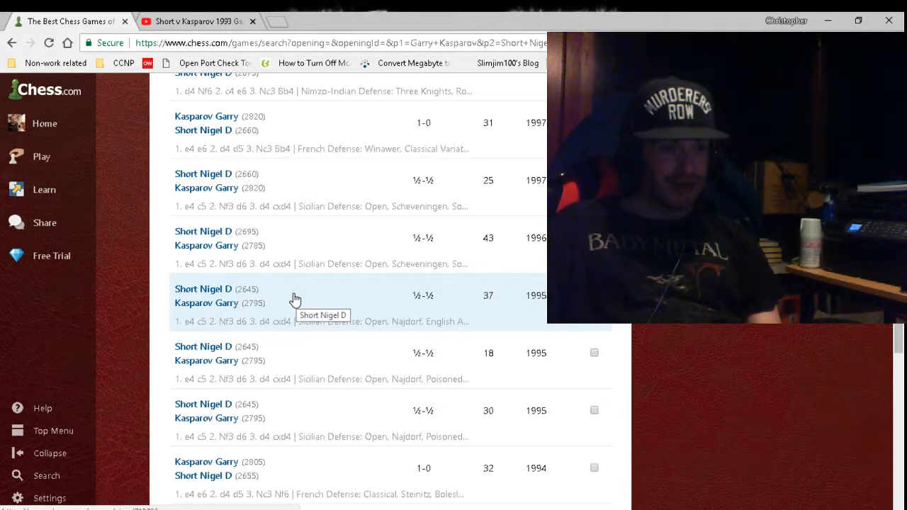
pyautogui.moveTo(300, 347)
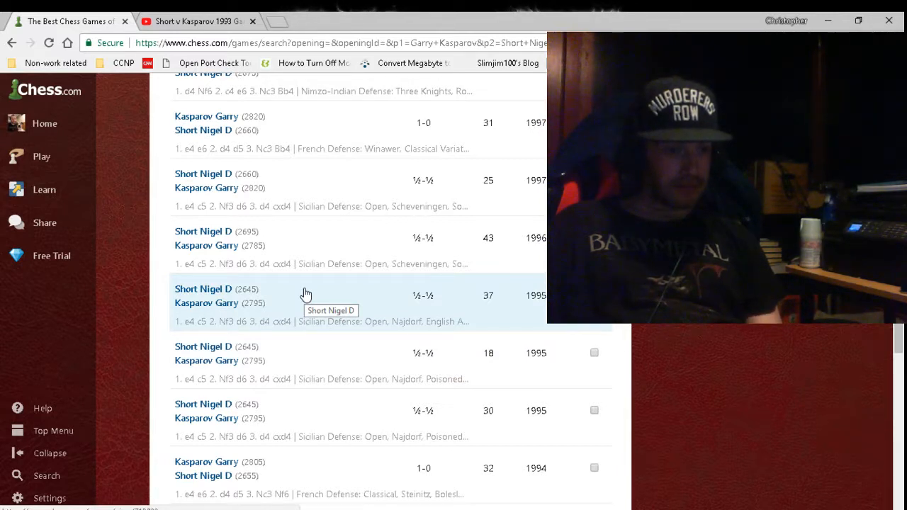
pyautogui.moveTo(309, 312)
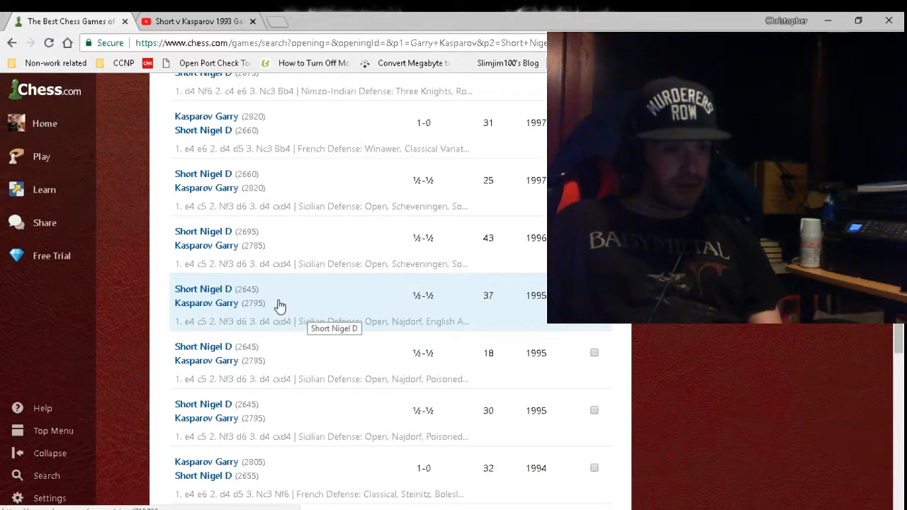
# Step: Open the 1995 Short vs Kasparov Sicilian Najdorf, English Attack game (37 moves)
pyautogui.click(281, 296)
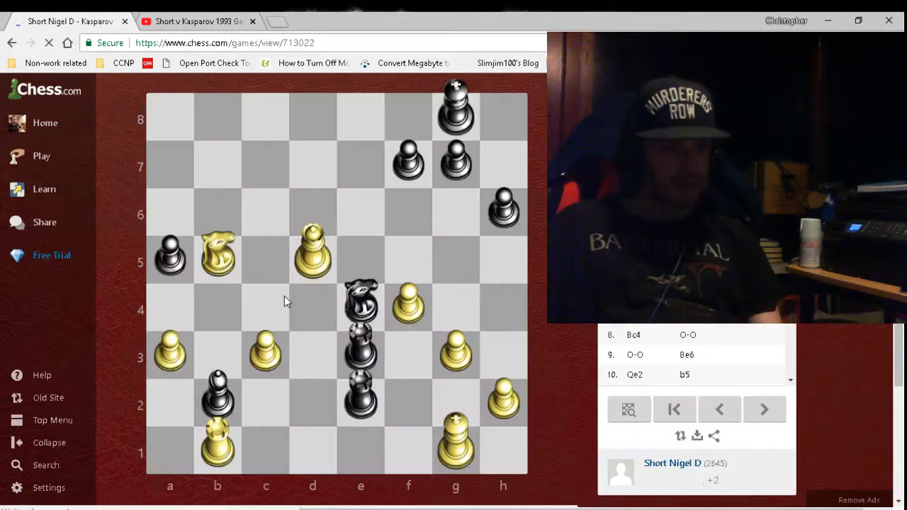
# Step: Jump to the Najdorf game's starting position and step from 1. e4 c5 to Black's ...e5
pyautogui.click(674, 408)
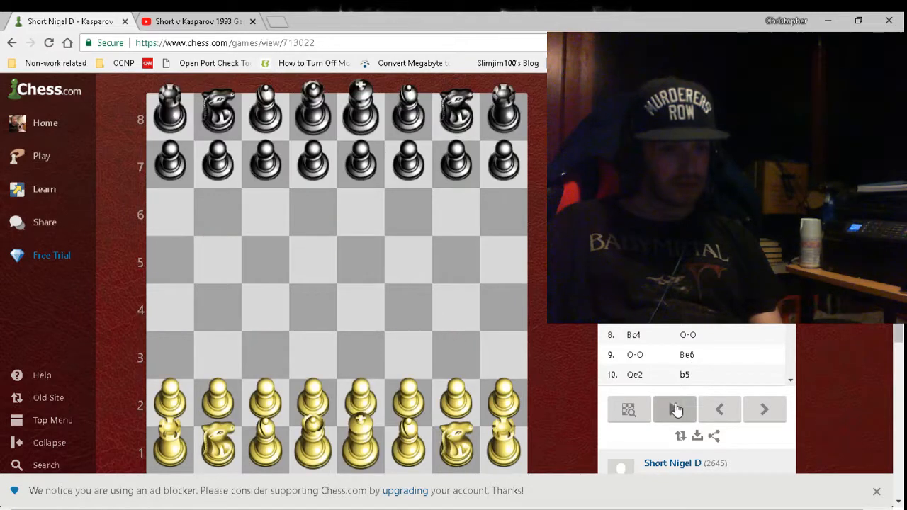
pyautogui.click(674, 409)
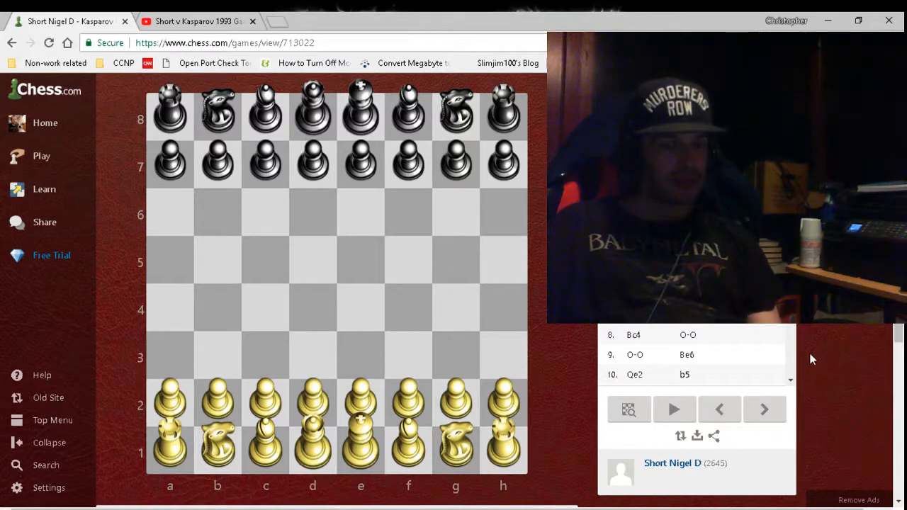
pyautogui.click(764, 410)
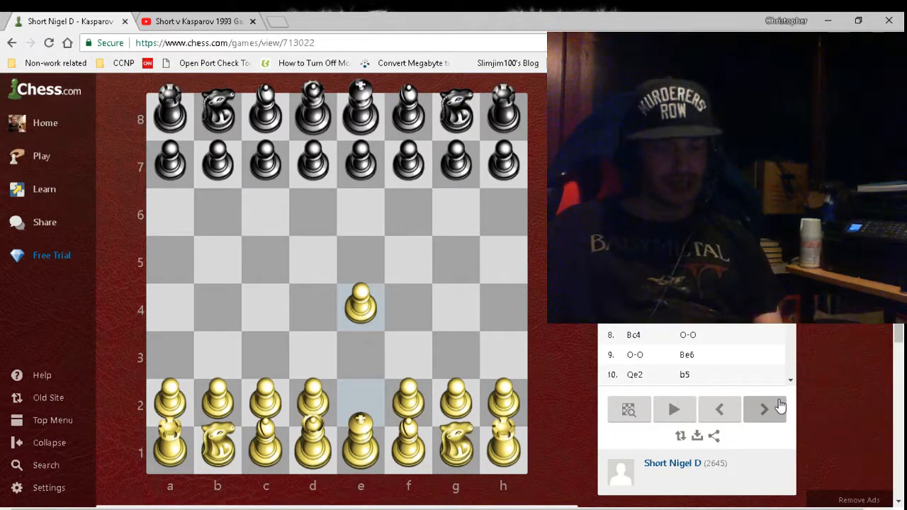
pyautogui.click(764, 409)
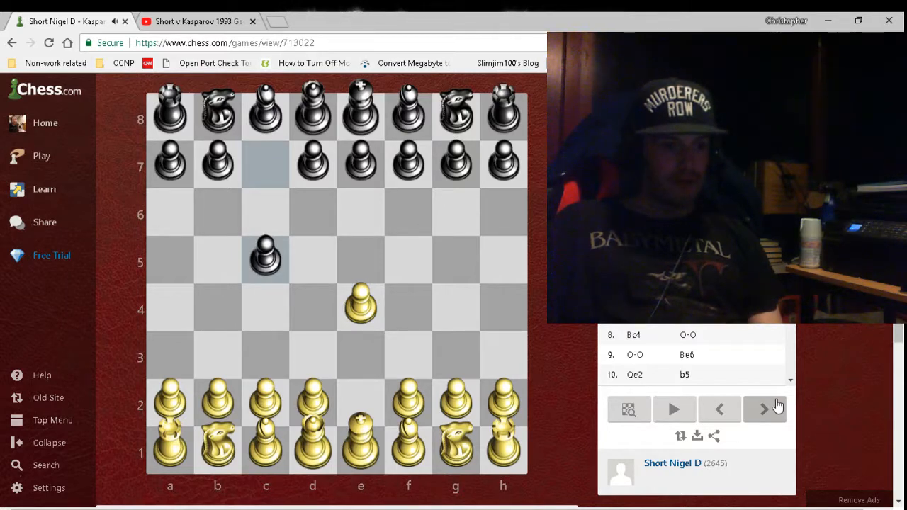
pyautogui.click(763, 408)
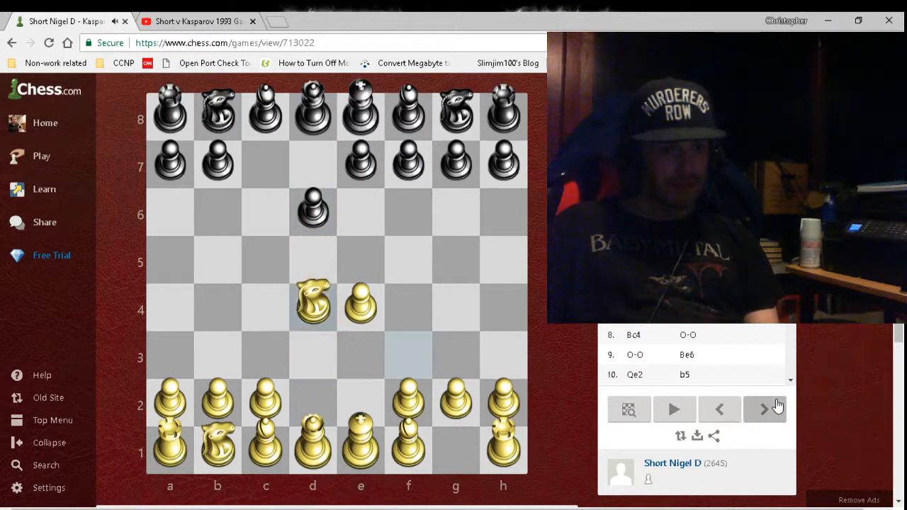
pyautogui.click(764, 409)
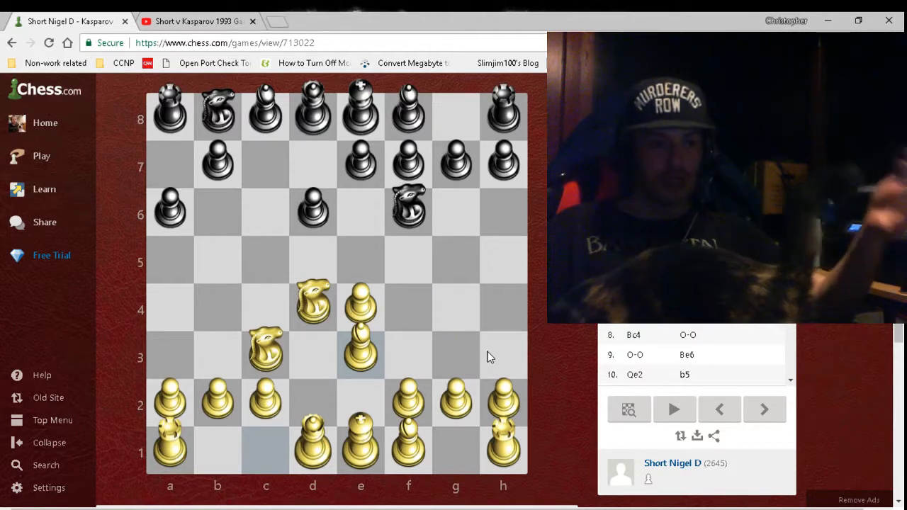
pyautogui.click(763, 410)
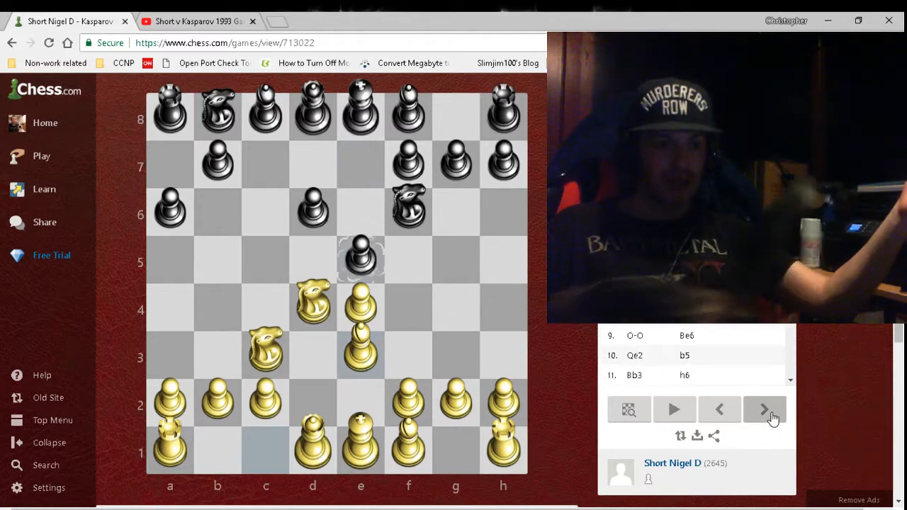
pyautogui.click(764, 410)
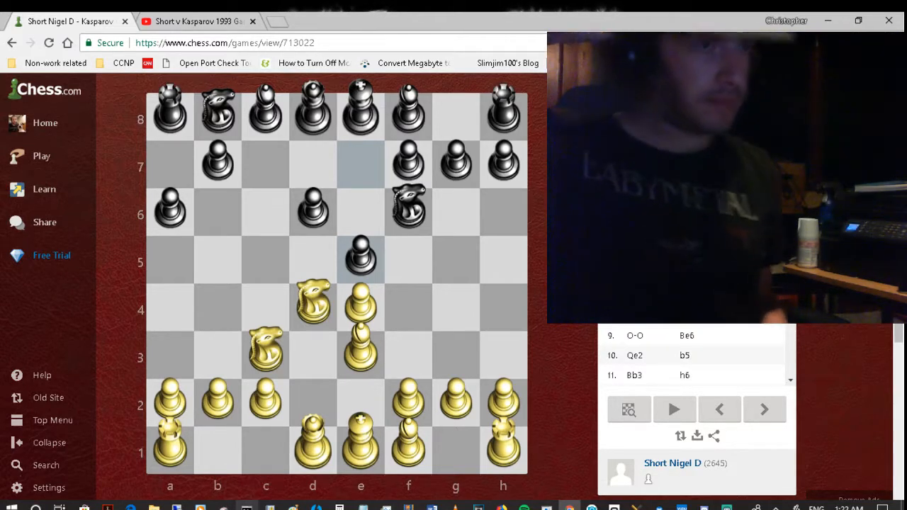
# Step: Continue replaying through both sides castling and ...b5 until White's rook reaches d1
pyautogui.click(46, 122)
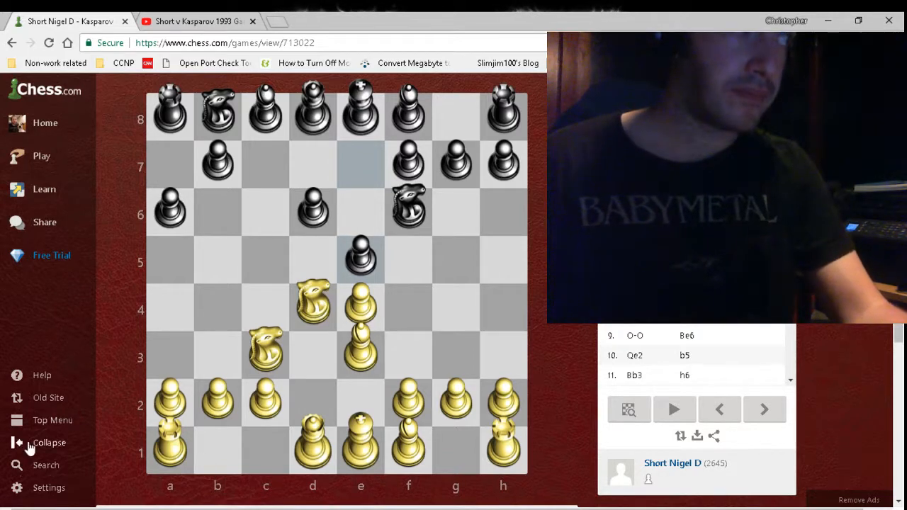
pyautogui.click(764, 409)
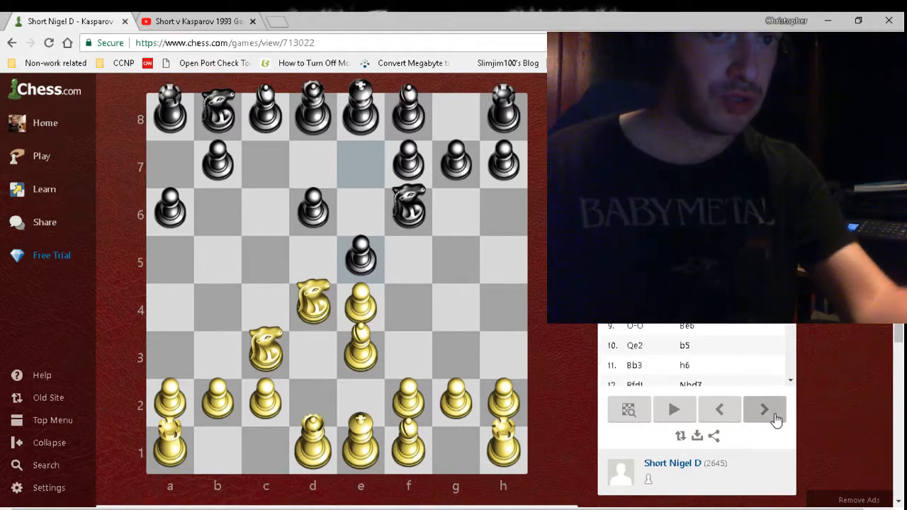
pyautogui.click(764, 410)
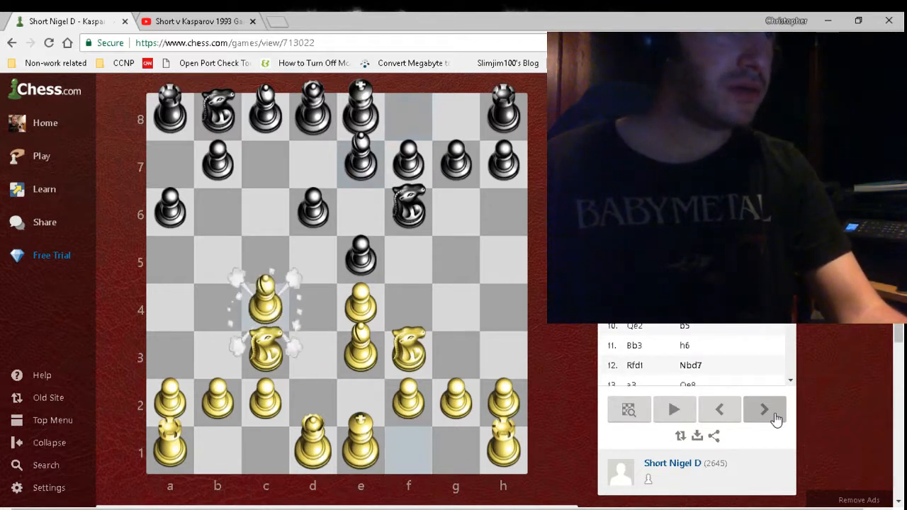
pyautogui.click(763, 409)
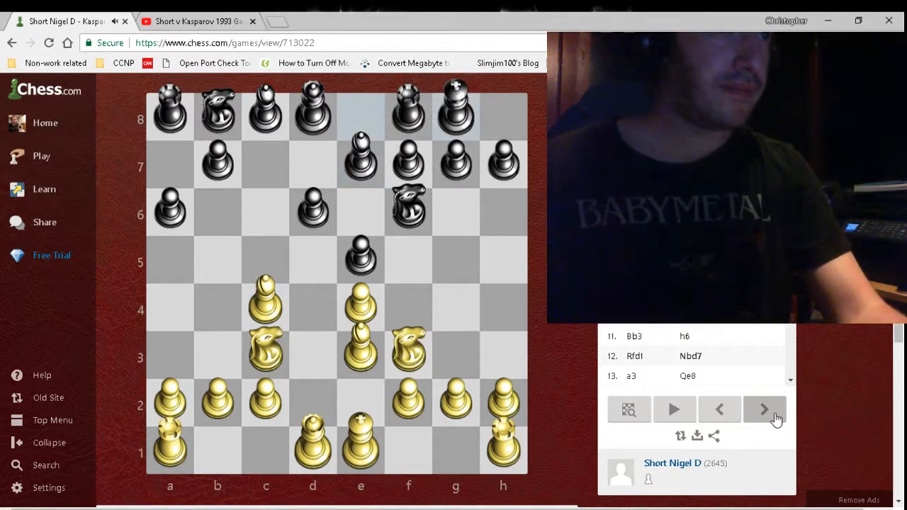
pyautogui.click(763, 410)
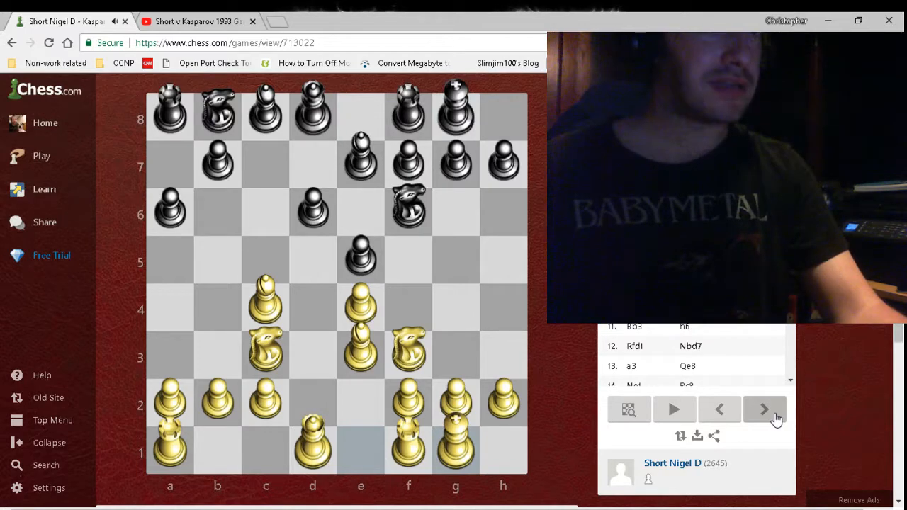
pyautogui.click(764, 409)
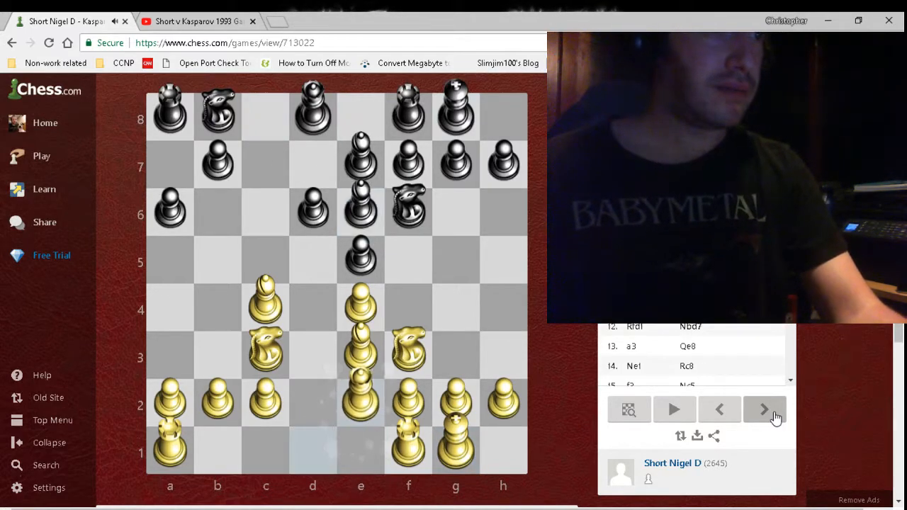
pyautogui.click(763, 408)
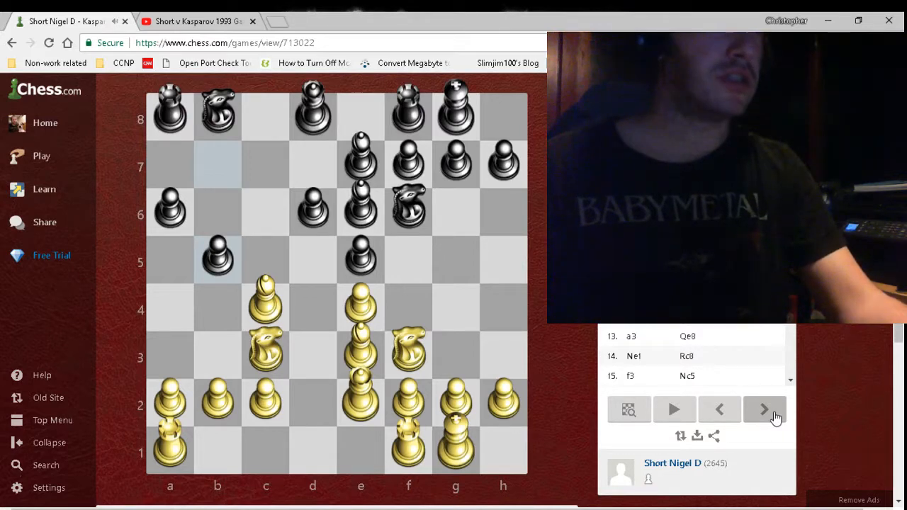
pyautogui.click(764, 410)
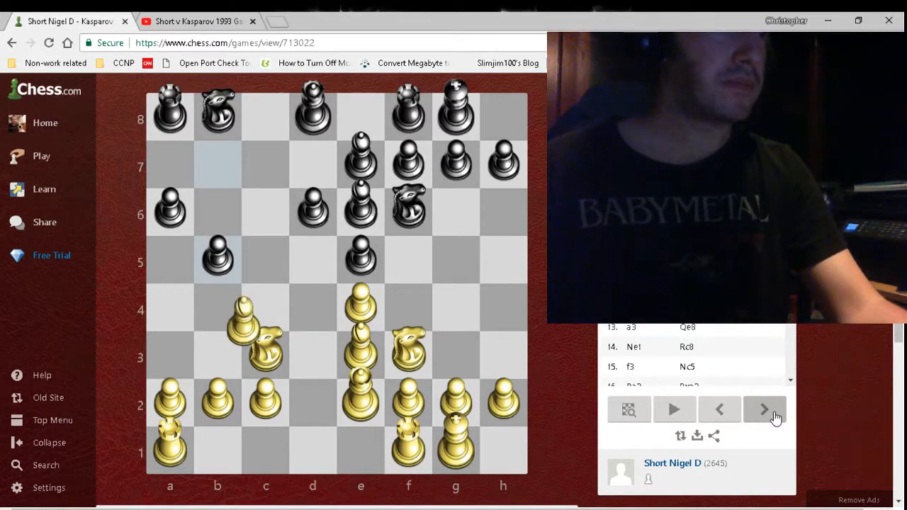
pyautogui.click(763, 409)
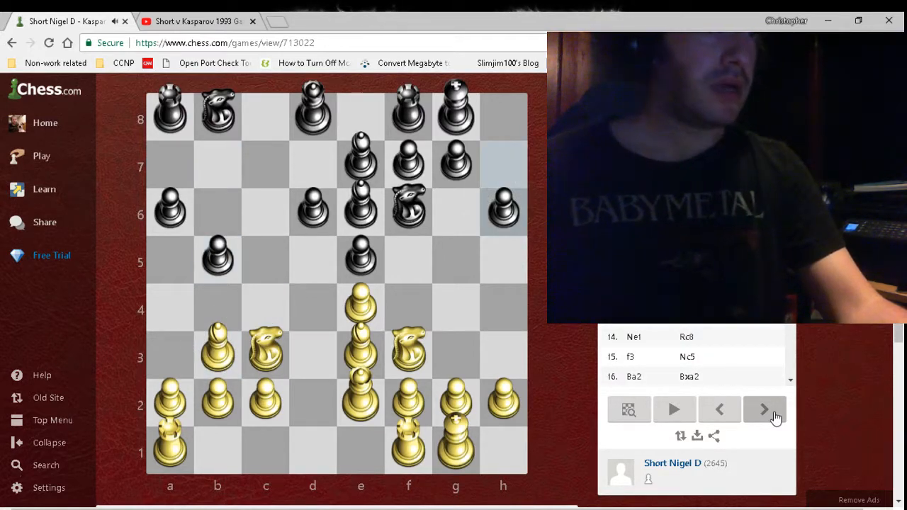
pyautogui.click(763, 409)
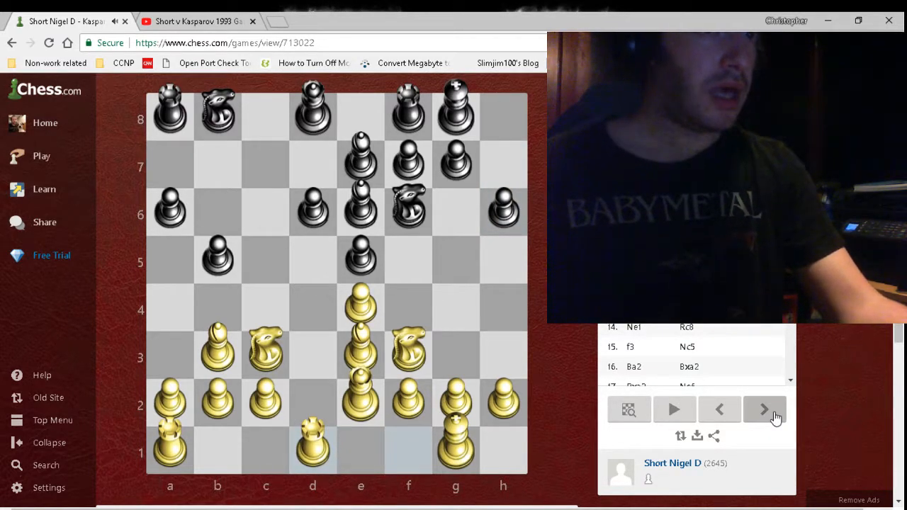
pyautogui.click(764, 410)
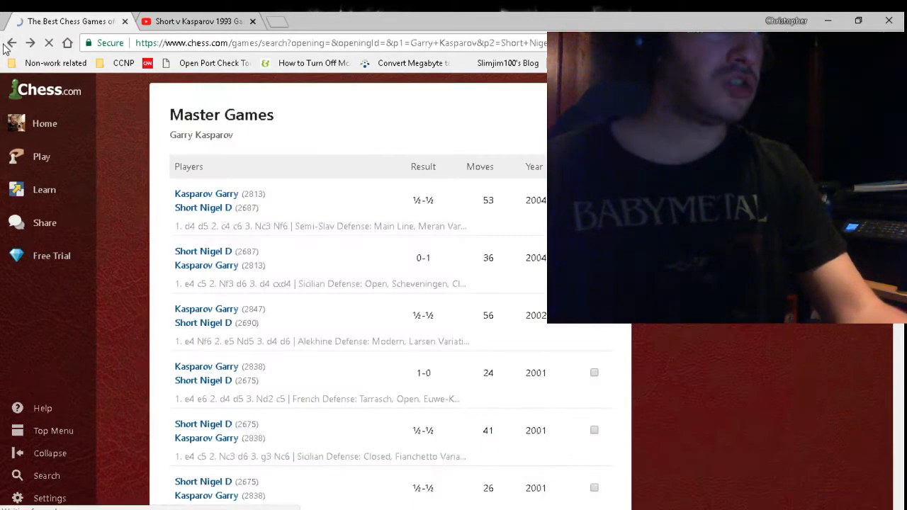
pyautogui.moveTo(354, 335)
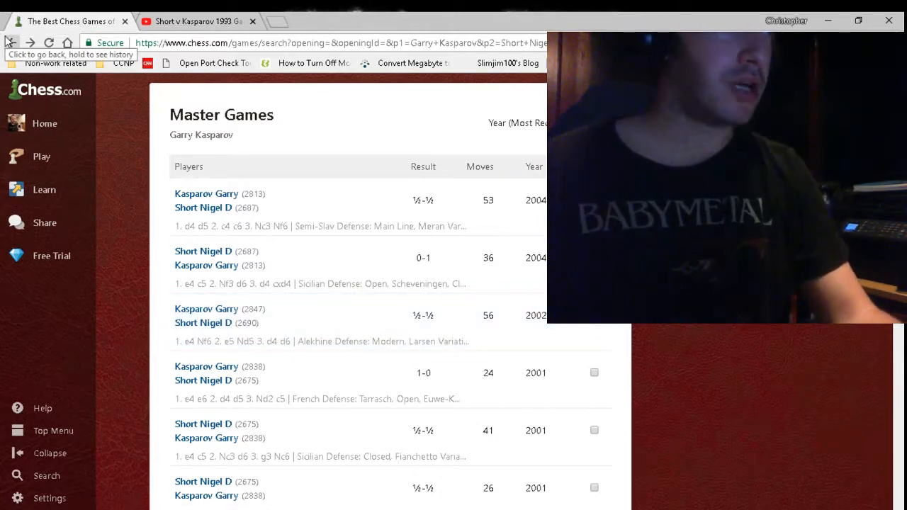
# Step: Go back to Garry Kasparov's unfiltered master games list, led by his 2016 wins
pyautogui.click(11, 43)
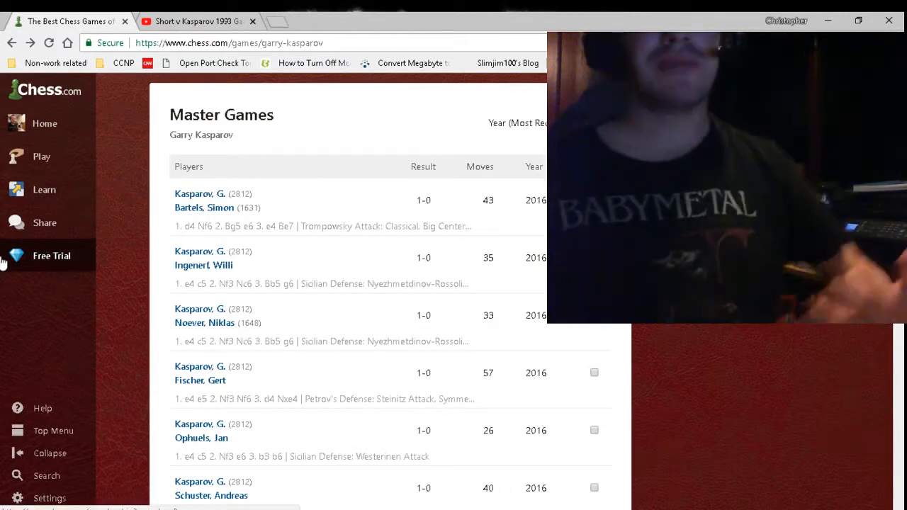
# Step: Show the Share community flyout, then the Play menu with Live Chess, Daily Chess and Computer
pyautogui.click(44, 223)
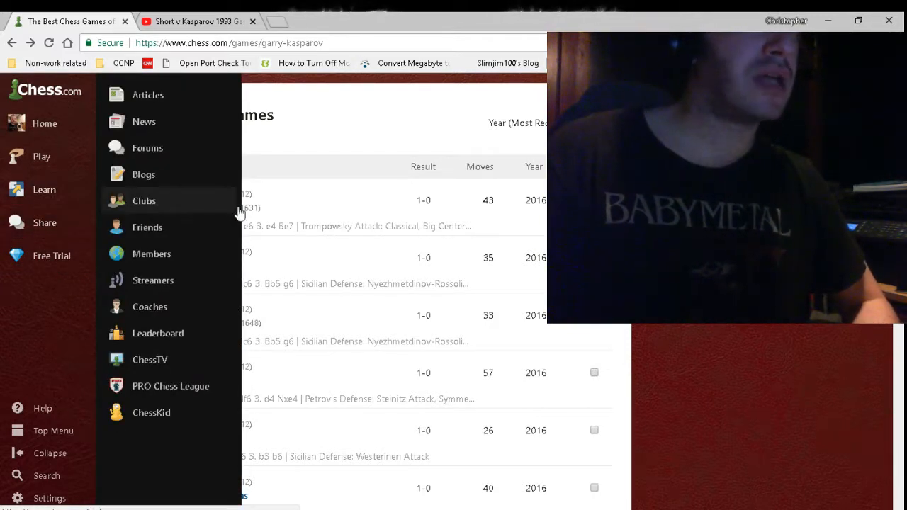
pyautogui.click(41, 156)
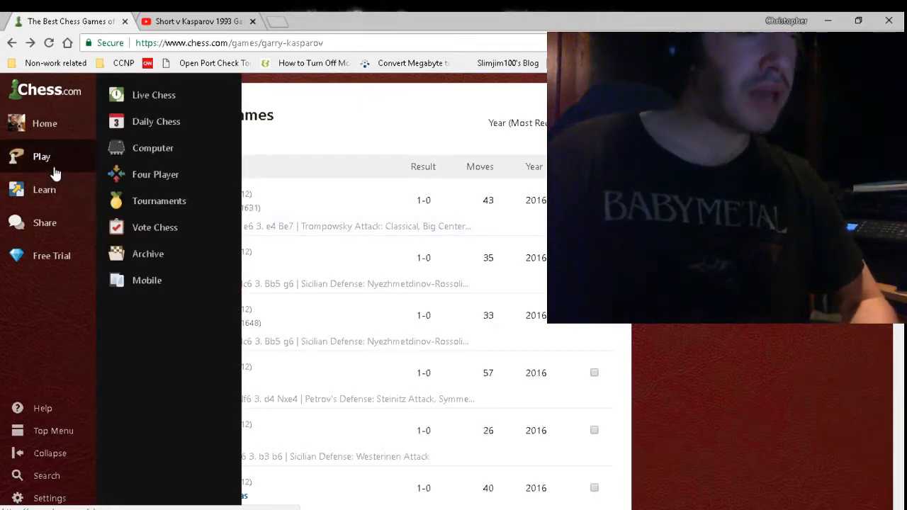
pyautogui.moveTo(85, 170)
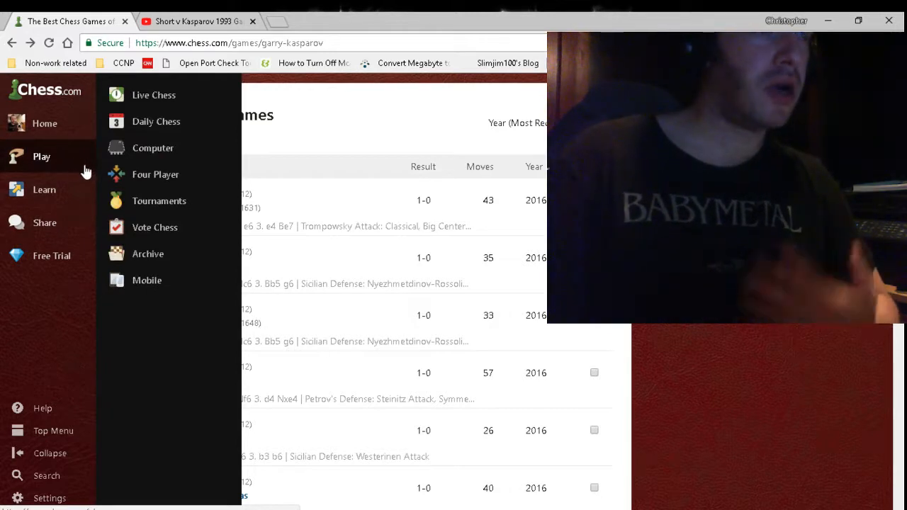
pyautogui.moveTo(103, 177)
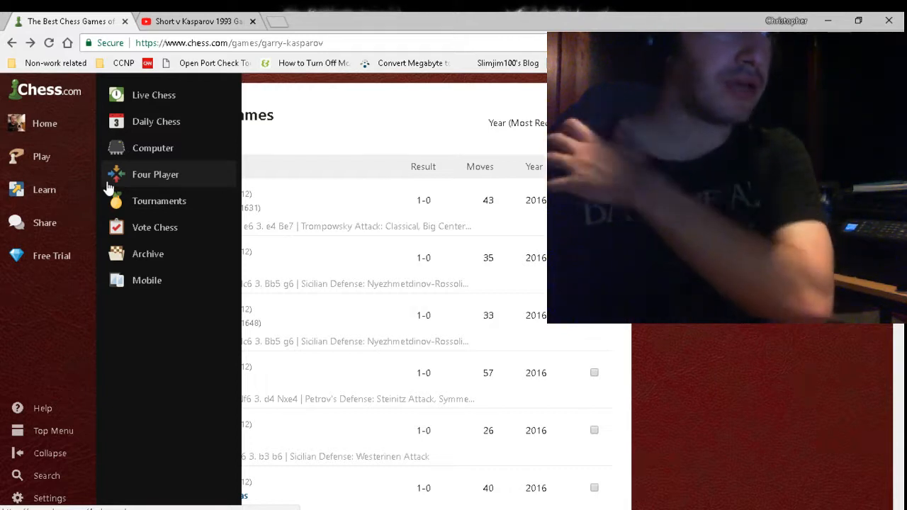
pyautogui.moveTo(166, 181)
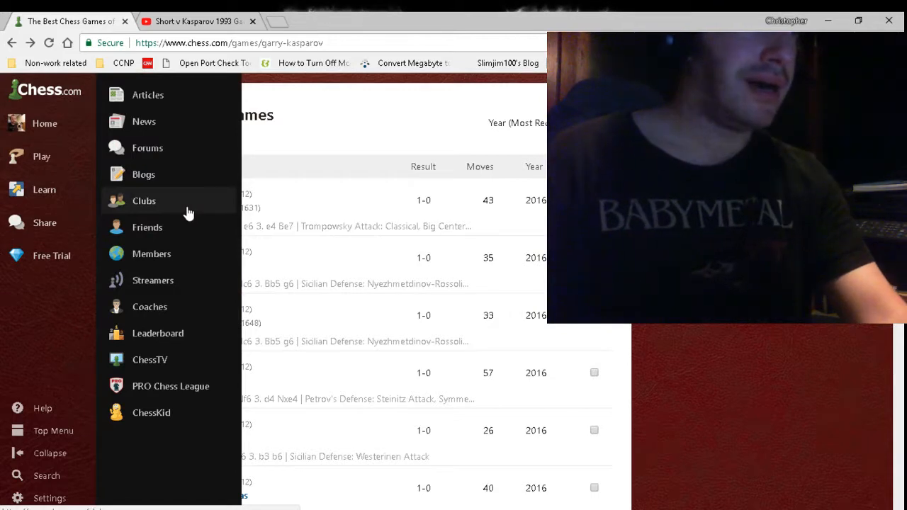
pyautogui.click(143, 200)
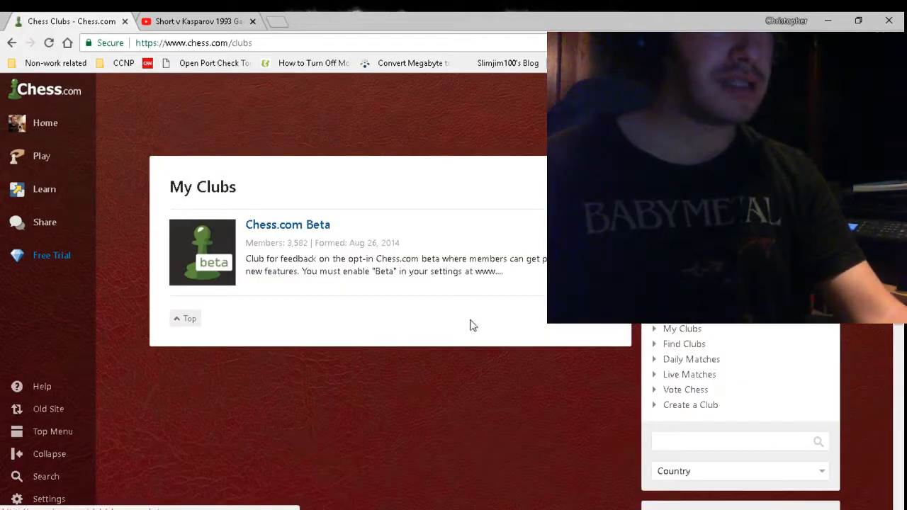
pyautogui.moveTo(407, 302)
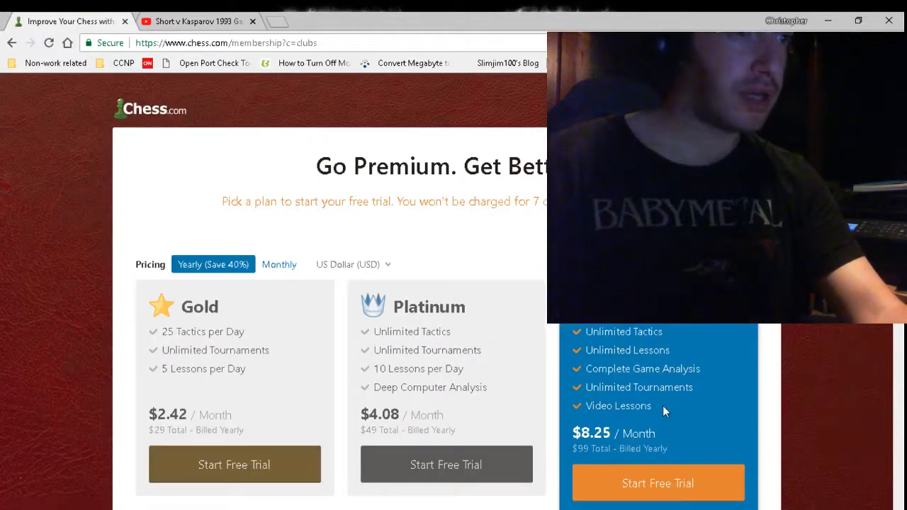
pyautogui.scroll(-3)
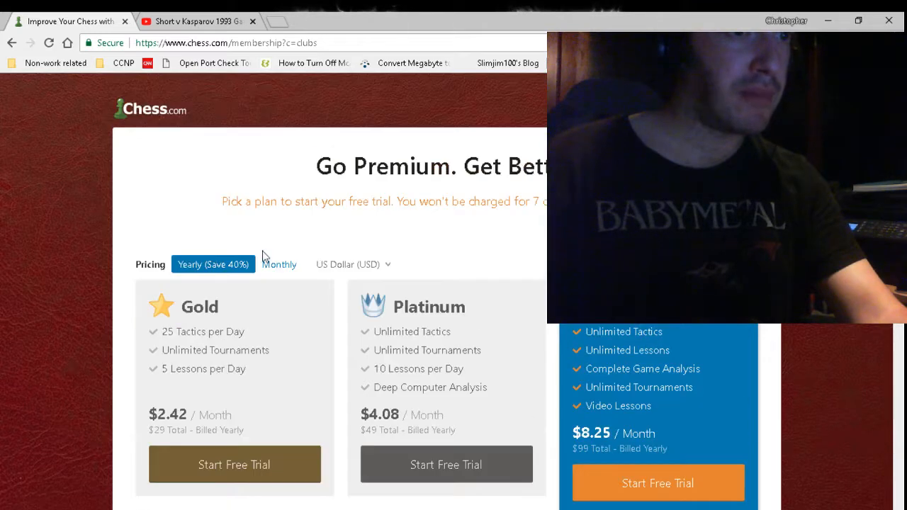
pyautogui.moveTo(227, 168)
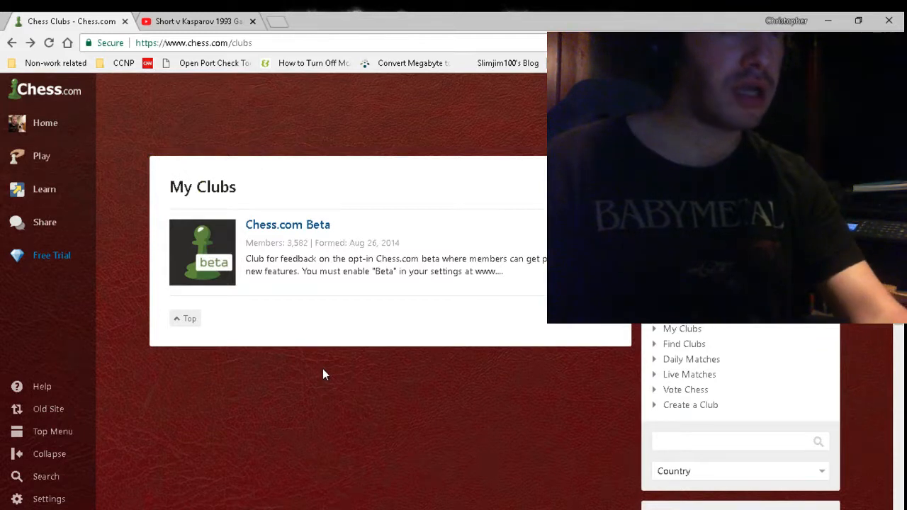
pyautogui.moveTo(489, 406)
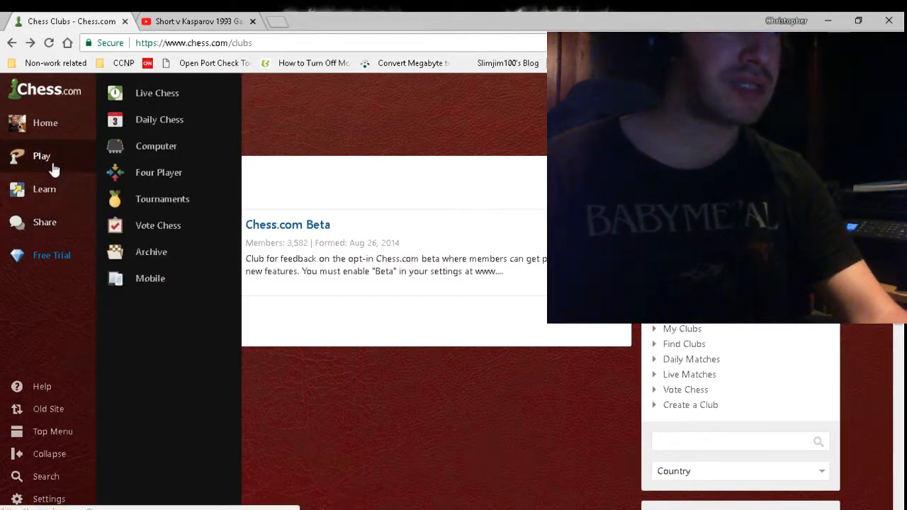
pyautogui.moveTo(159, 172)
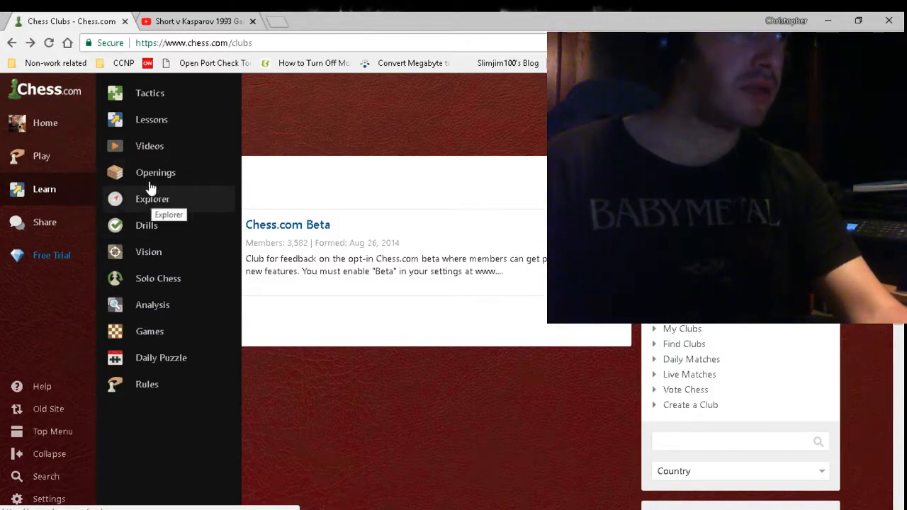
# Step: Open the Chess Openings page with the Sicilian, French, Caro-Kann and Italian grid
pyautogui.click(155, 172)
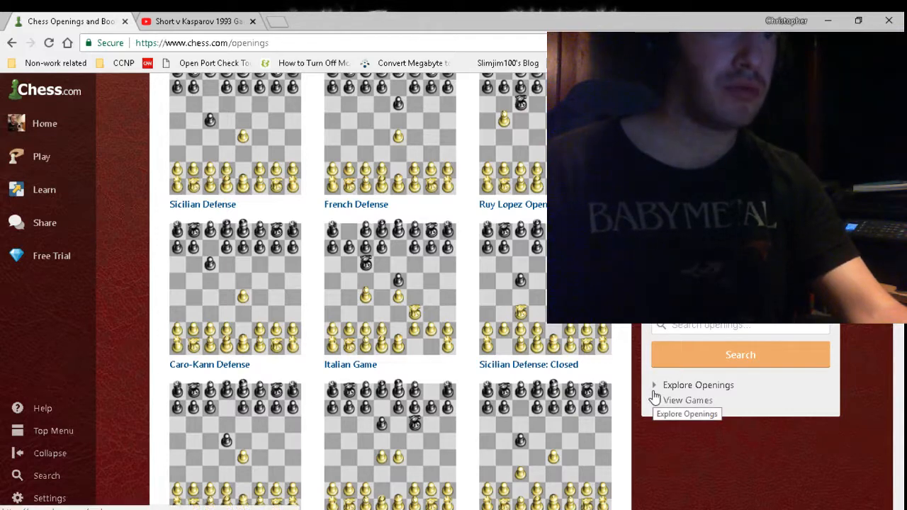
pyautogui.click(686, 414)
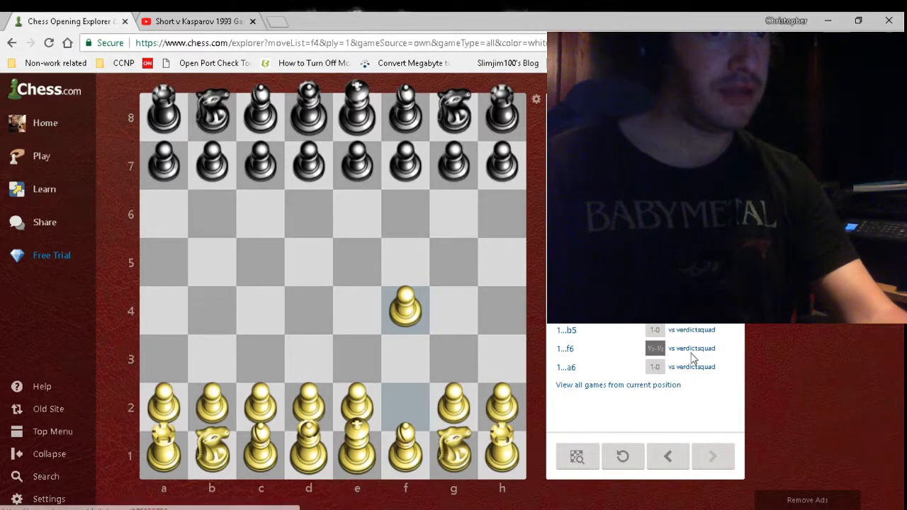
pyautogui.moveTo(679, 337)
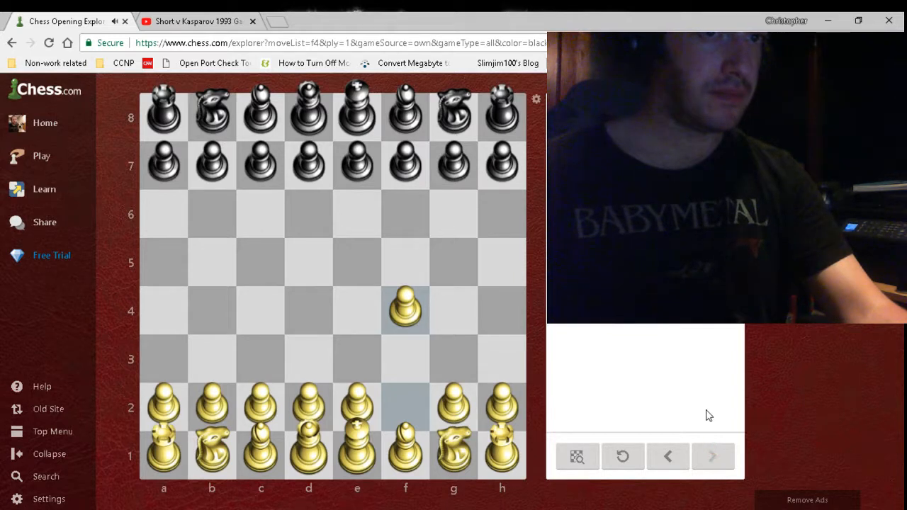
pyautogui.moveTo(648, 330)
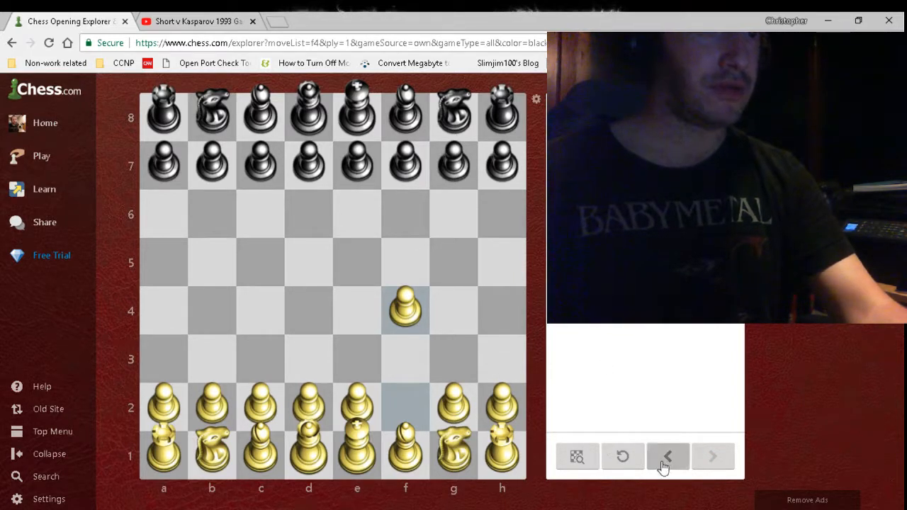
pyautogui.click(668, 455)
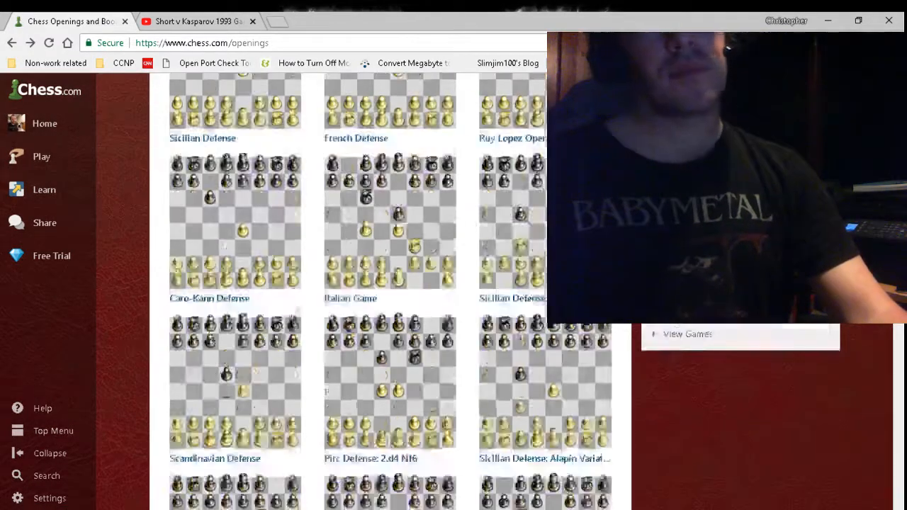
pyautogui.scroll(-3)
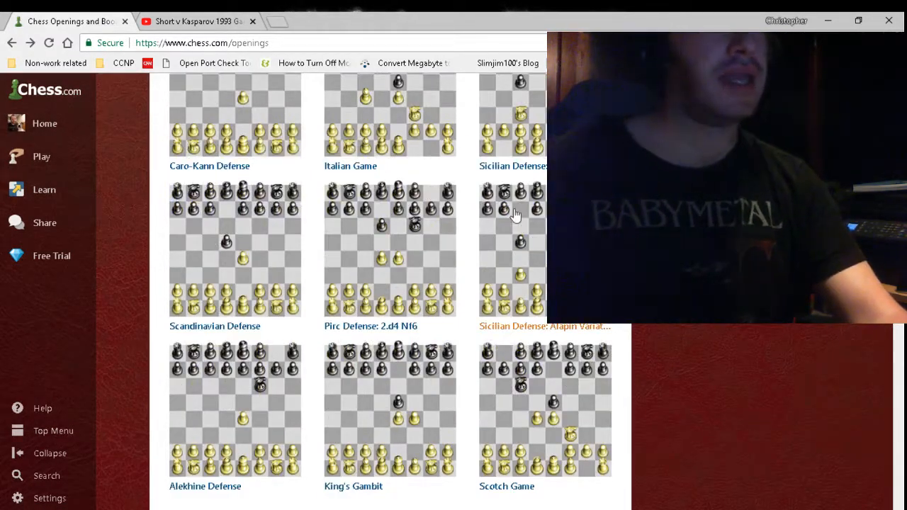
pyautogui.scroll(-3)
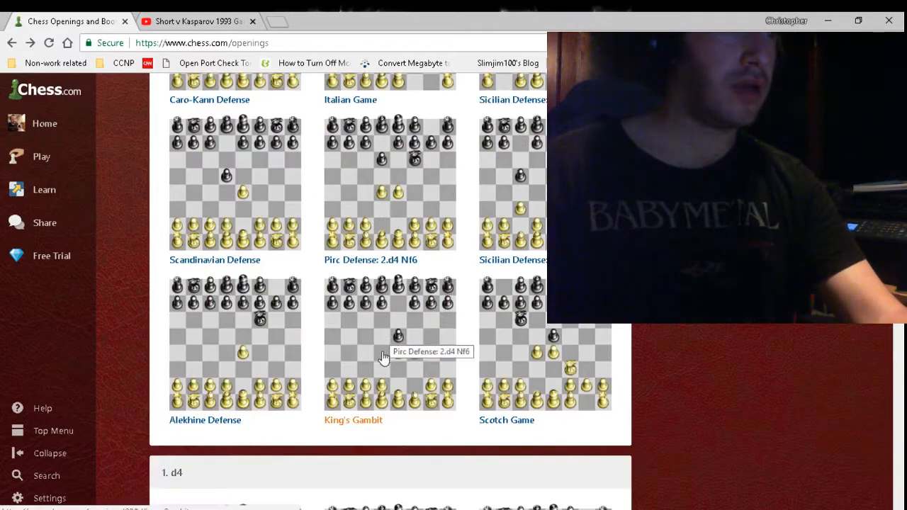
pyautogui.scroll(-3)
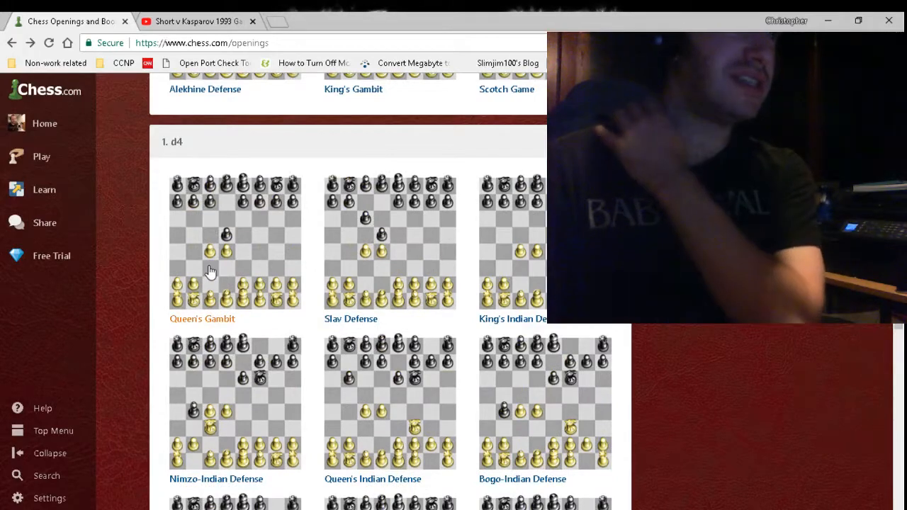
pyautogui.moveTo(211, 272)
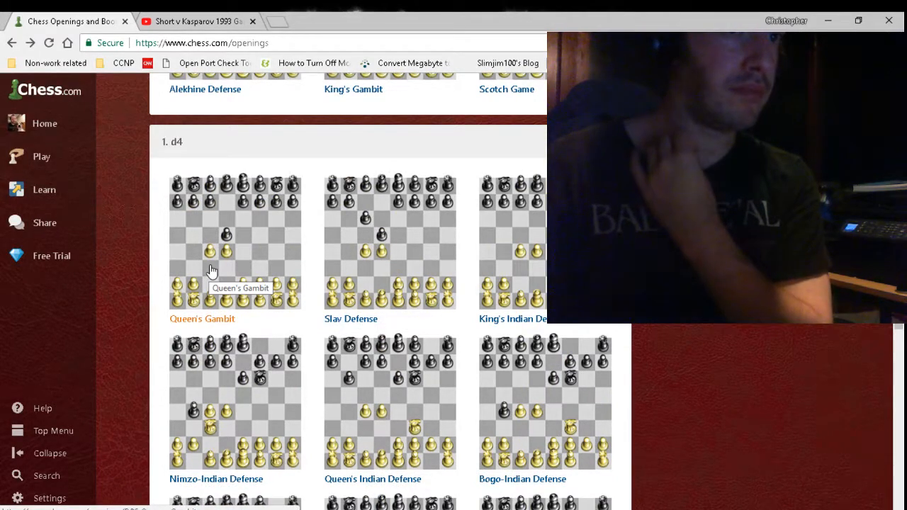
pyautogui.scroll(-3)
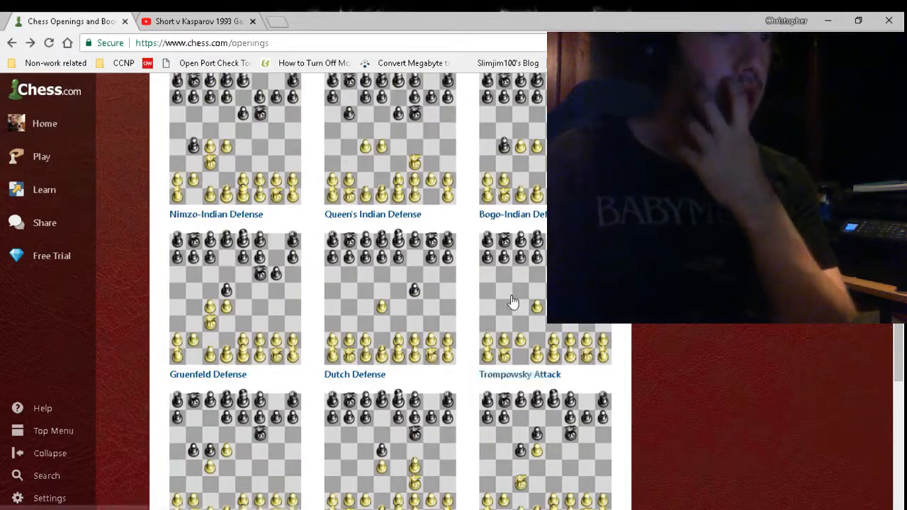
pyautogui.scroll(-3)
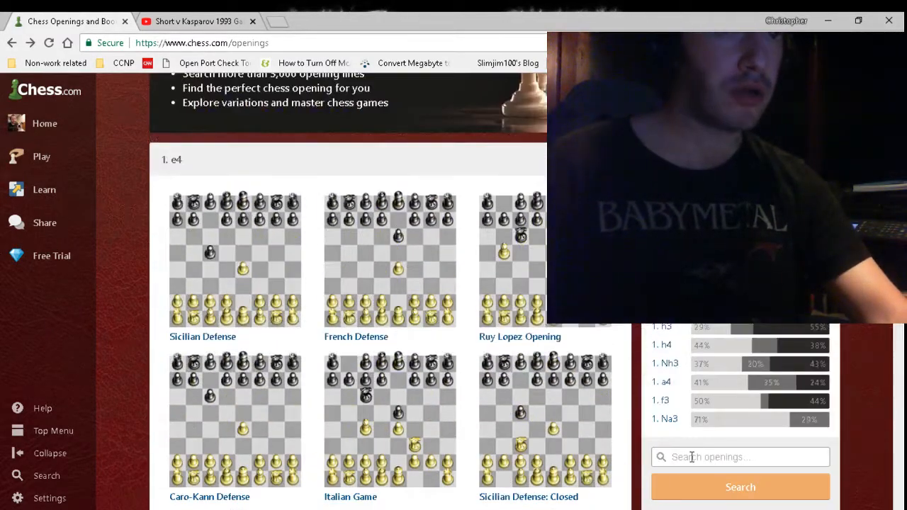
pyautogui.write('stone wall')
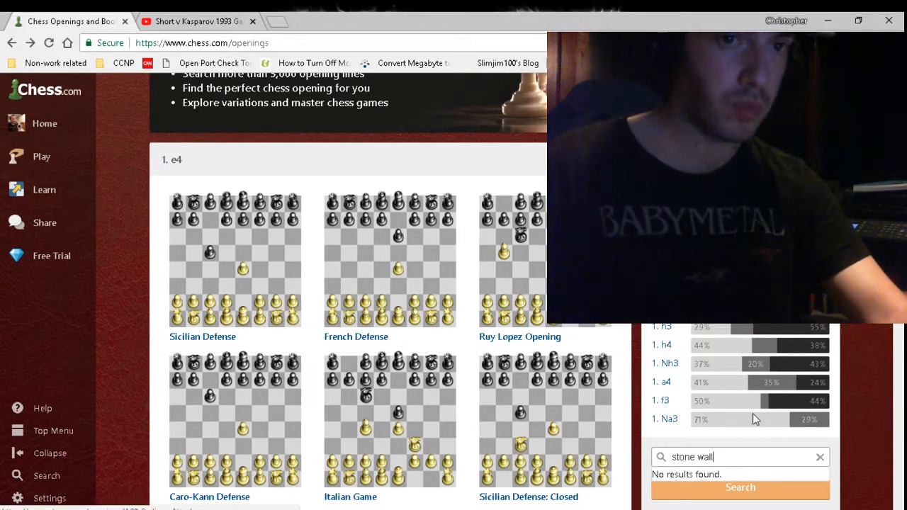
pyautogui.scroll(-3)
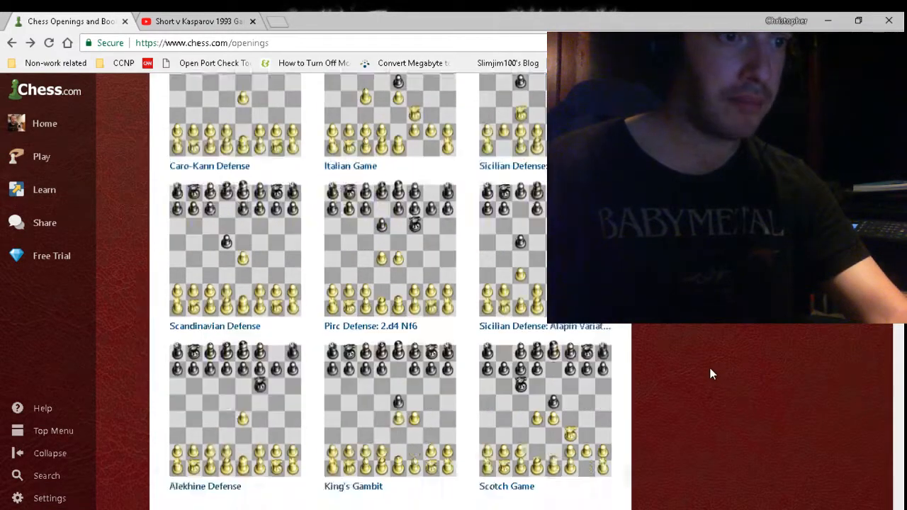
pyautogui.scroll(-3)
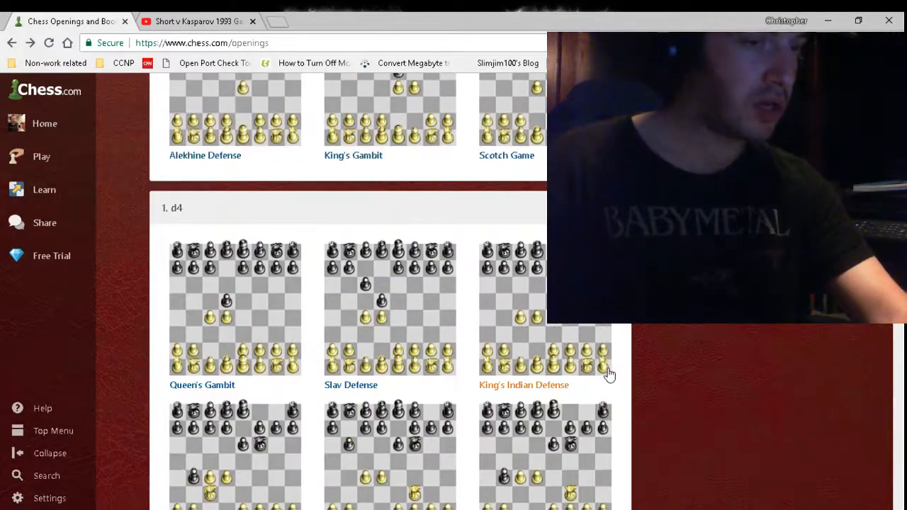
pyautogui.scroll(-3)
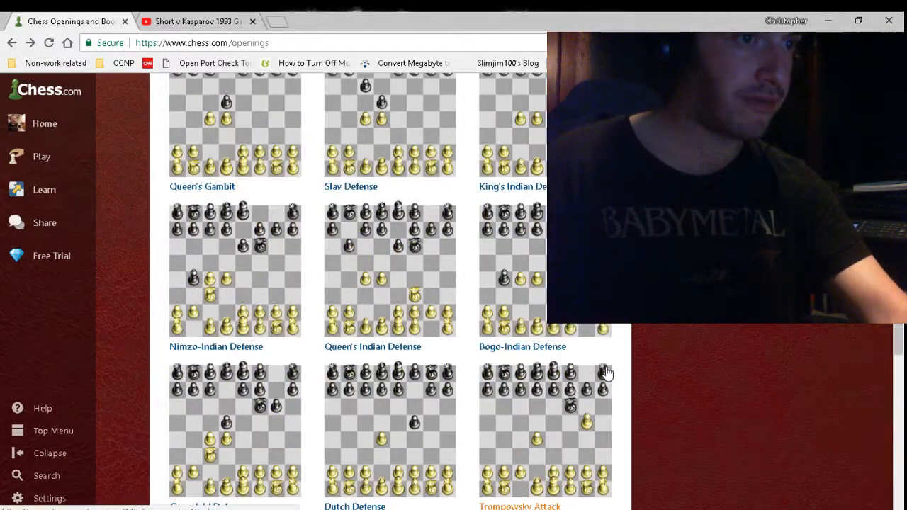
pyautogui.scroll(-3)
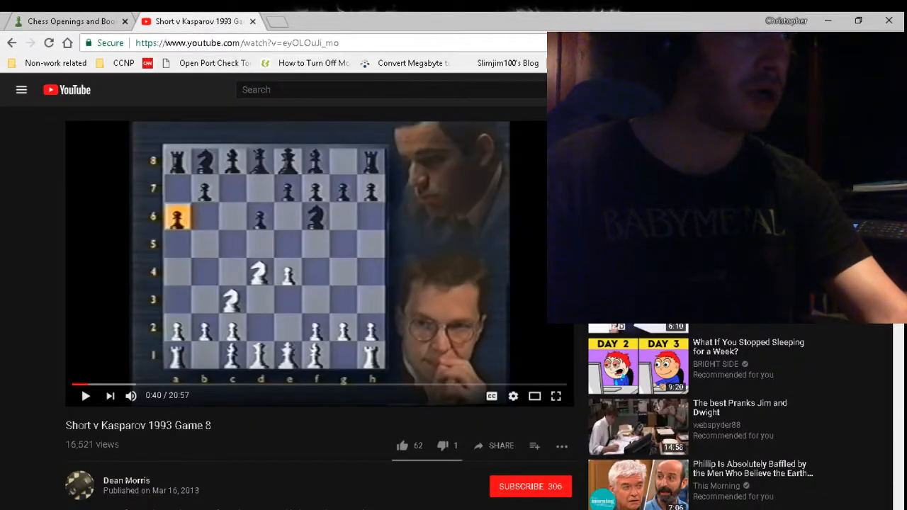
# Step: Search YouTube for Stonewall chess videos with the query 'Chess Stone wall'
pyautogui.click(390, 89)
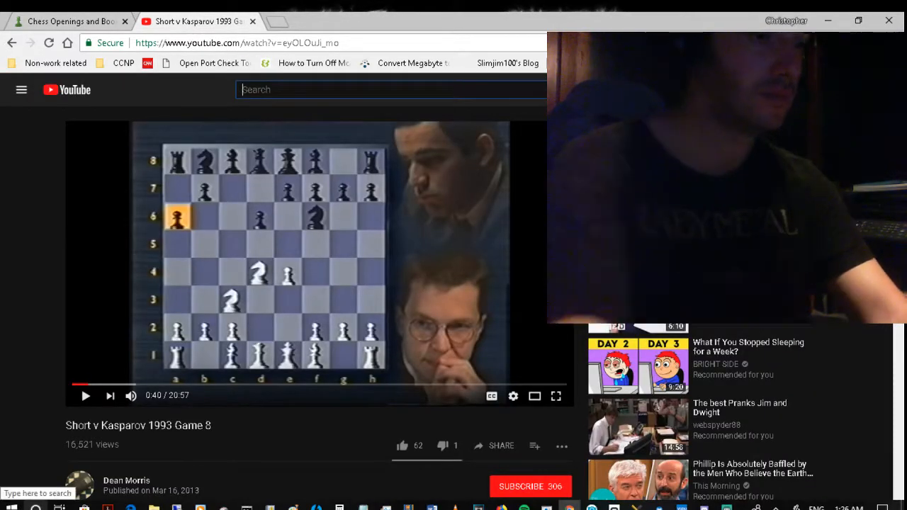
pyautogui.write('Chess Sti')
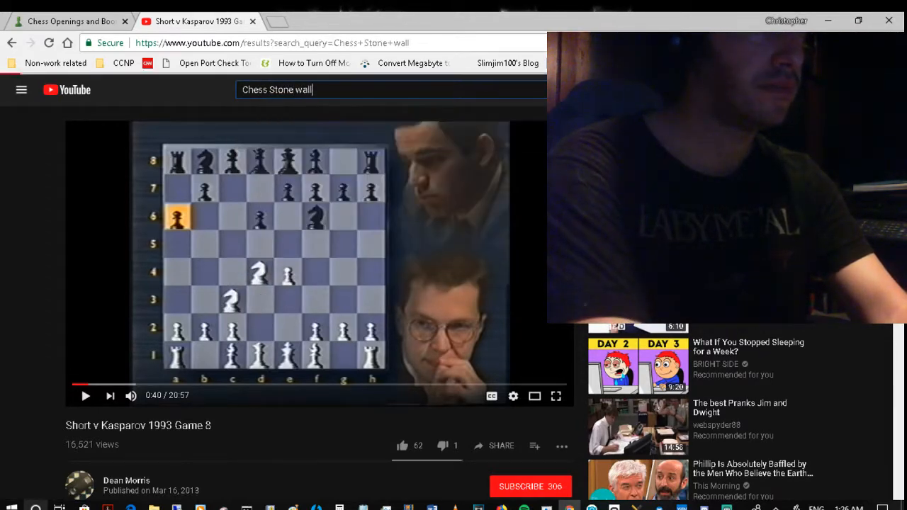
pyautogui.press('Enter')
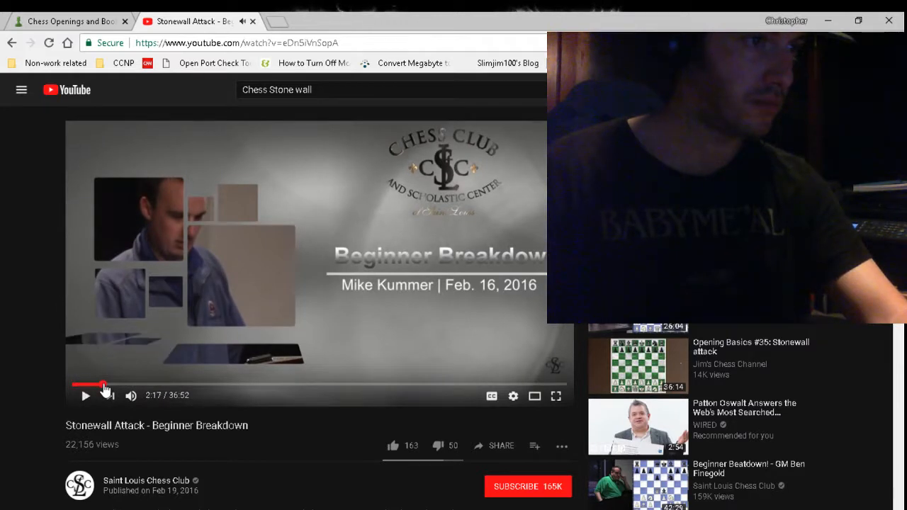
# Step: Rewind the Stonewall lesson to 1:55, then return to the Chess.com openings page
pyautogui.click(85, 395)
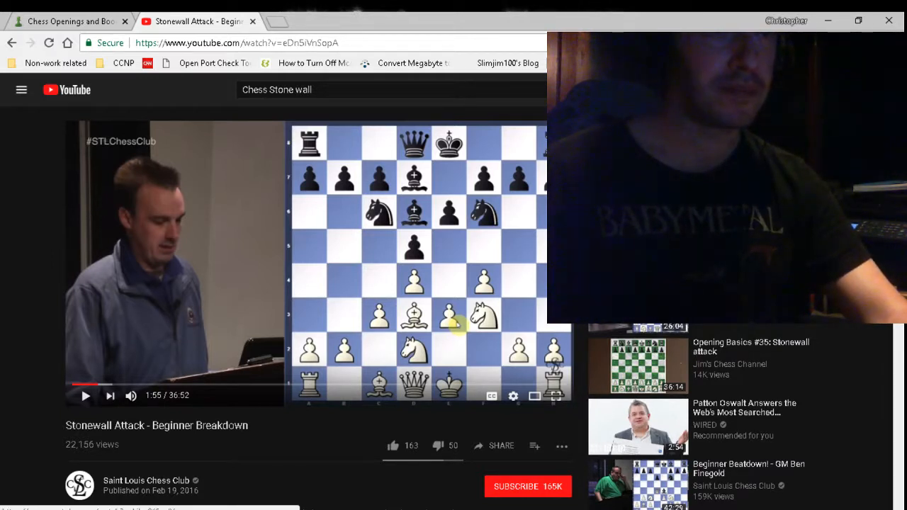
pyautogui.moveTo(496, 374)
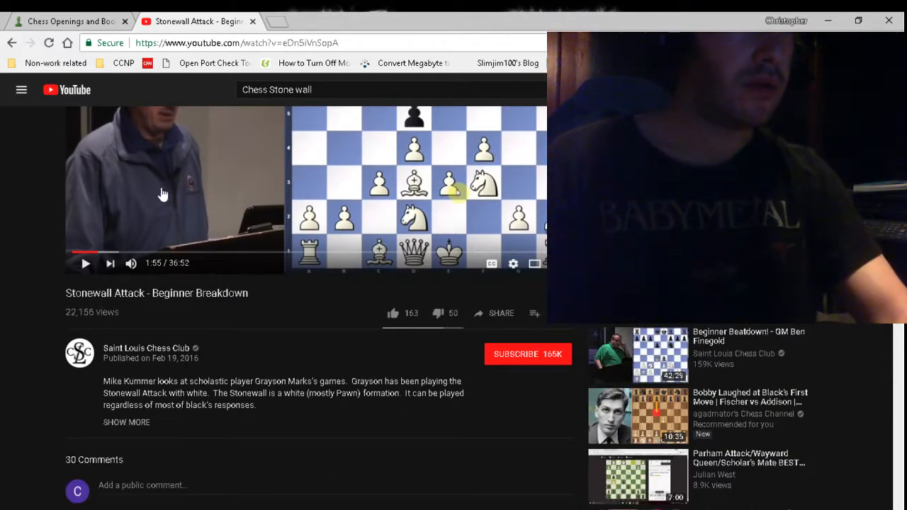
pyautogui.click(67, 21)
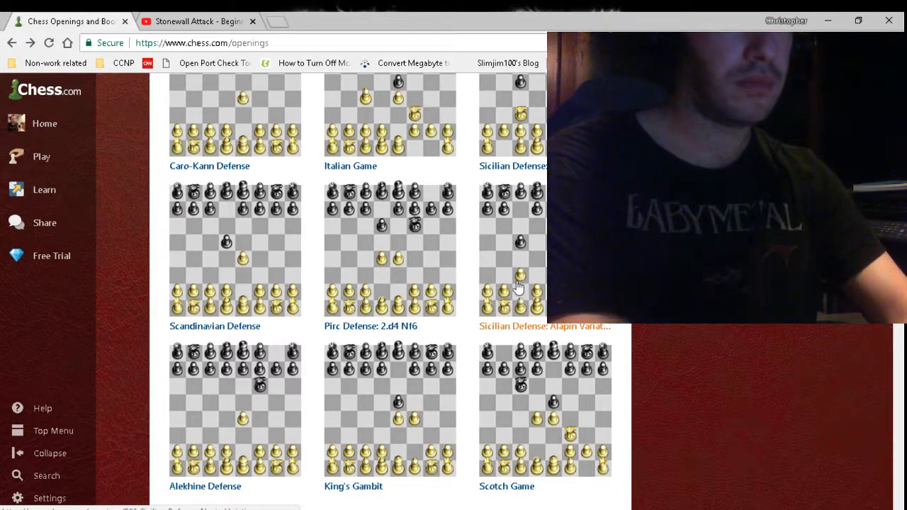
pyautogui.moveTo(521, 281)
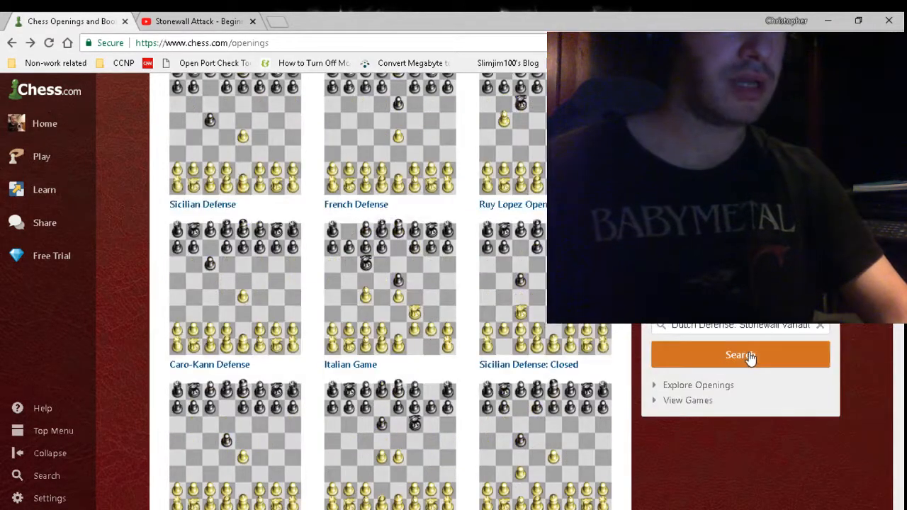
# Step: Search Chess.com openings for 'Dutch Defense: Stonewall Variation'
pyautogui.click(740, 355)
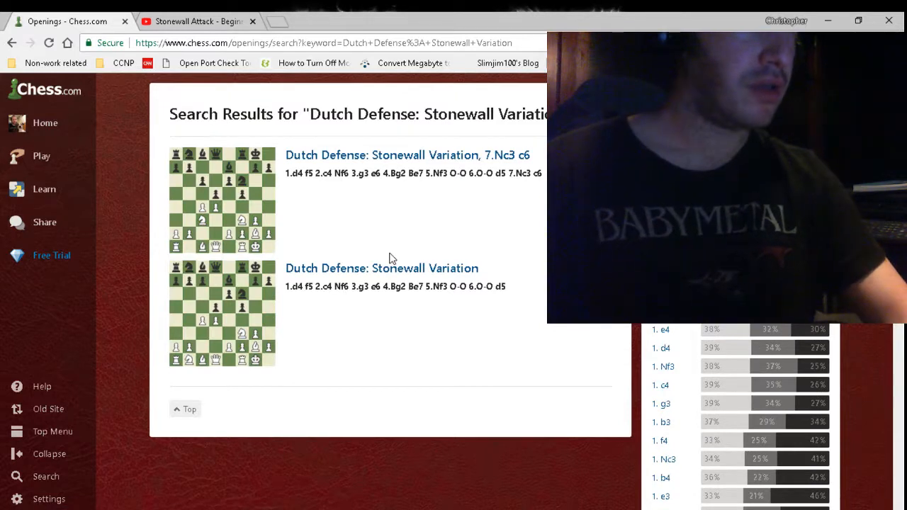
pyautogui.moveTo(372, 210)
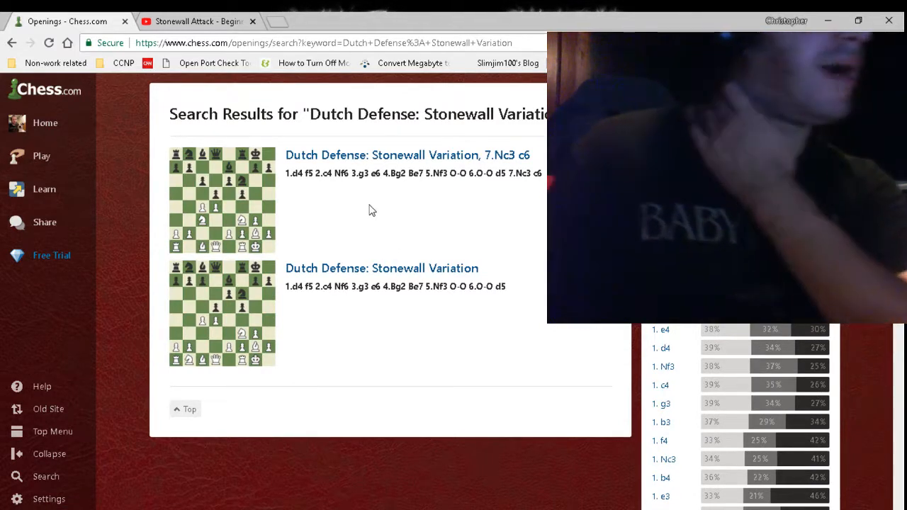
pyautogui.moveTo(326, 279)
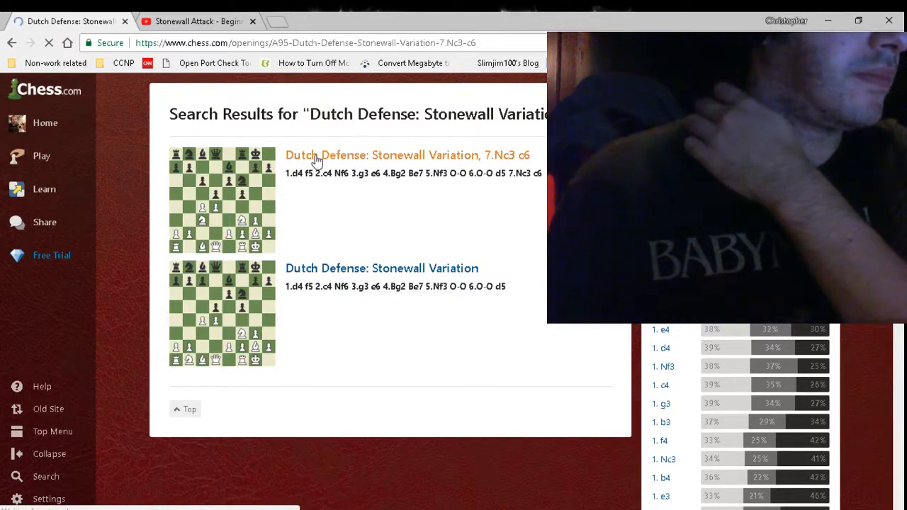
# Step: Open the Stonewall Variation 7.Nc3 c6 line, play Nb1-c3, and scroll its move statistics
pyautogui.click(407, 155)
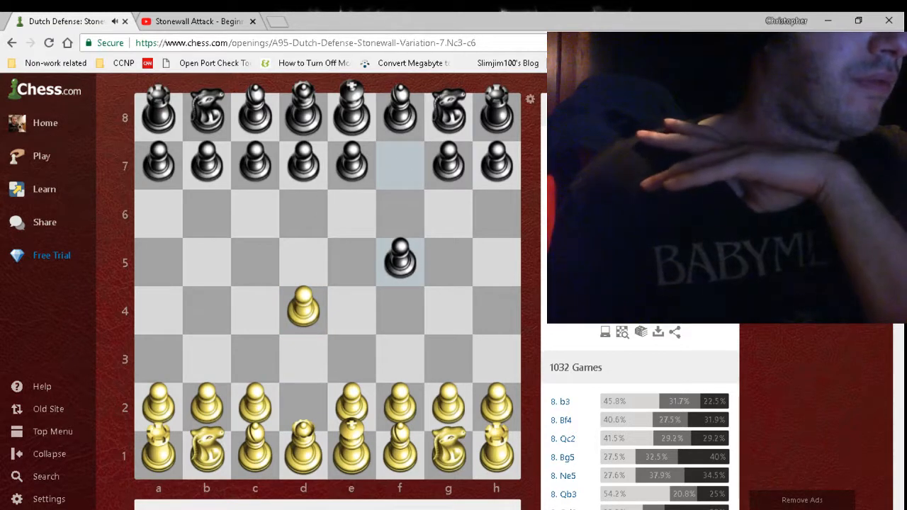
pyautogui.moveTo(254, 407); pyautogui.dragTo(255, 310)
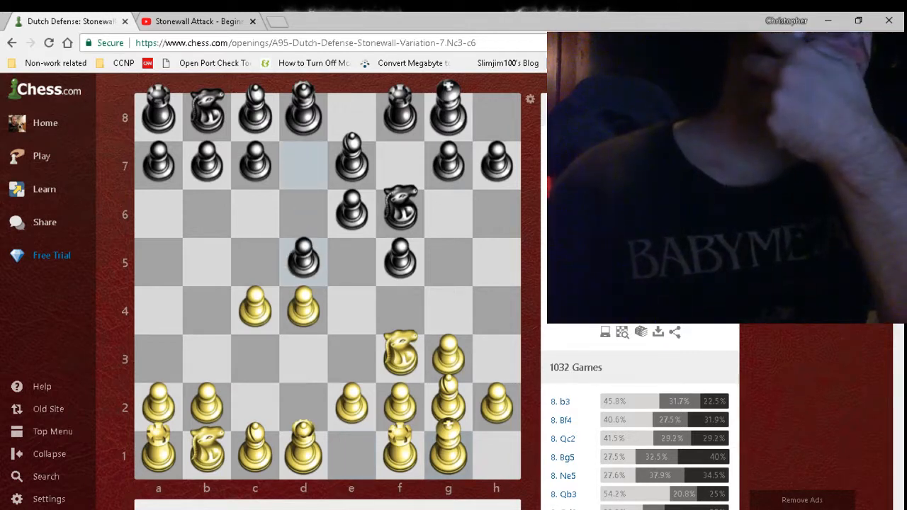
pyautogui.moveTo(205, 453); pyautogui.dragTo(255, 354)
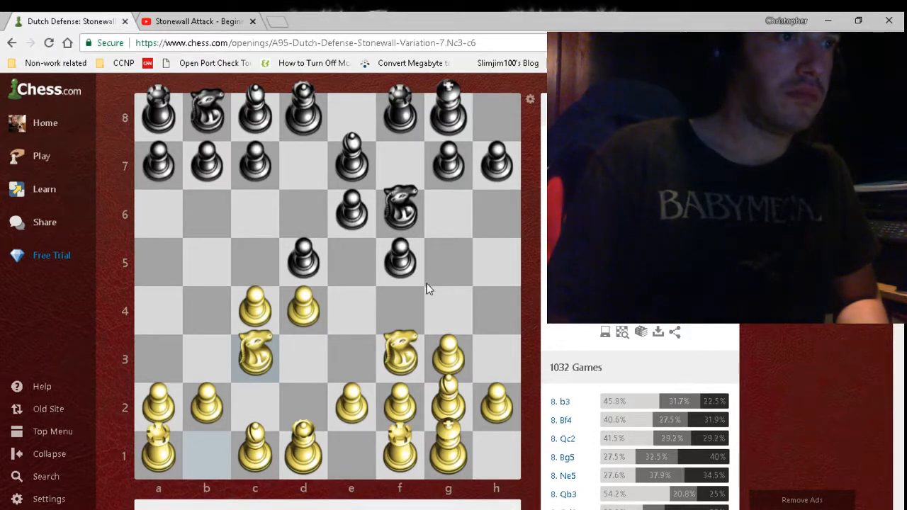
pyautogui.scroll(-3)
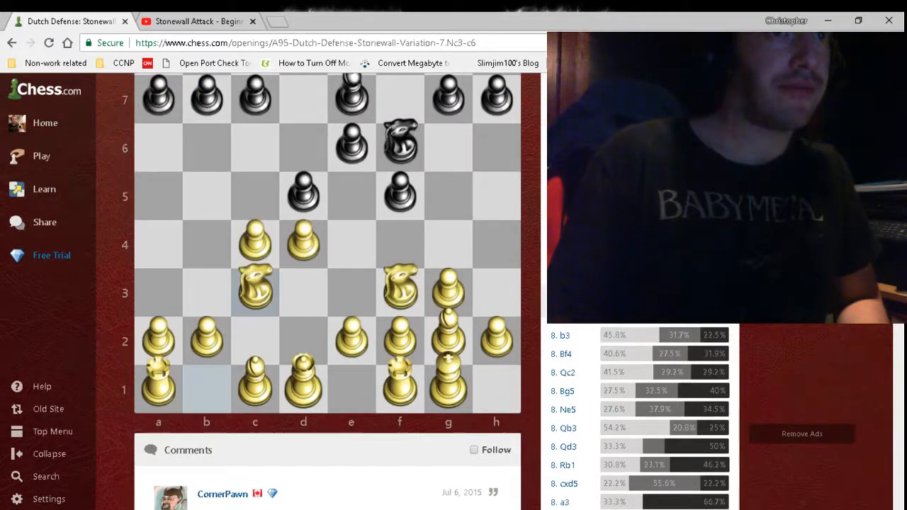
pyautogui.scroll(-3)
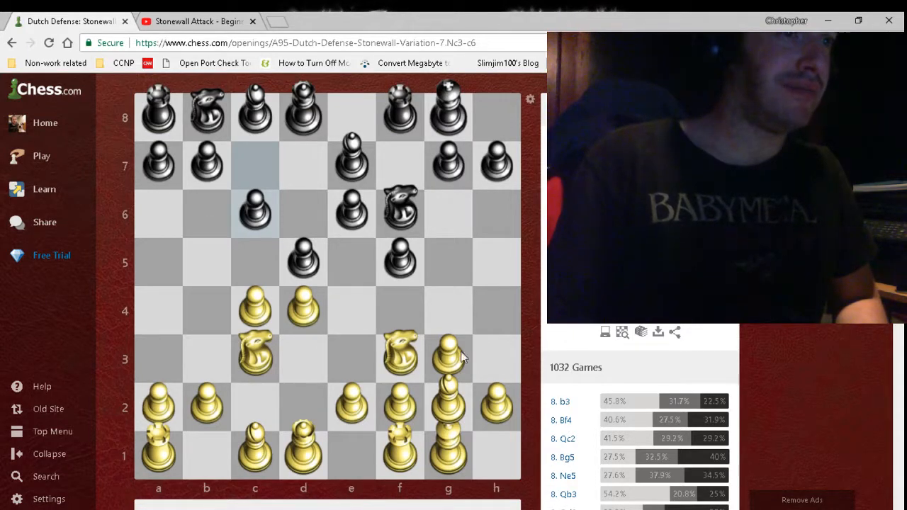
pyautogui.click(199, 21)
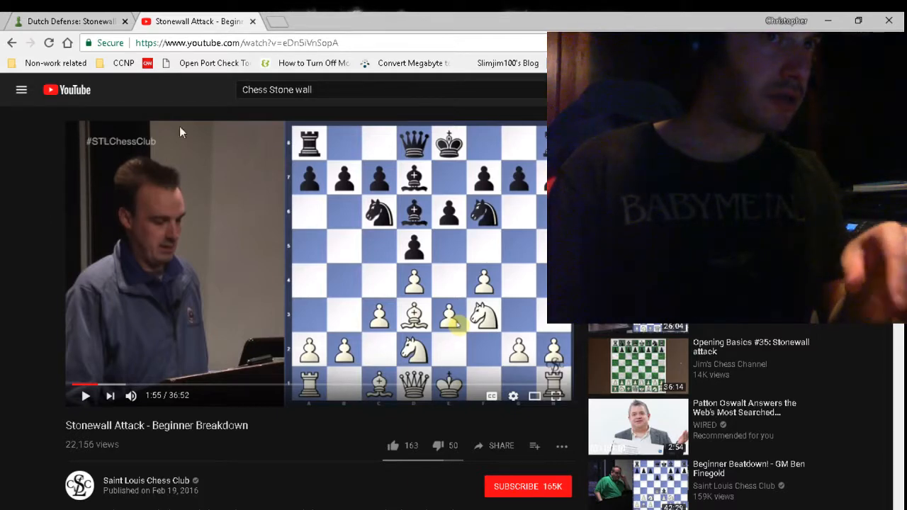
# Step: Return from the YouTube lesson to Chess.com's Dutch Stonewall 7.Nc3 c6 position
pyautogui.click(67, 21)
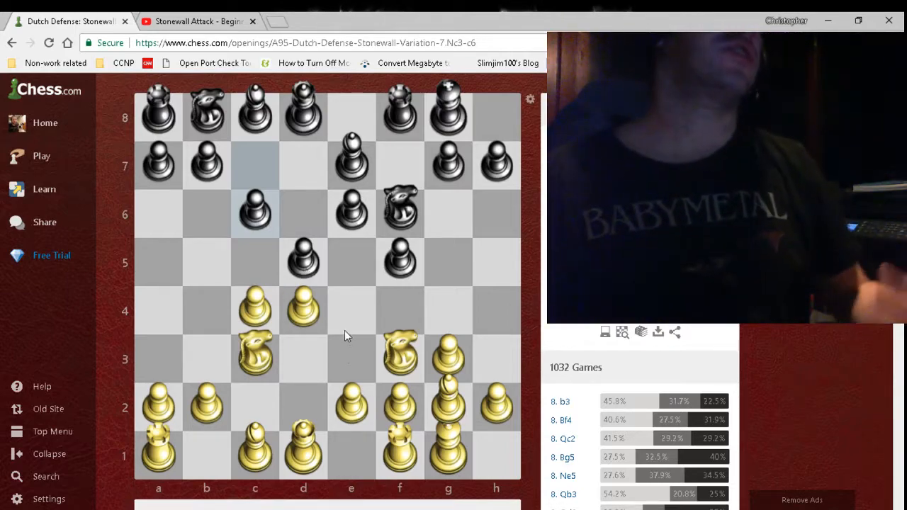
# Step: Scroll down through the comments on the Dutch Stonewall 7.Nc3 c6 page
pyautogui.scroll(-3)
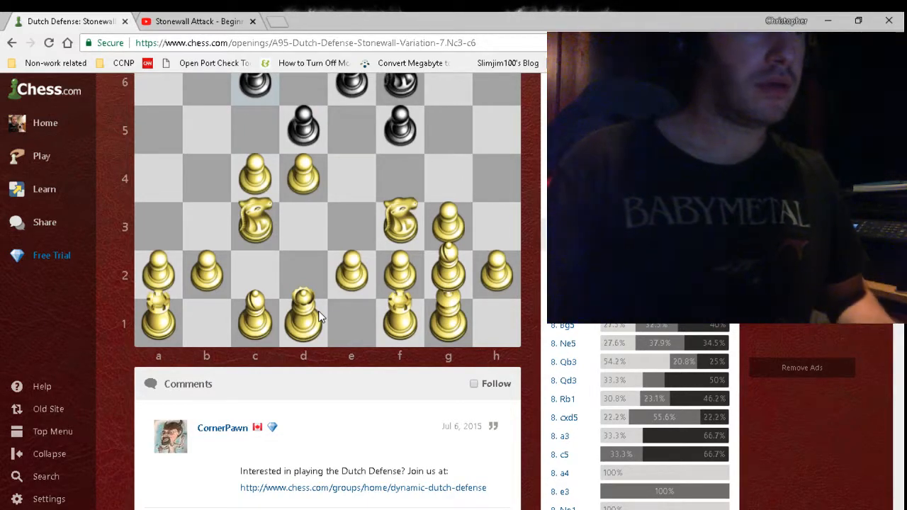
pyautogui.scroll(-3)
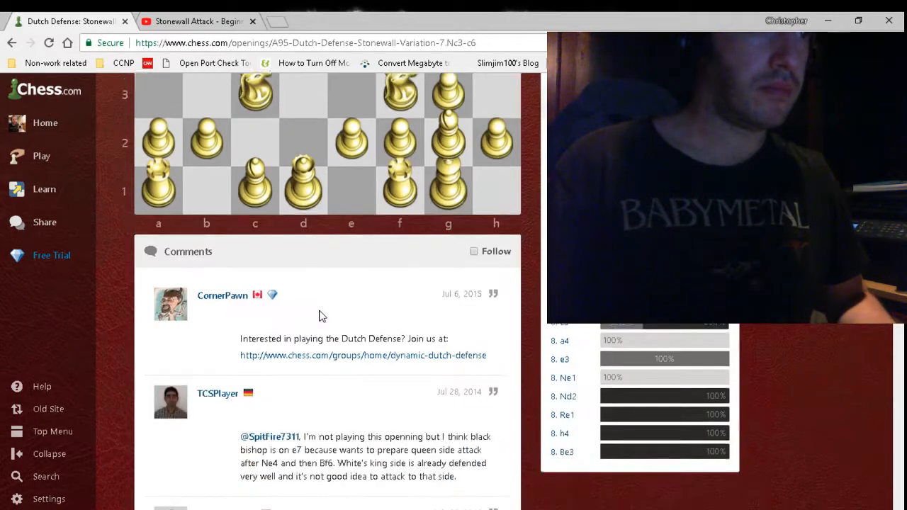
pyautogui.scroll(-3)
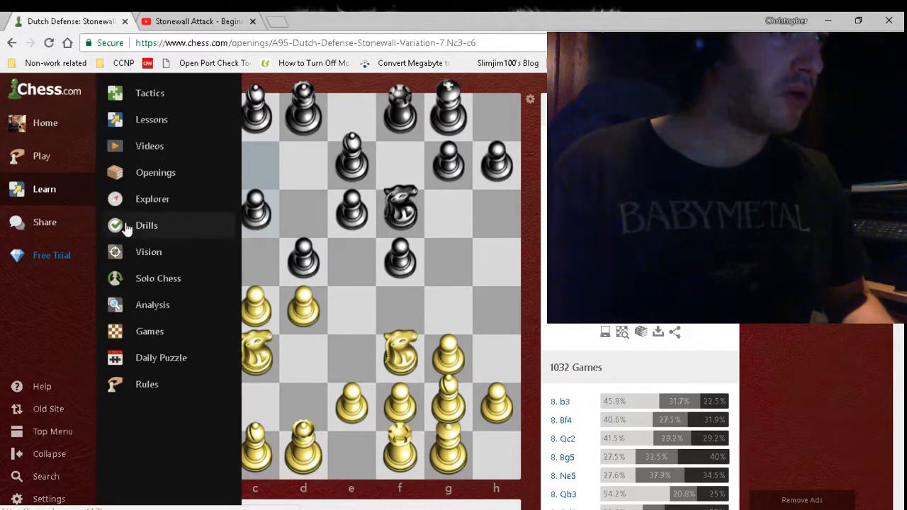
# Step: Open the Vision trainer, start a round, and identify squares e6, b1 and a7
pyautogui.click(149, 251)
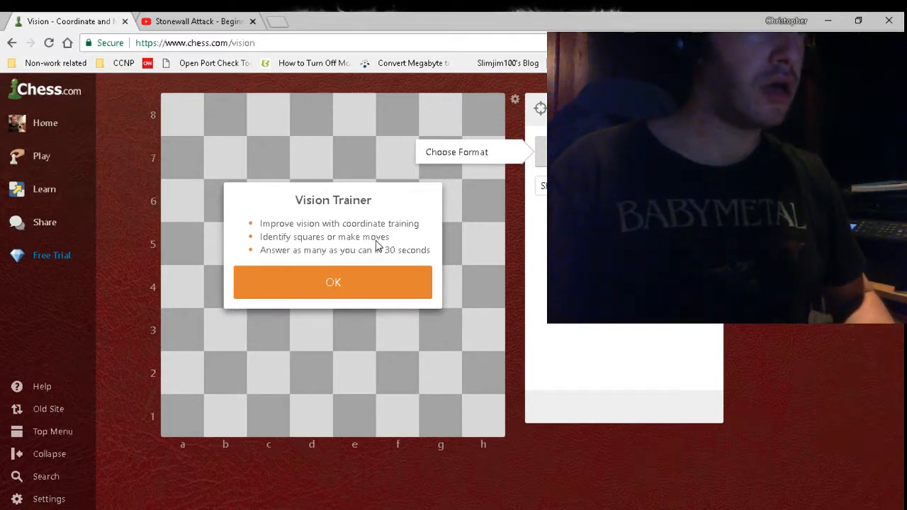
pyautogui.moveTo(374, 257)
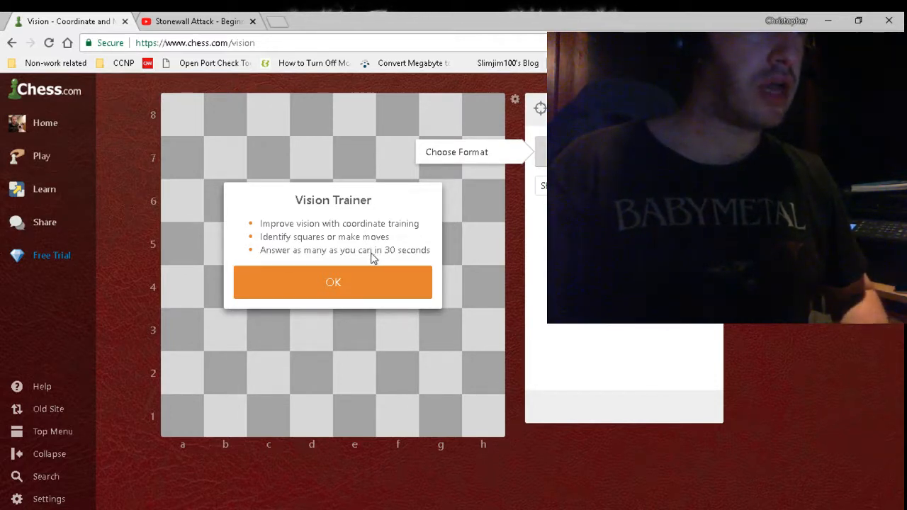
pyautogui.moveTo(405, 240)
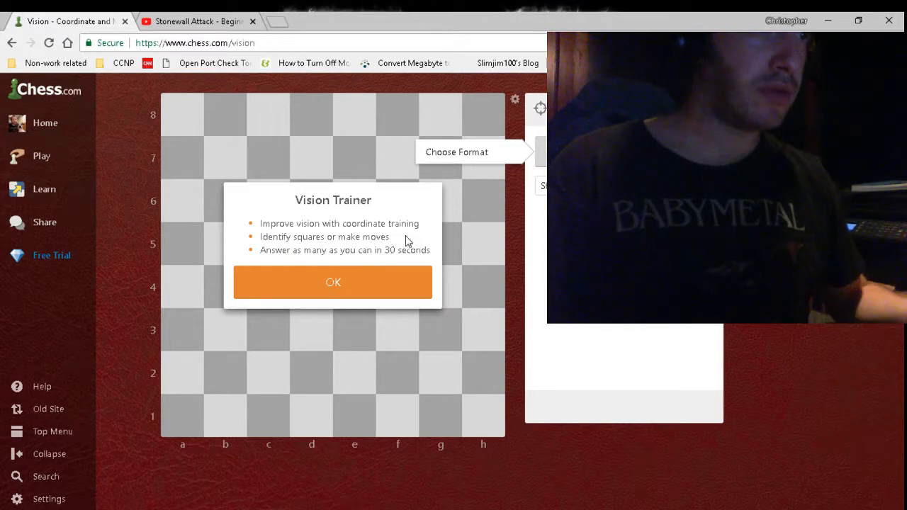
pyautogui.moveTo(520, 179)
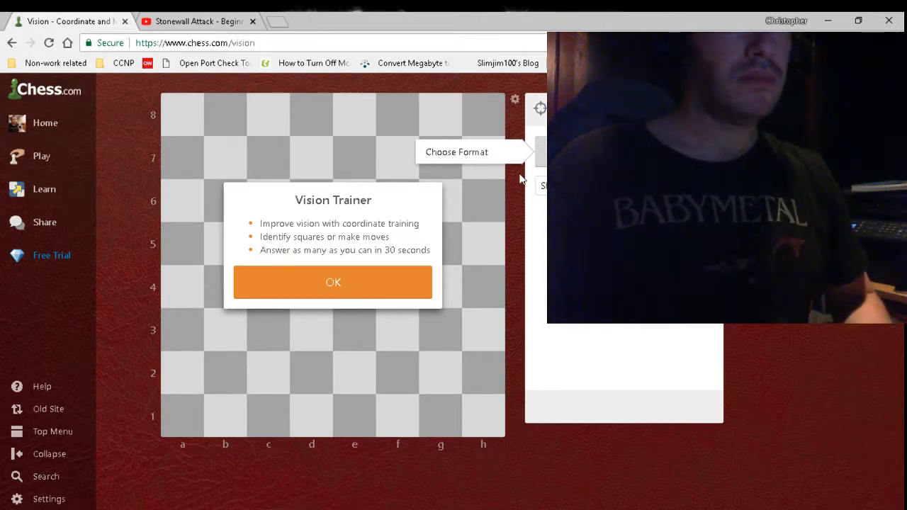
pyautogui.click(333, 282)
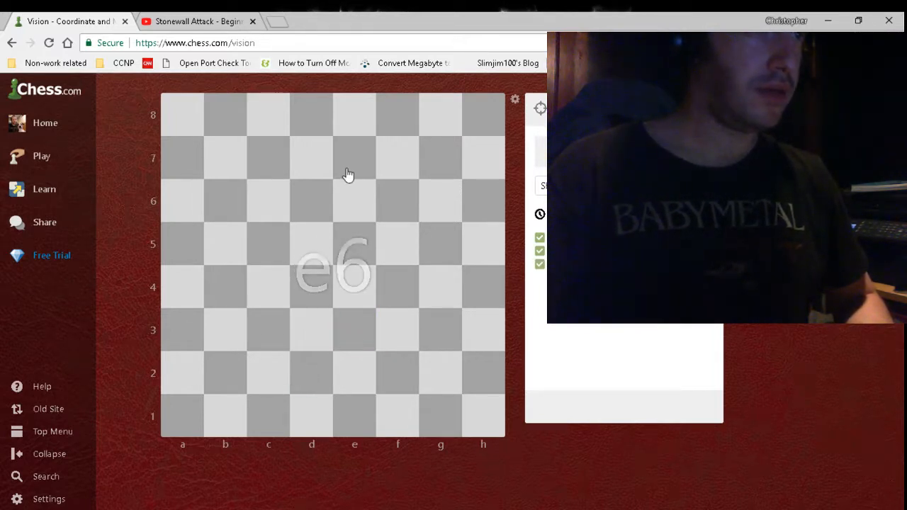
pyautogui.click(354, 202)
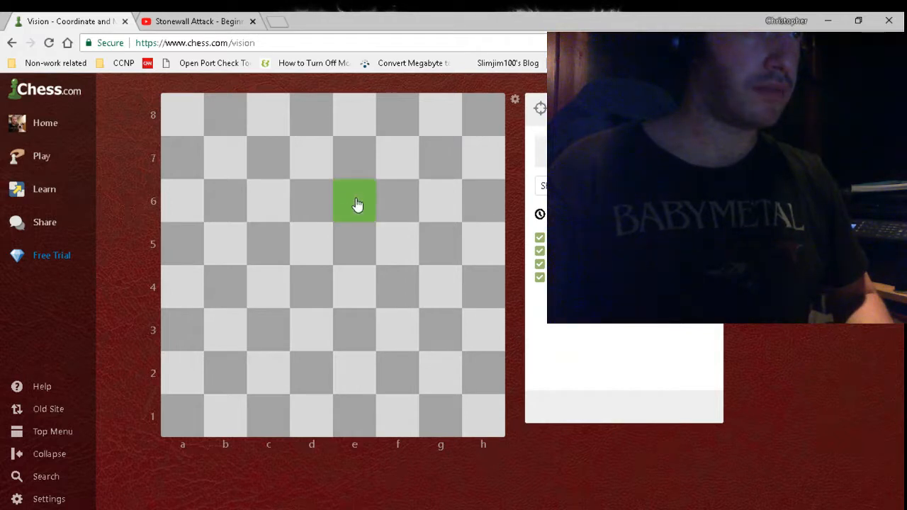
pyautogui.click(226, 416)
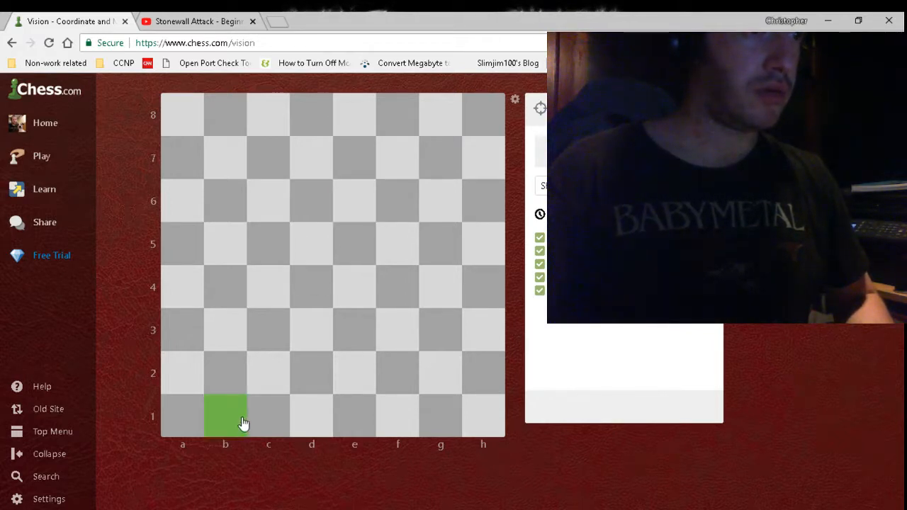
pyautogui.click(226, 244)
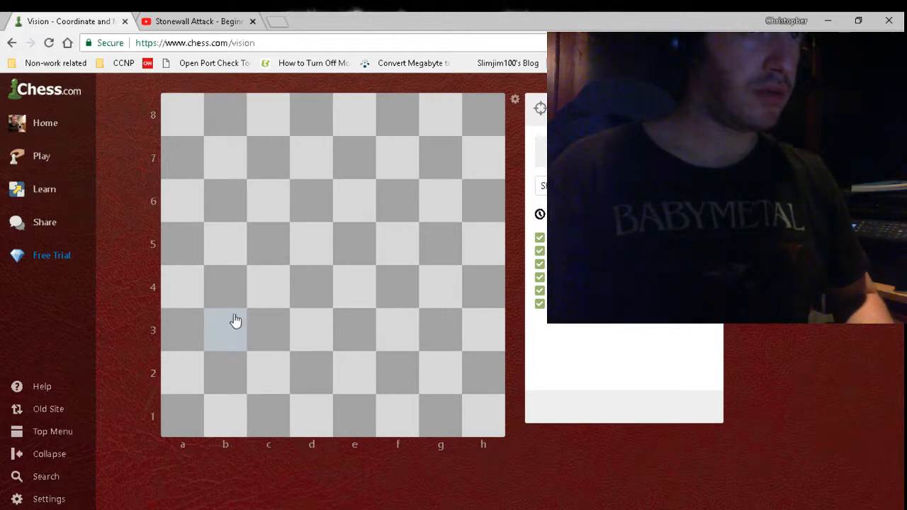
pyautogui.click(226, 332)
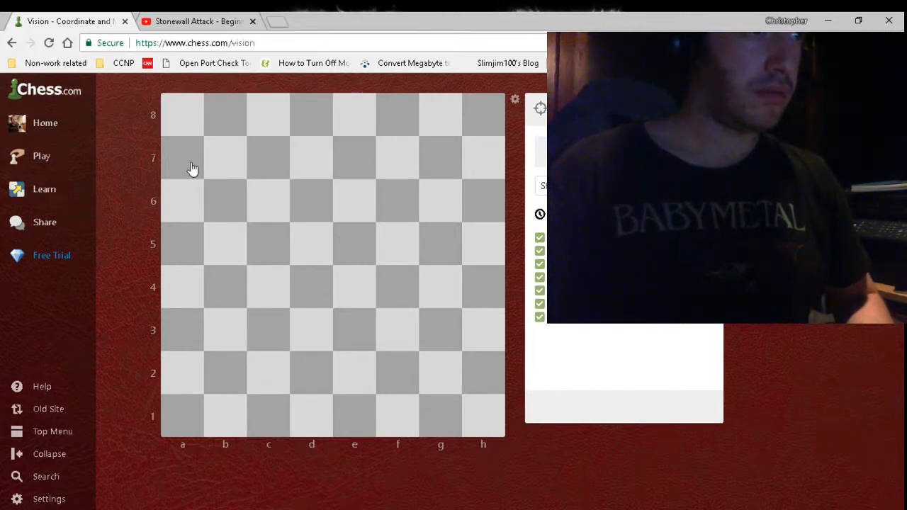
pyautogui.click(483, 416)
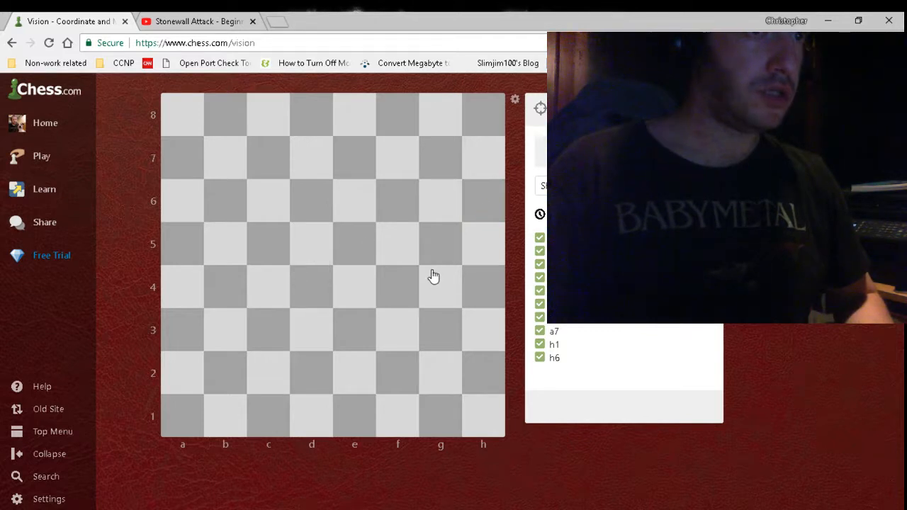
pyautogui.moveTo(420, 253)
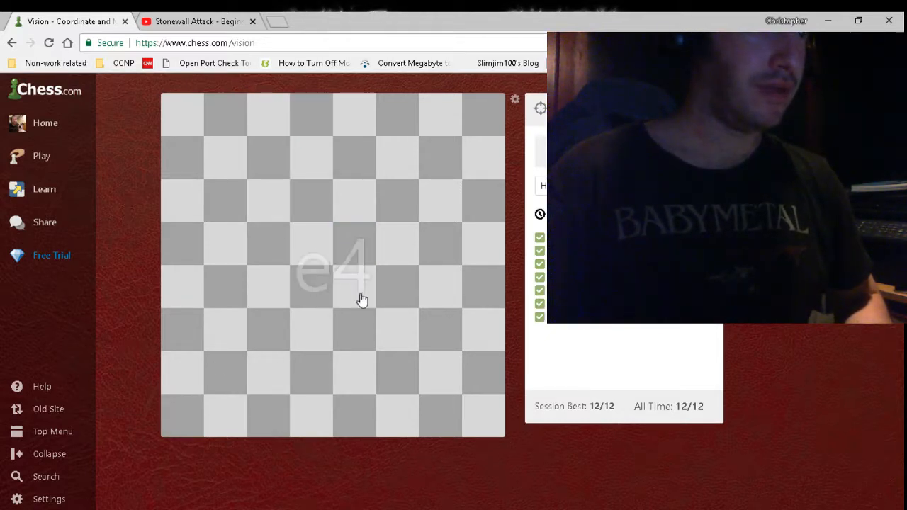
# Step: Answer the e4 prompt, completing the round with a 12/12 session best
pyautogui.click(363, 298)
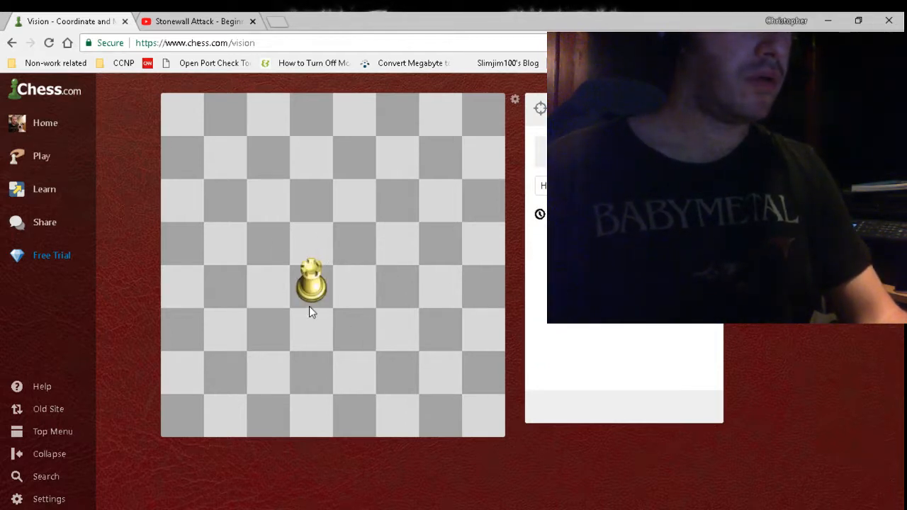
pyautogui.moveTo(499, 293)
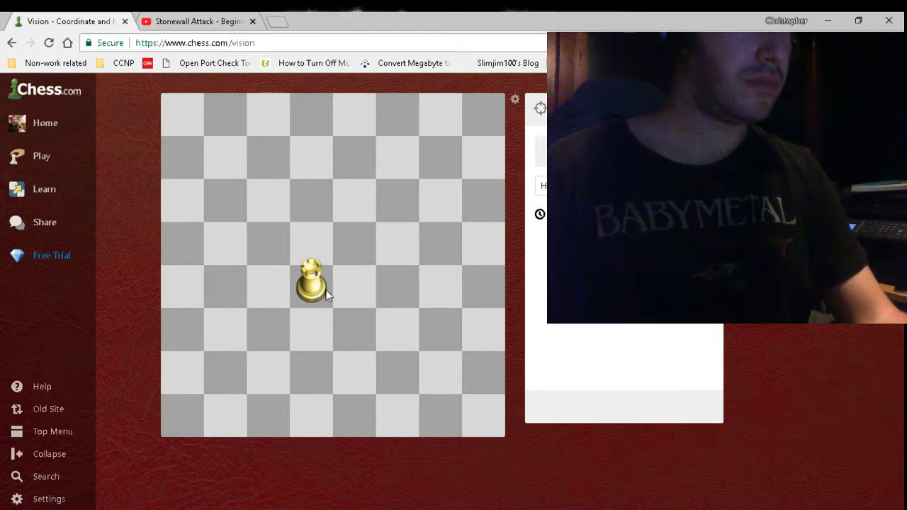
pyautogui.moveTo(441, 283)
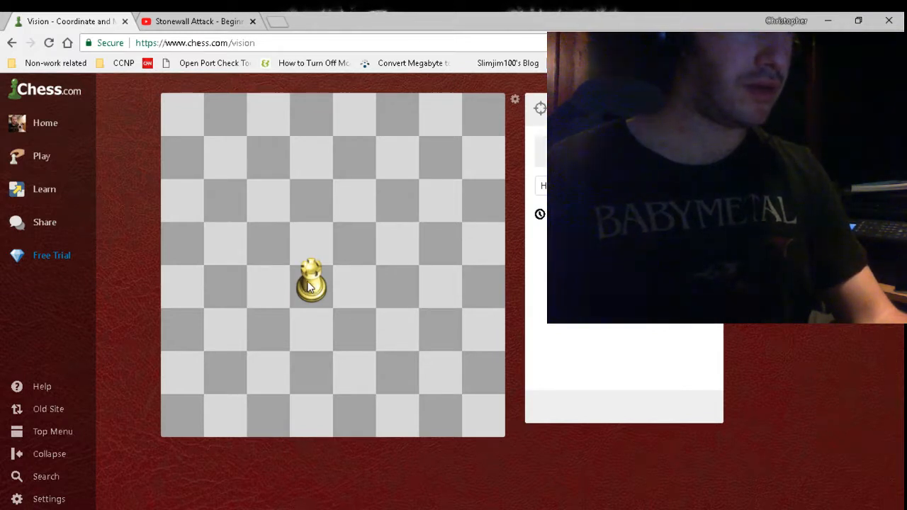
pyautogui.moveTo(472, 295)
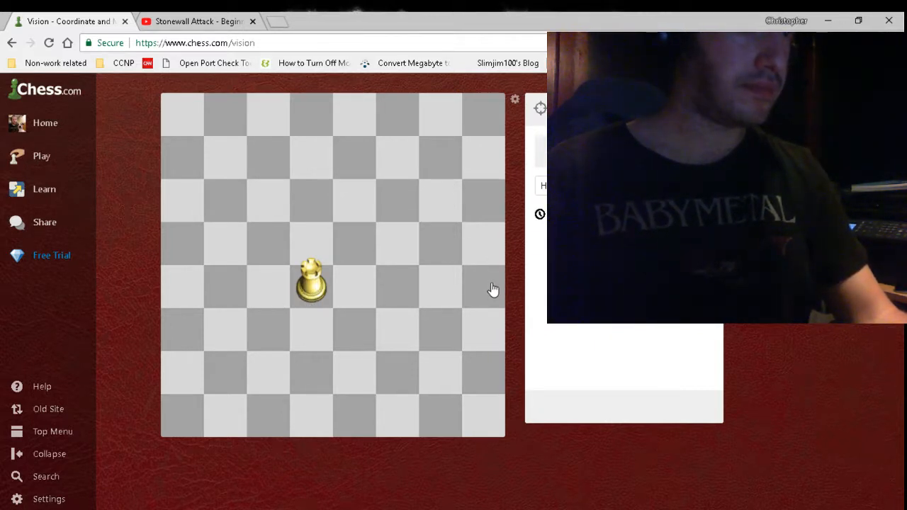
pyautogui.moveTo(282, 284)
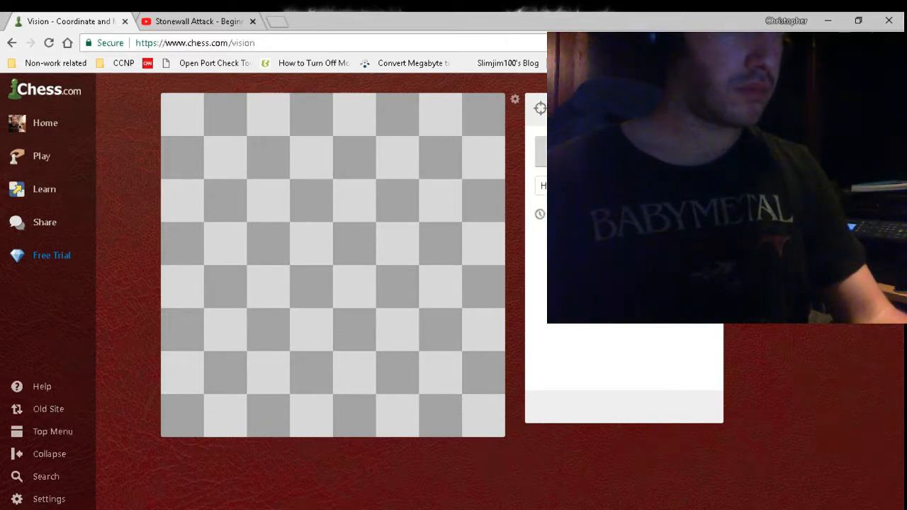
pyautogui.moveTo(380, 316)
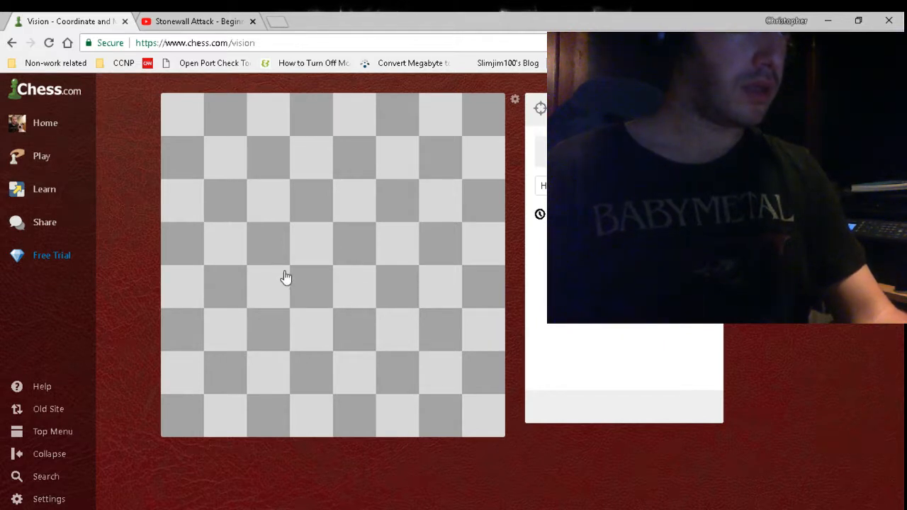
pyautogui.moveTo(281, 240)
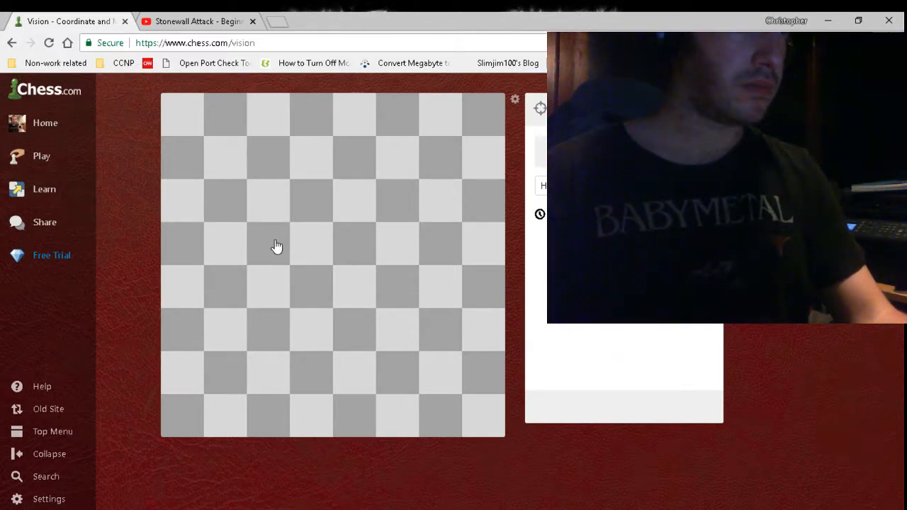
pyautogui.click(48, 43)
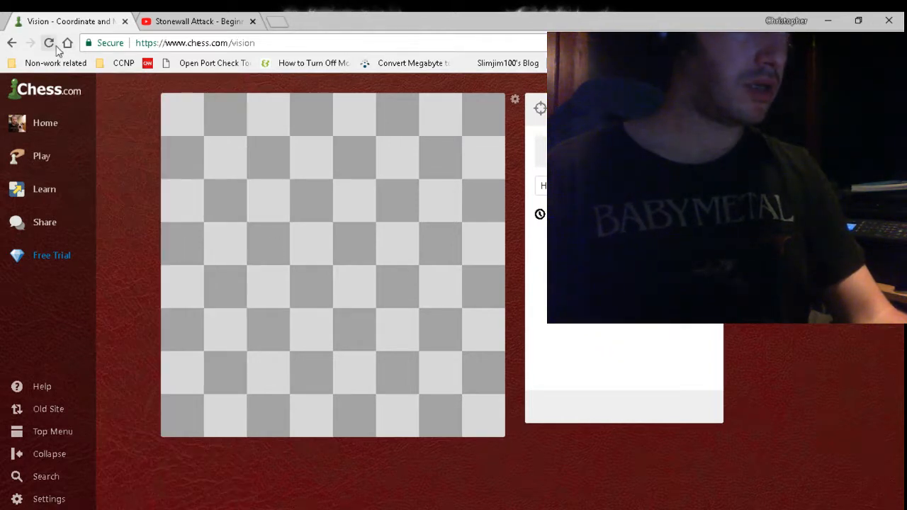
pyautogui.click(48, 43)
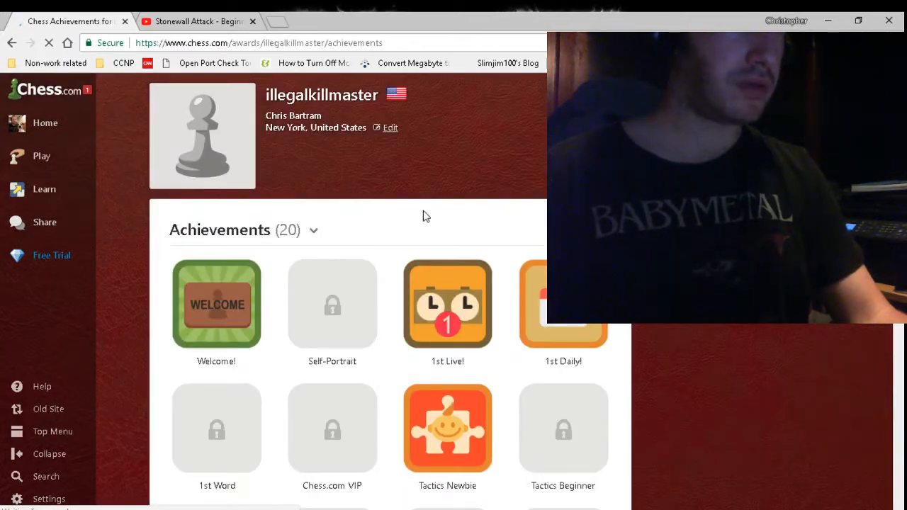
pyautogui.scroll(-3)
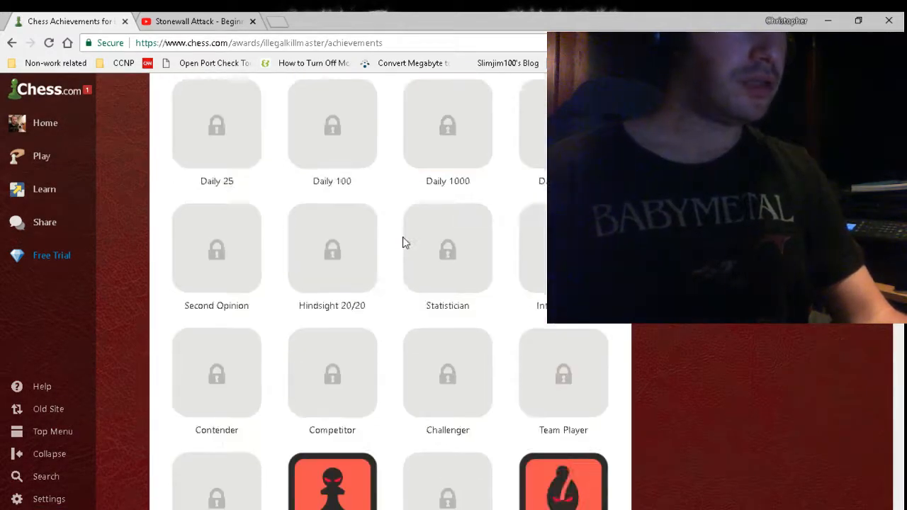
pyautogui.scroll(-3)
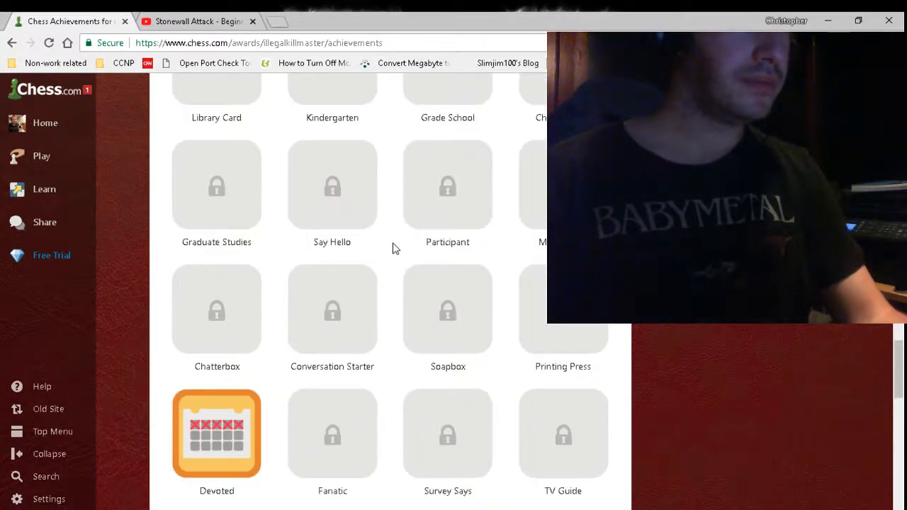
pyautogui.scroll(-3)
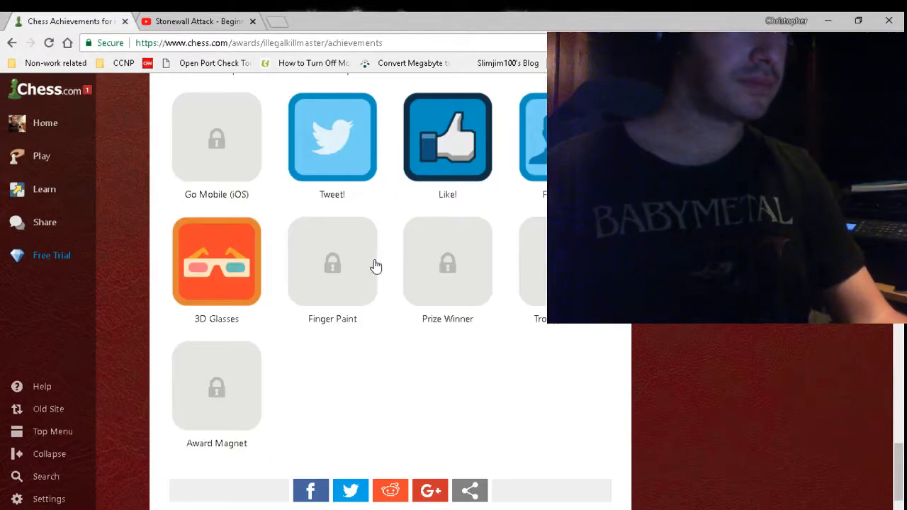
pyautogui.click(216, 260)
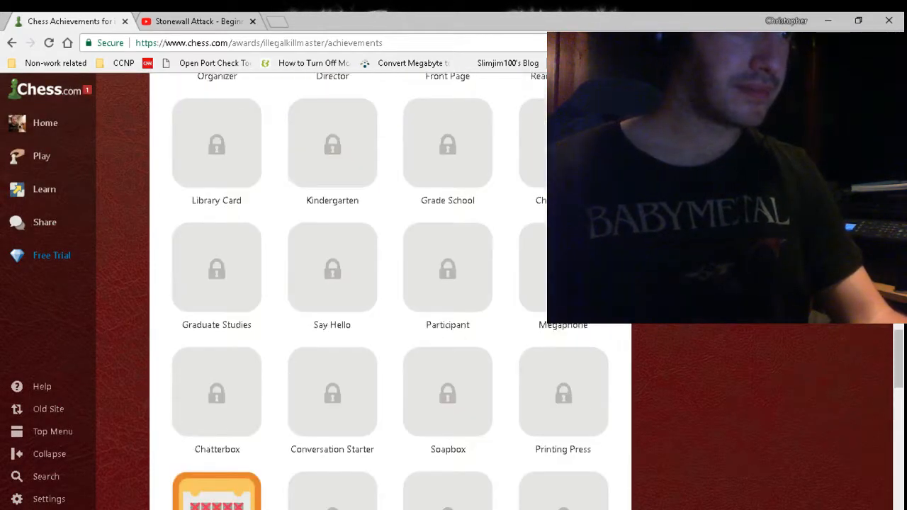
pyautogui.scroll(-3)
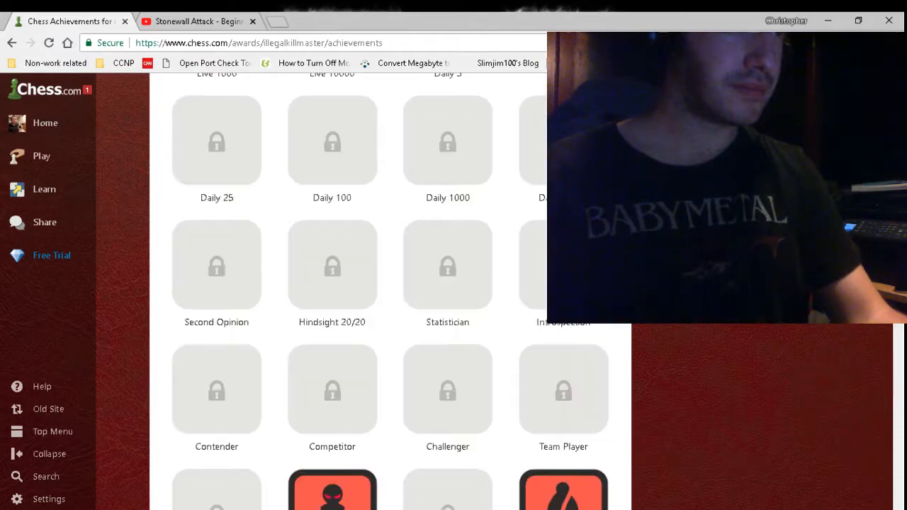
pyautogui.scroll(3)
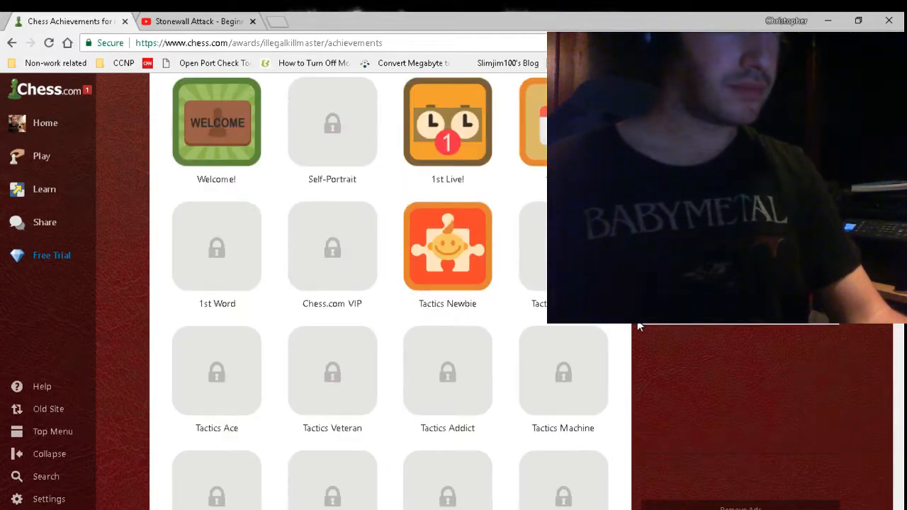
pyautogui.click(447, 246)
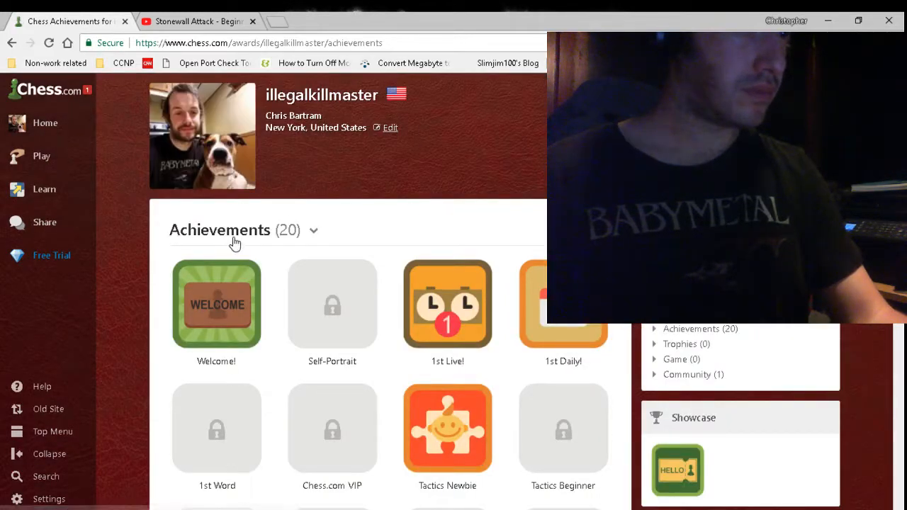
pyautogui.click(44, 221)
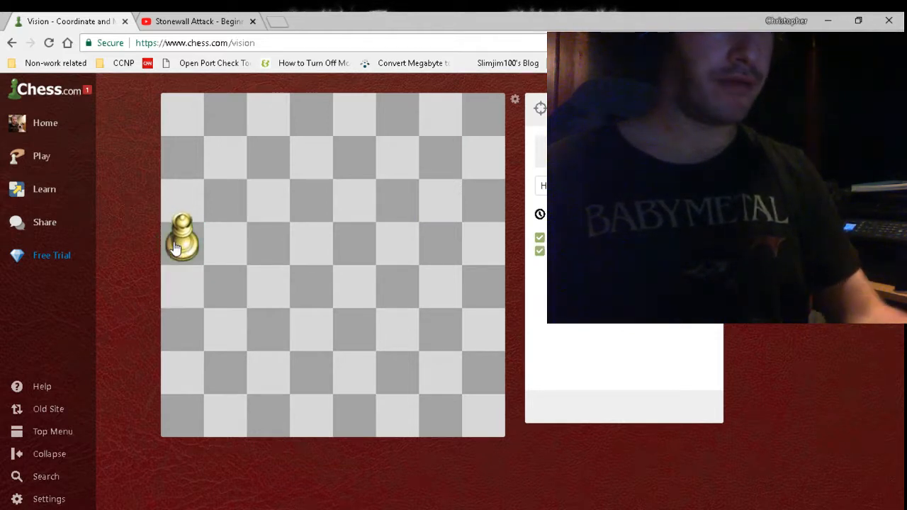
# Step: Make a vision-drill move, finishing the 10/10 round that unlocks Eye Doctor
pyautogui.moveTo(183, 241); pyautogui.dragTo(225, 411)
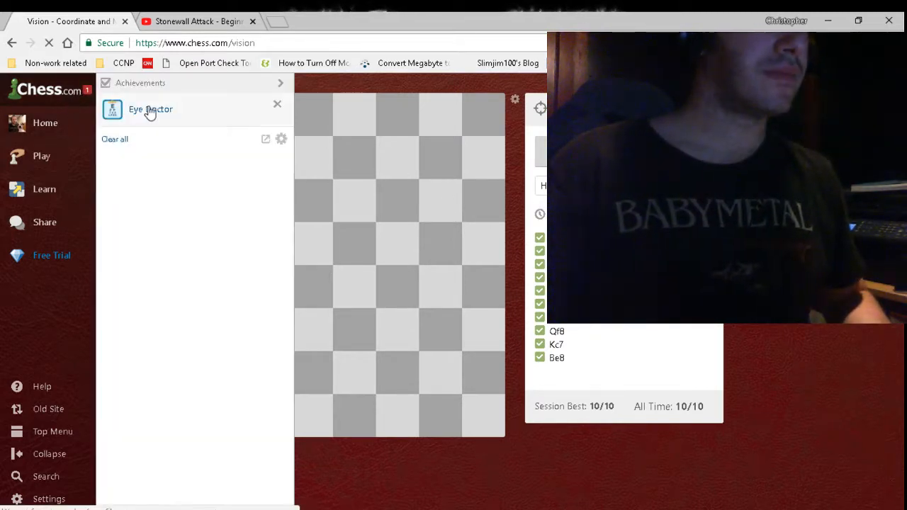
# Step: View the Eye Doctor achievement, then open Solo Chess with its rules and Start prompt
pyautogui.click(151, 109)
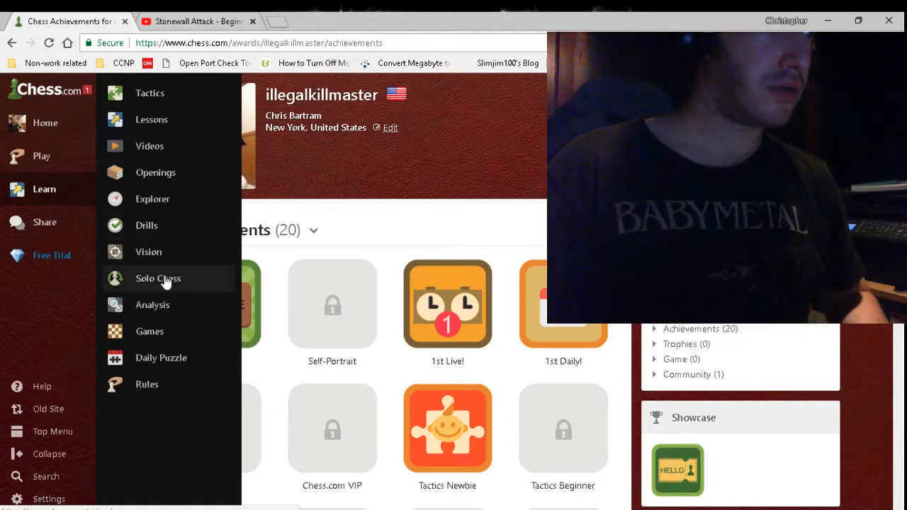
pyautogui.click(158, 278)
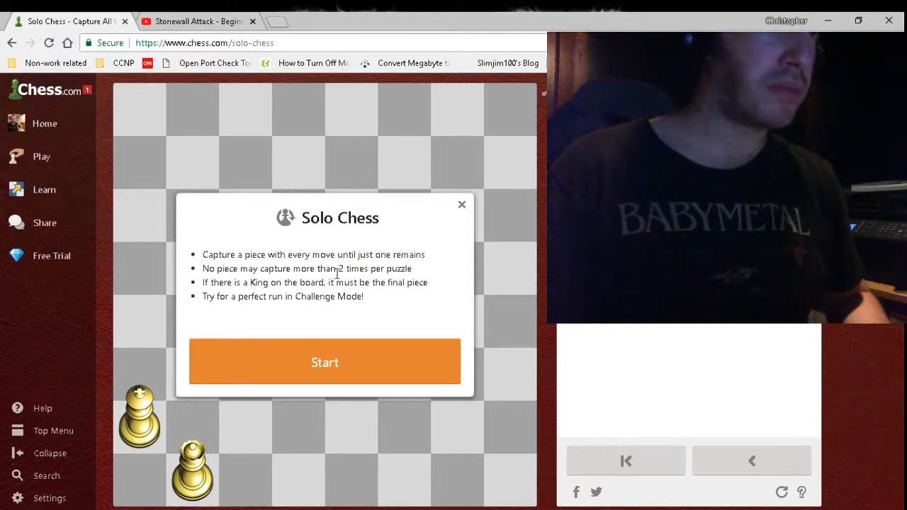
pyautogui.moveTo(313, 320)
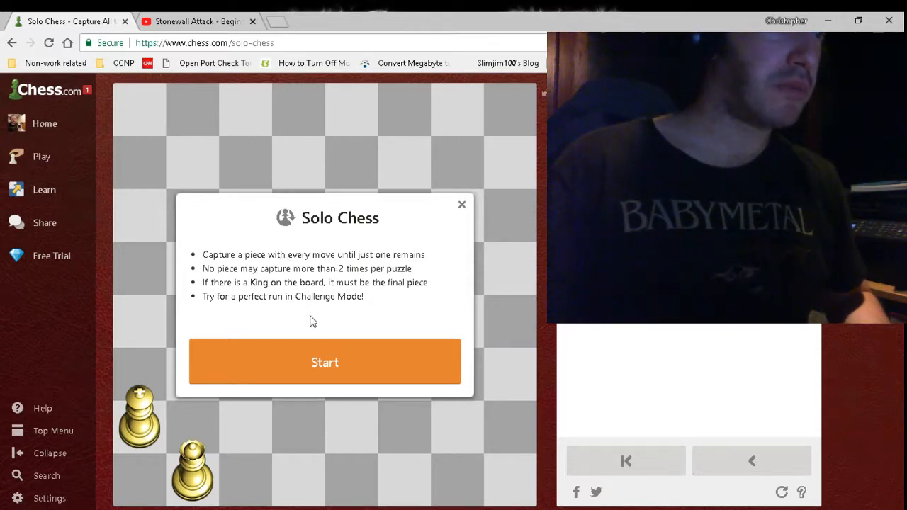
pyautogui.moveTo(308, 340)
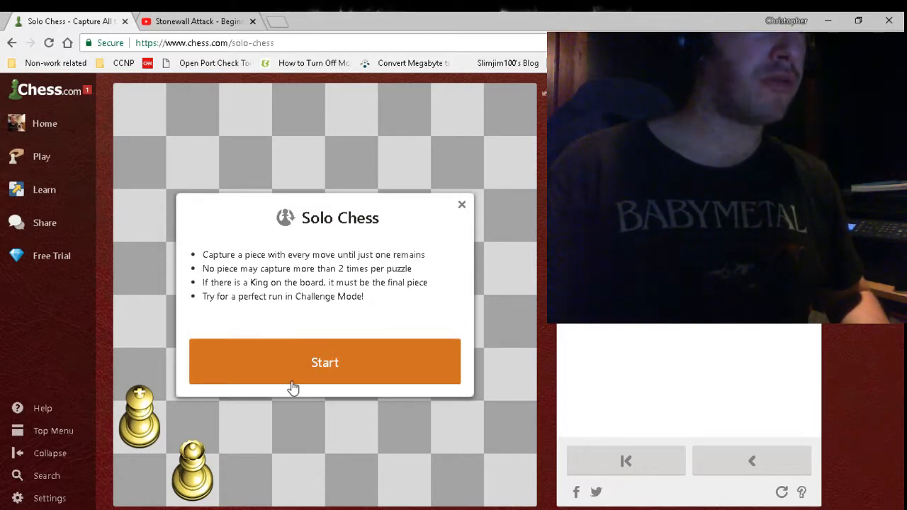
# Step: Start Solo Chess and select a first piece to begin capturing
pyautogui.click(324, 361)
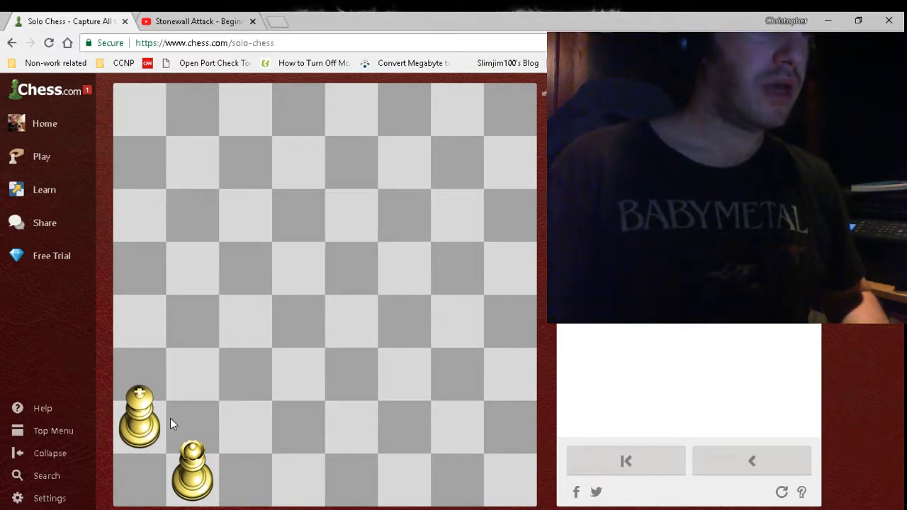
pyautogui.click(139, 418)
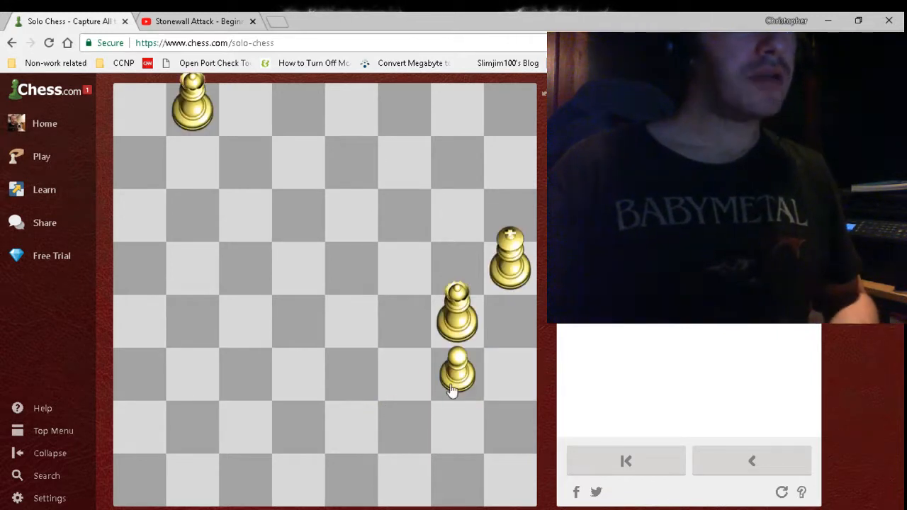
pyautogui.moveTo(483, 359)
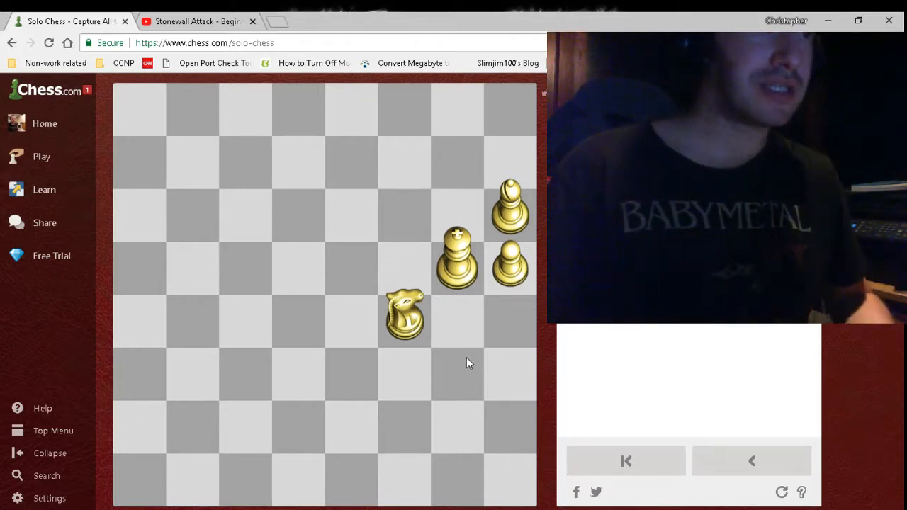
pyautogui.moveTo(437, 309)
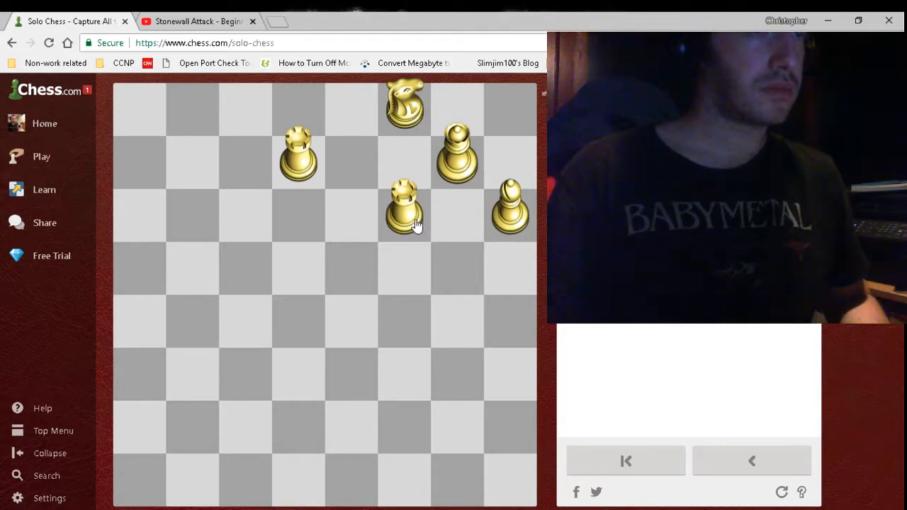
pyautogui.moveTo(411, 216)
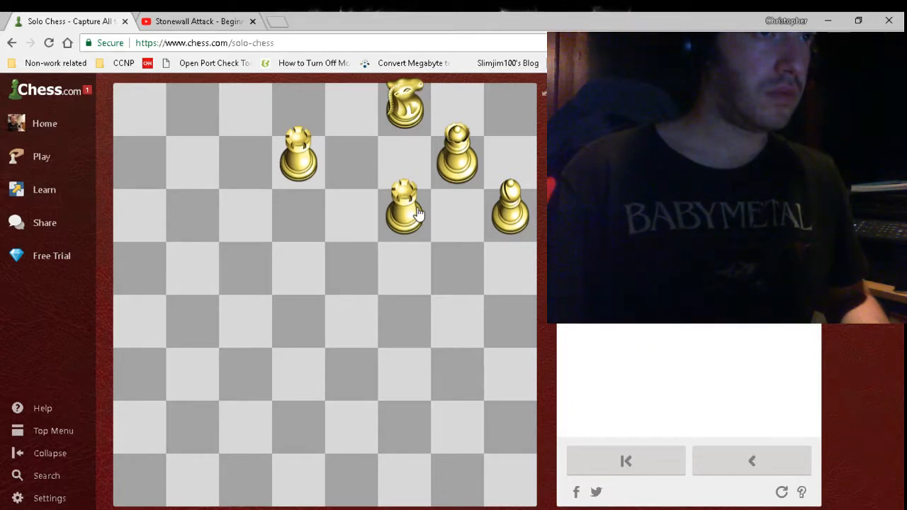
pyautogui.moveTo(440, 205)
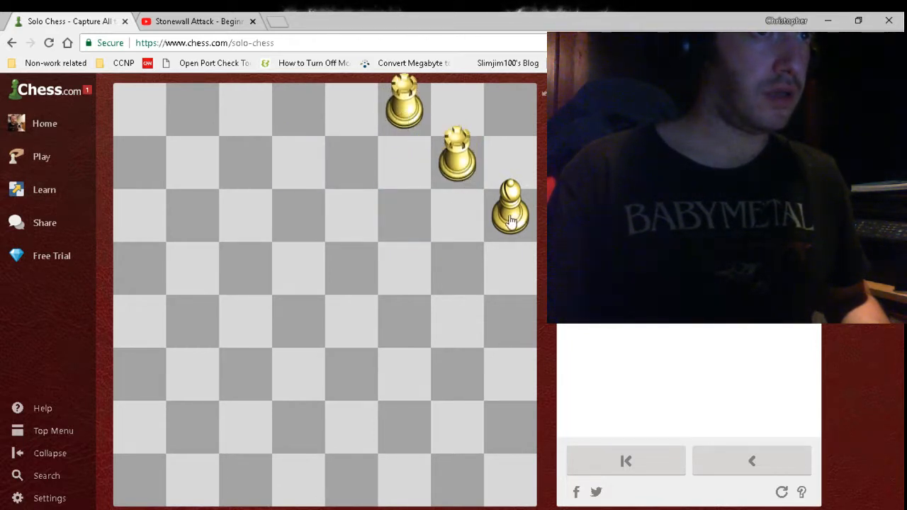
# Step: Capture through the next puzzle, then try a black knight move
pyautogui.click(510, 205)
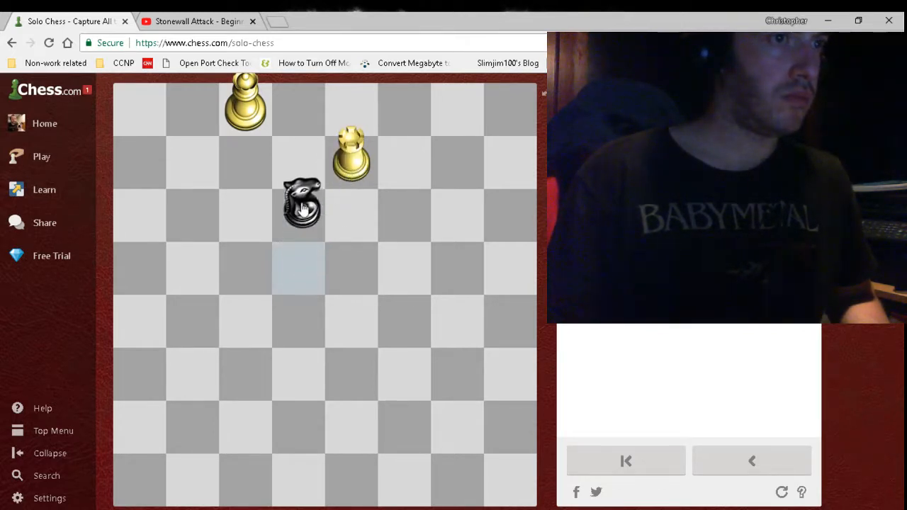
pyautogui.moveTo(298, 206); pyautogui.dragTo(298, 262)
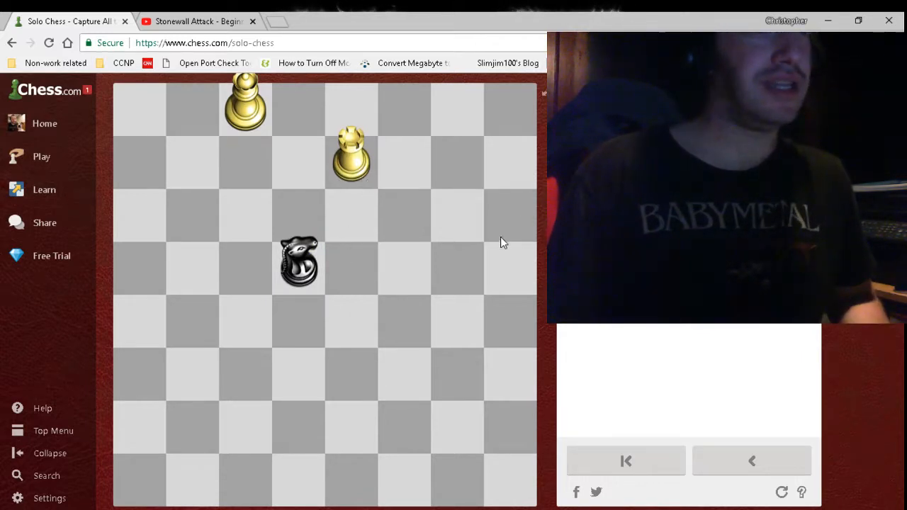
# Step: Return via the sidebar to Achievements and scroll down to Organizer, Director and Front Page
pyautogui.click(44, 189)
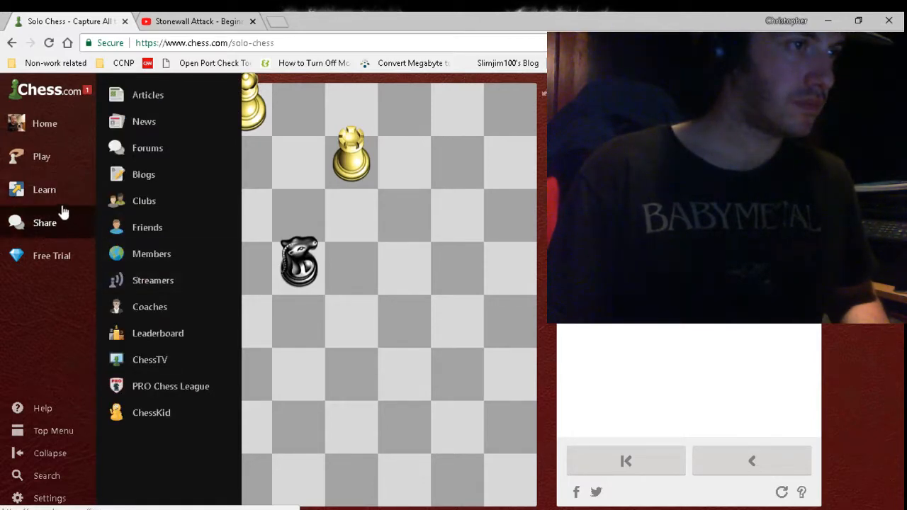
pyautogui.click(146, 333)
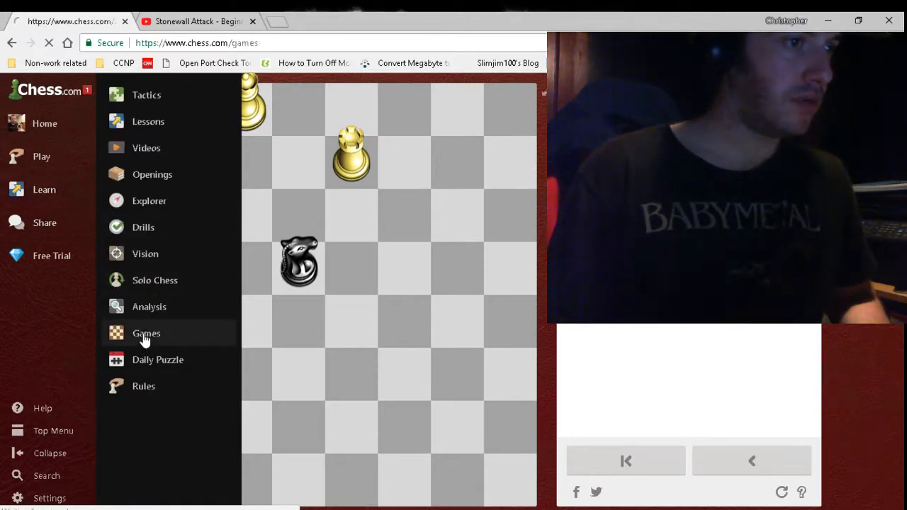
pyautogui.click(146, 333)
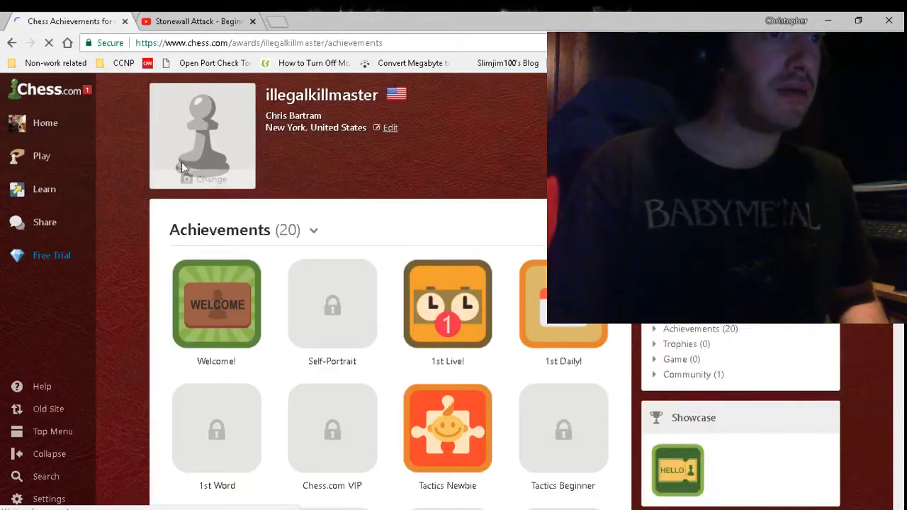
pyautogui.scroll(-3)
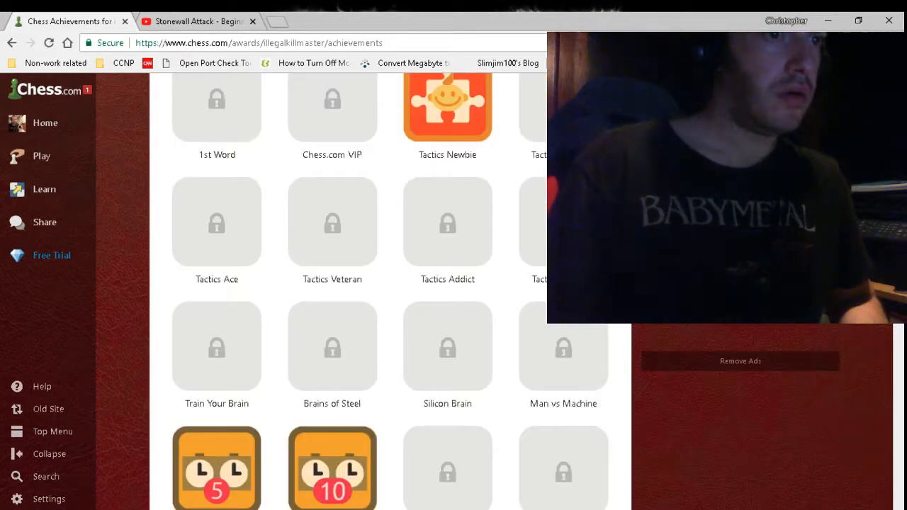
pyautogui.scroll(-3)
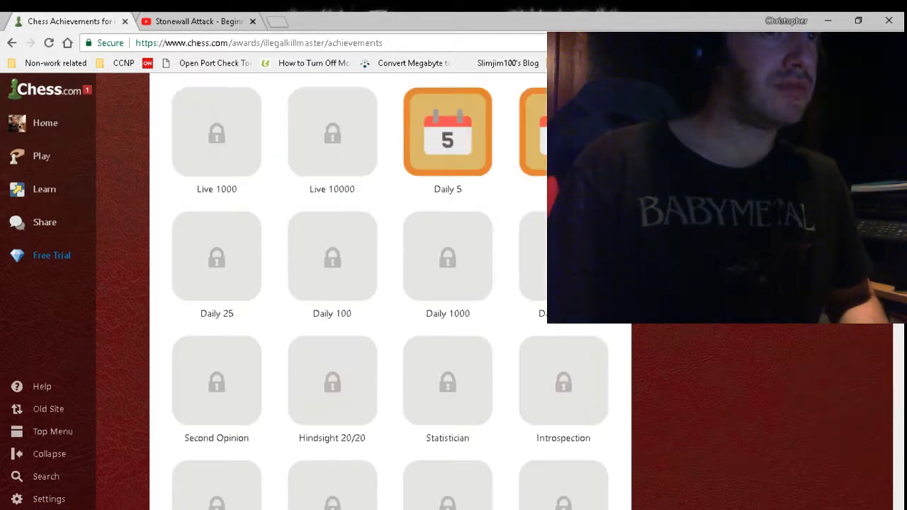
pyautogui.scroll(-3)
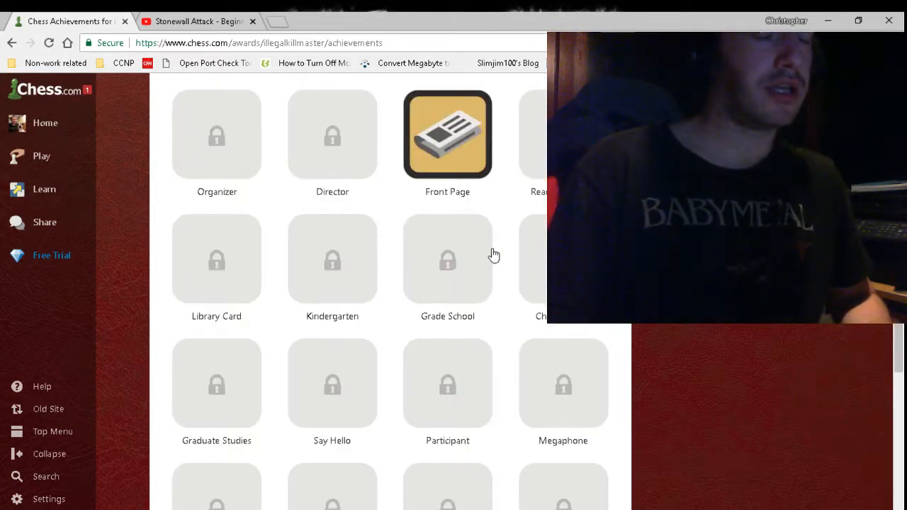
pyautogui.scroll(-3)
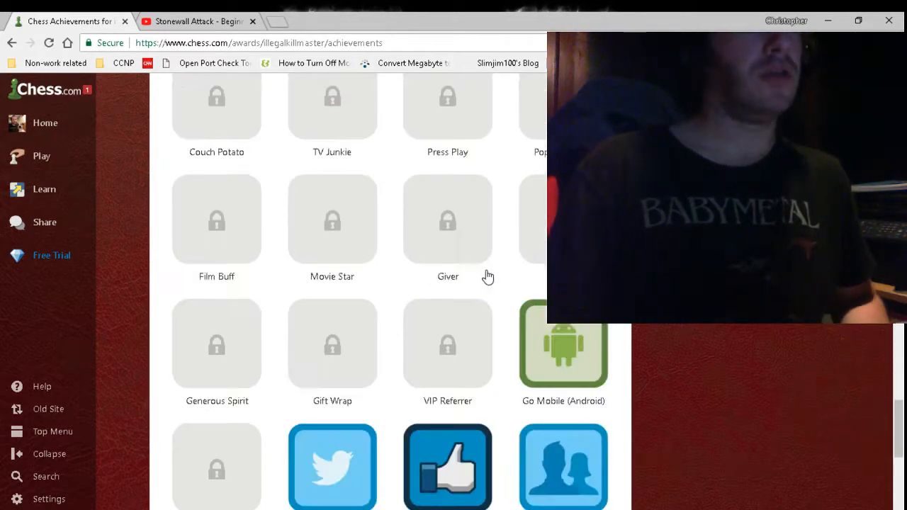
pyautogui.scroll(-3)
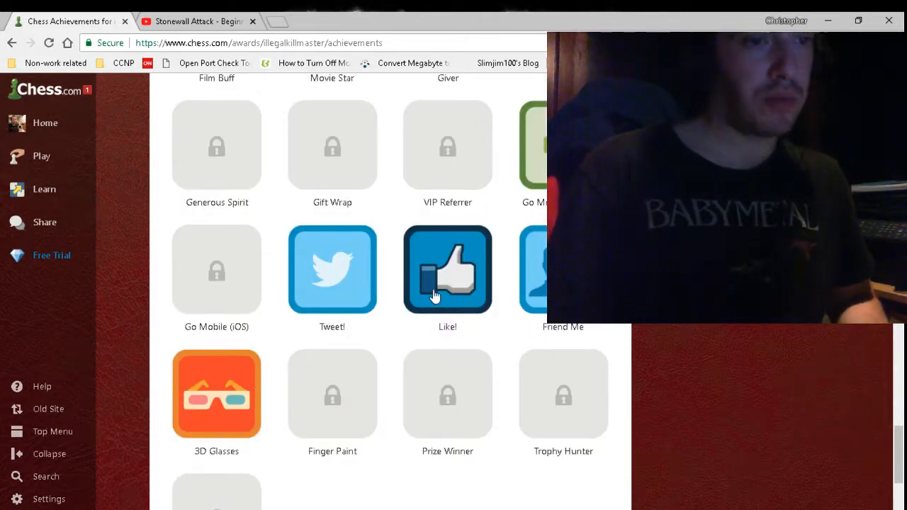
pyautogui.scroll(-3)
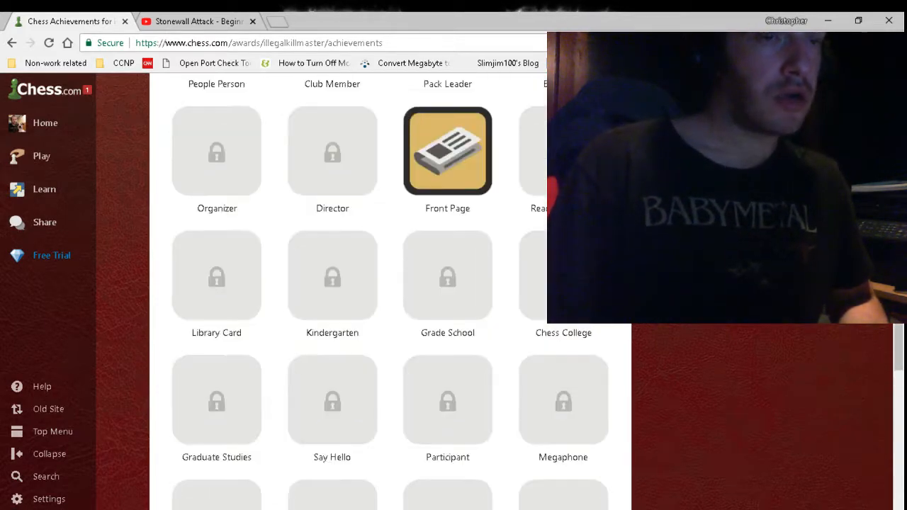
pyautogui.moveTo(121, 20)
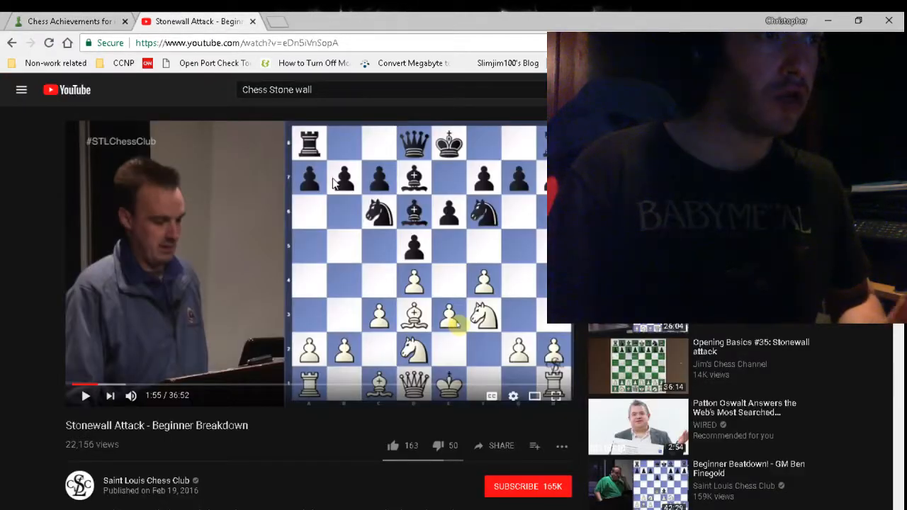
pyautogui.moveTo(262, 253)
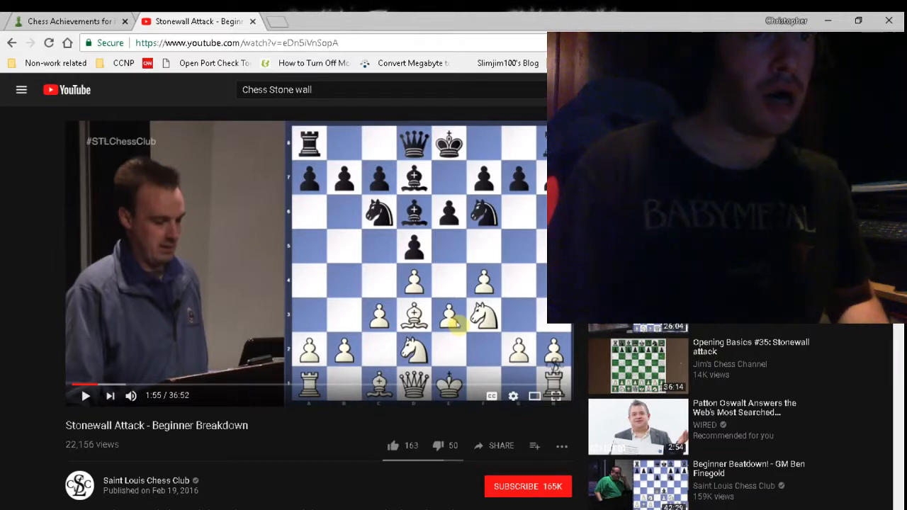
pyautogui.moveTo(425, 278)
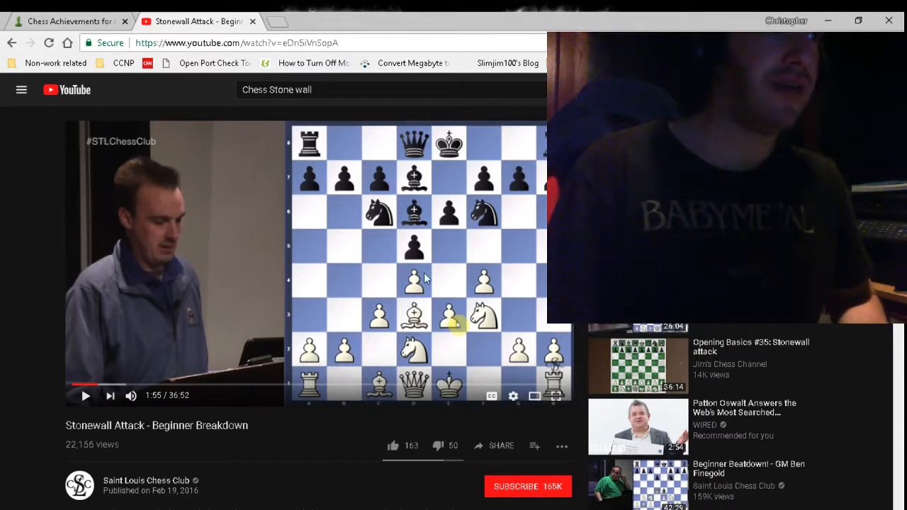